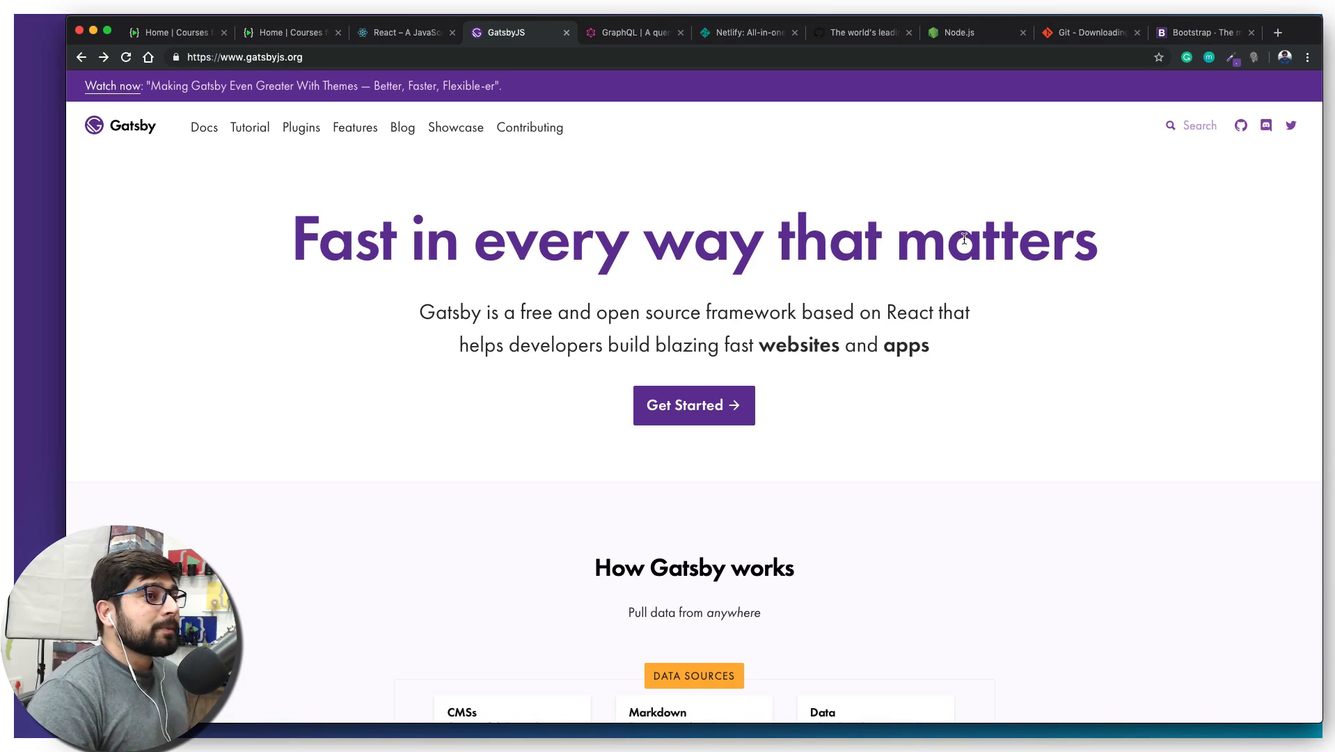
Switch to the Node.js homepage and start the 10.15.3 LTS macOS installer download
left_click(959, 32)
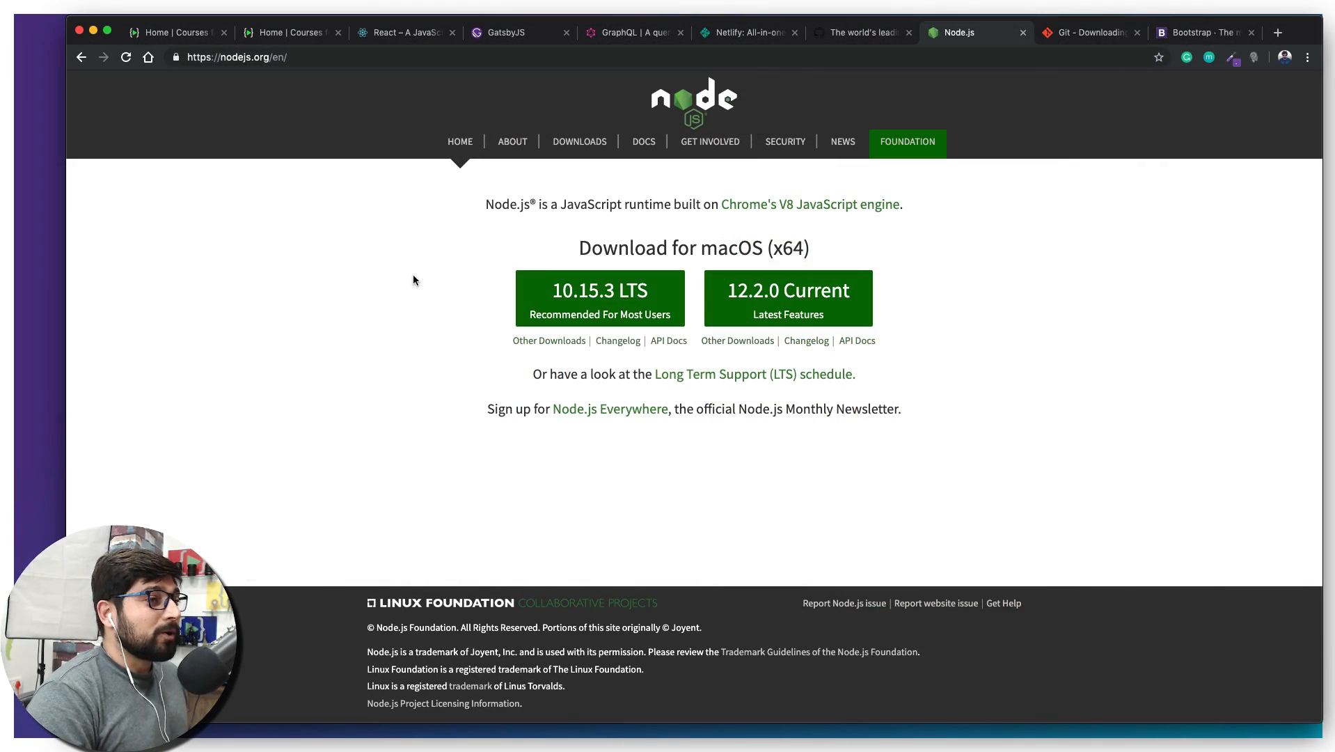
mouse_move(384, 323)
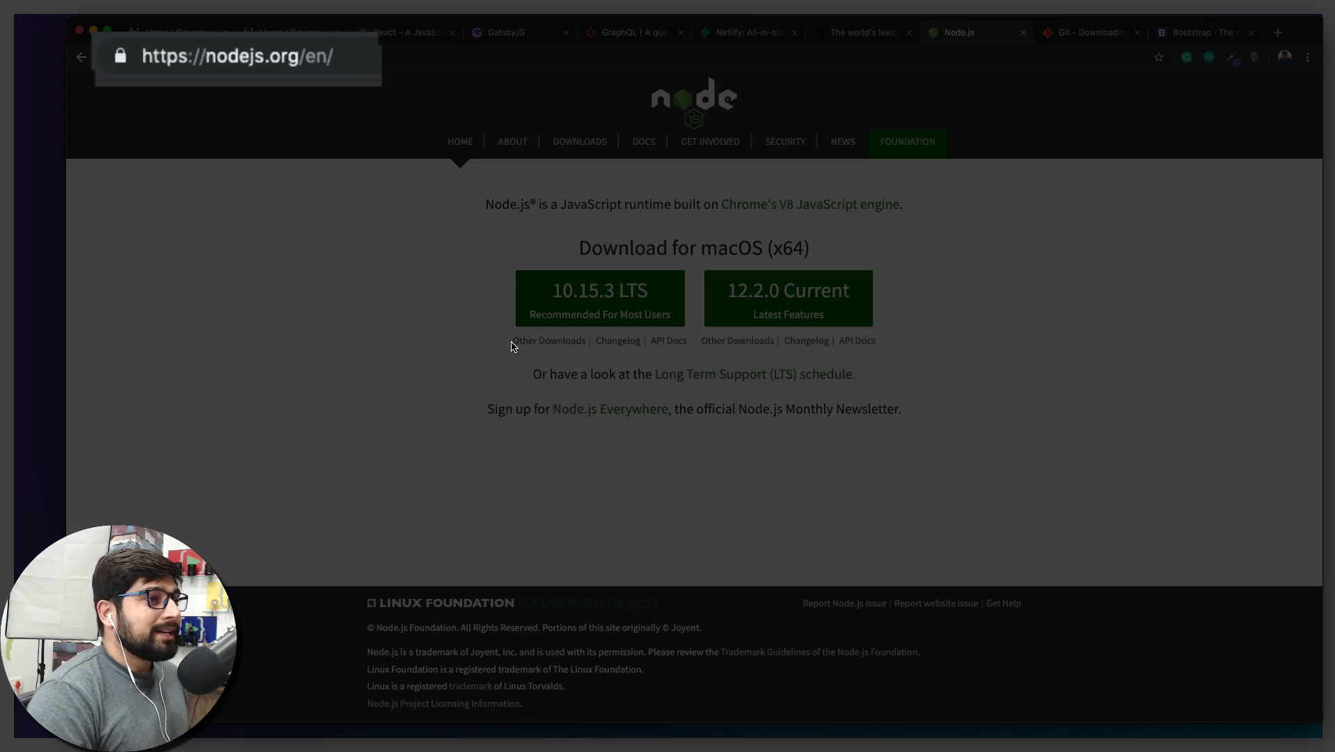
left_click(604, 299)
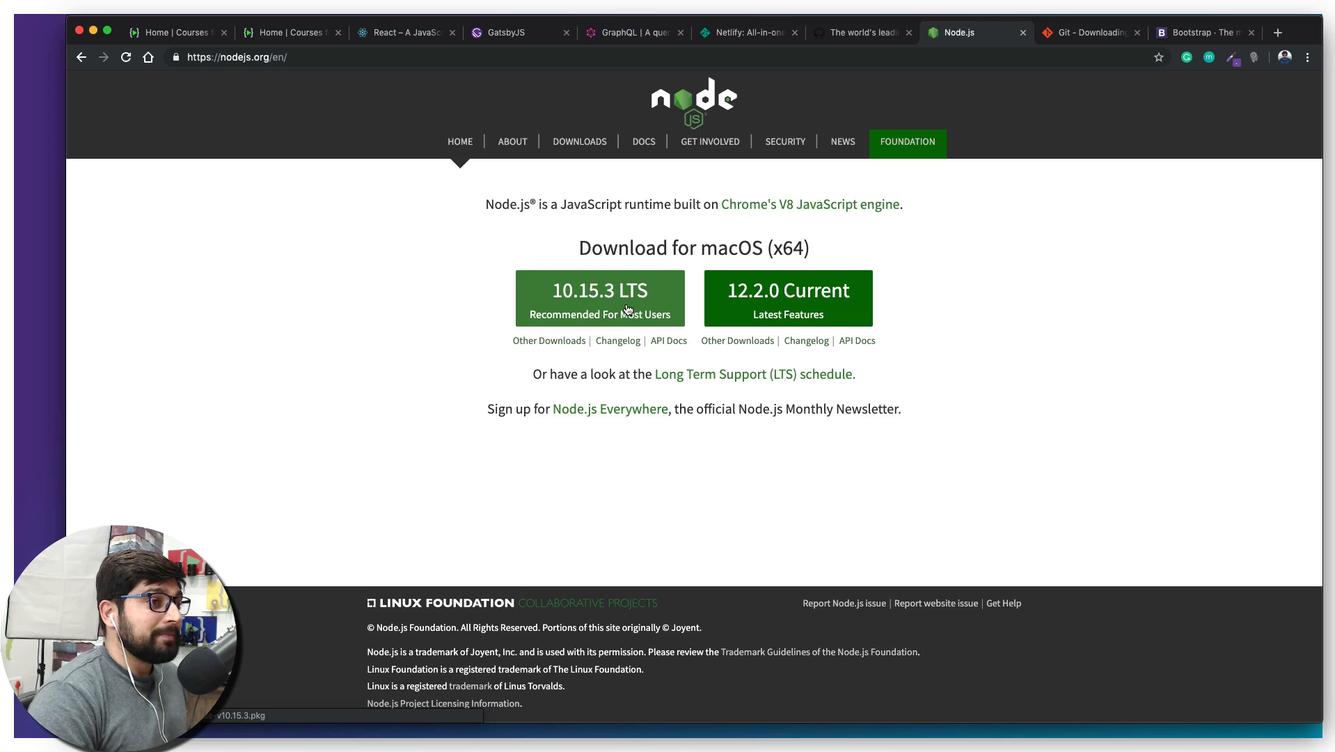
mouse_move(627, 309)
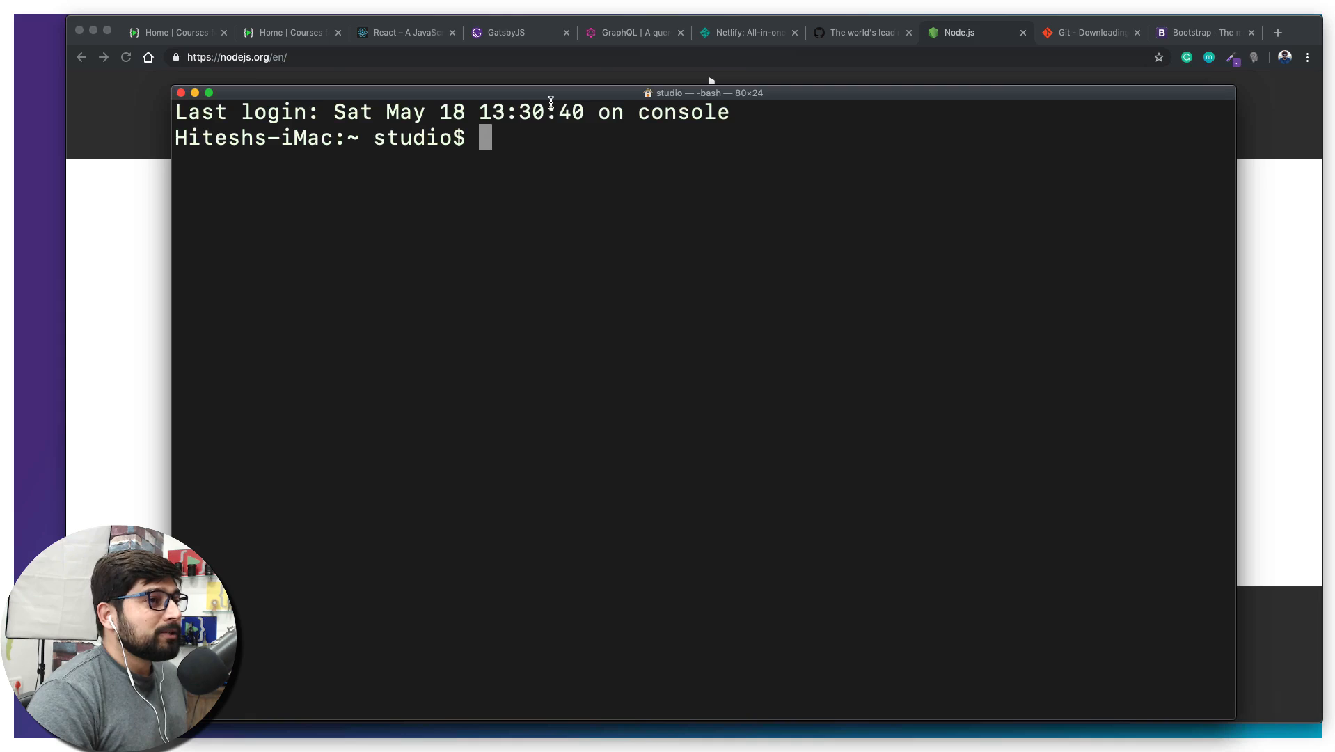
mouse_move(892, 112)
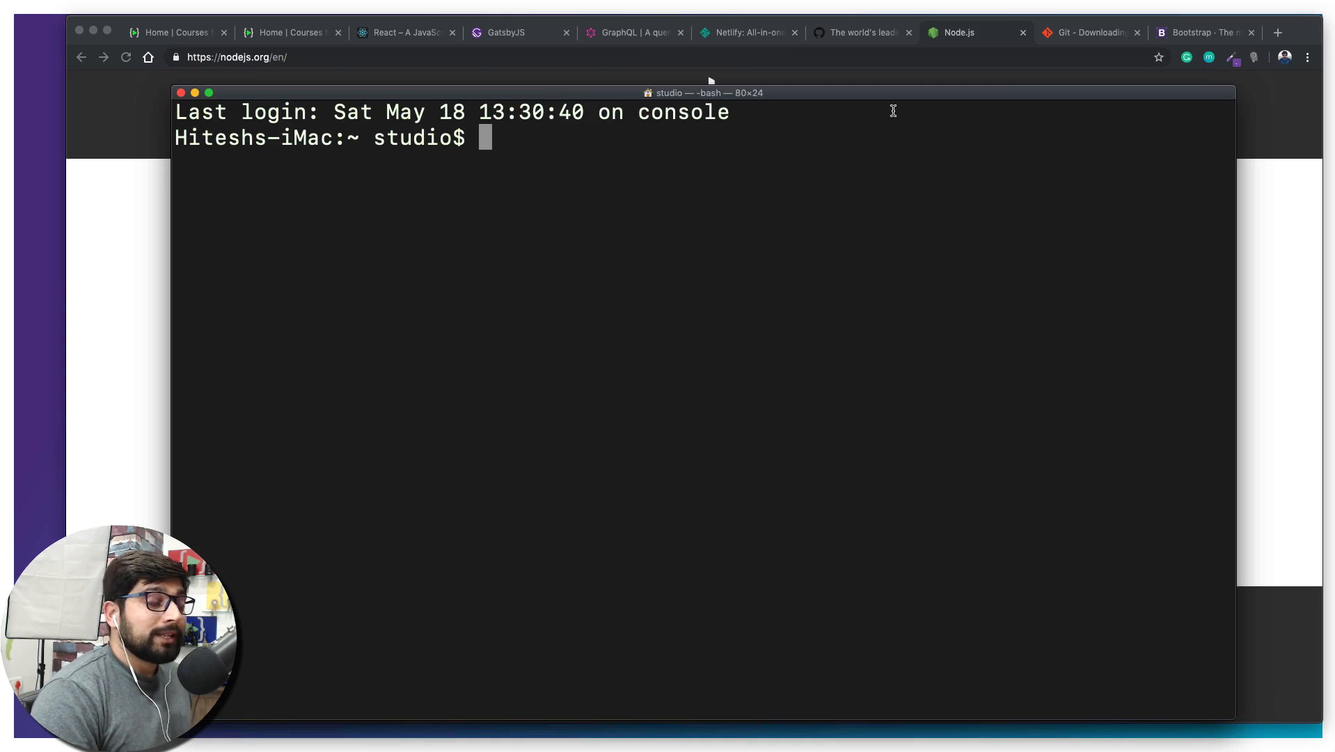
mouse_move(929, 102)
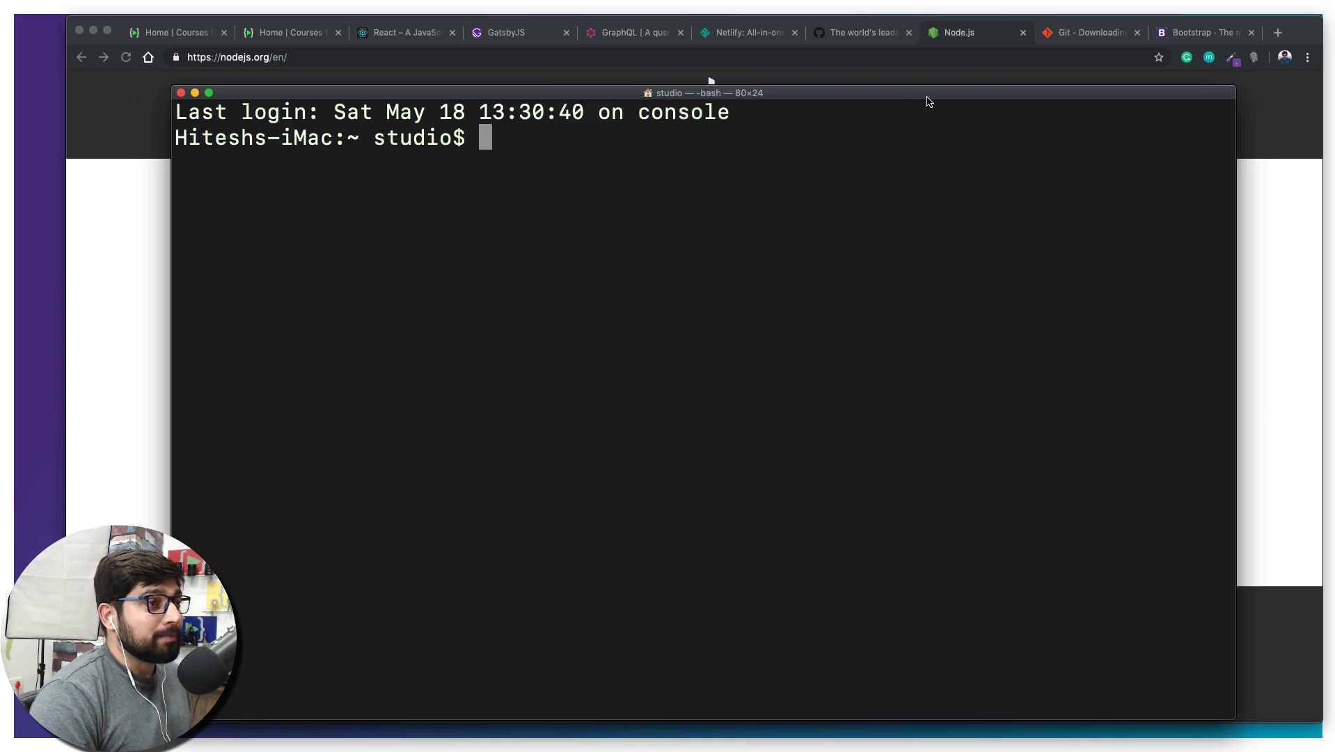
mouse_move(1080, 42)
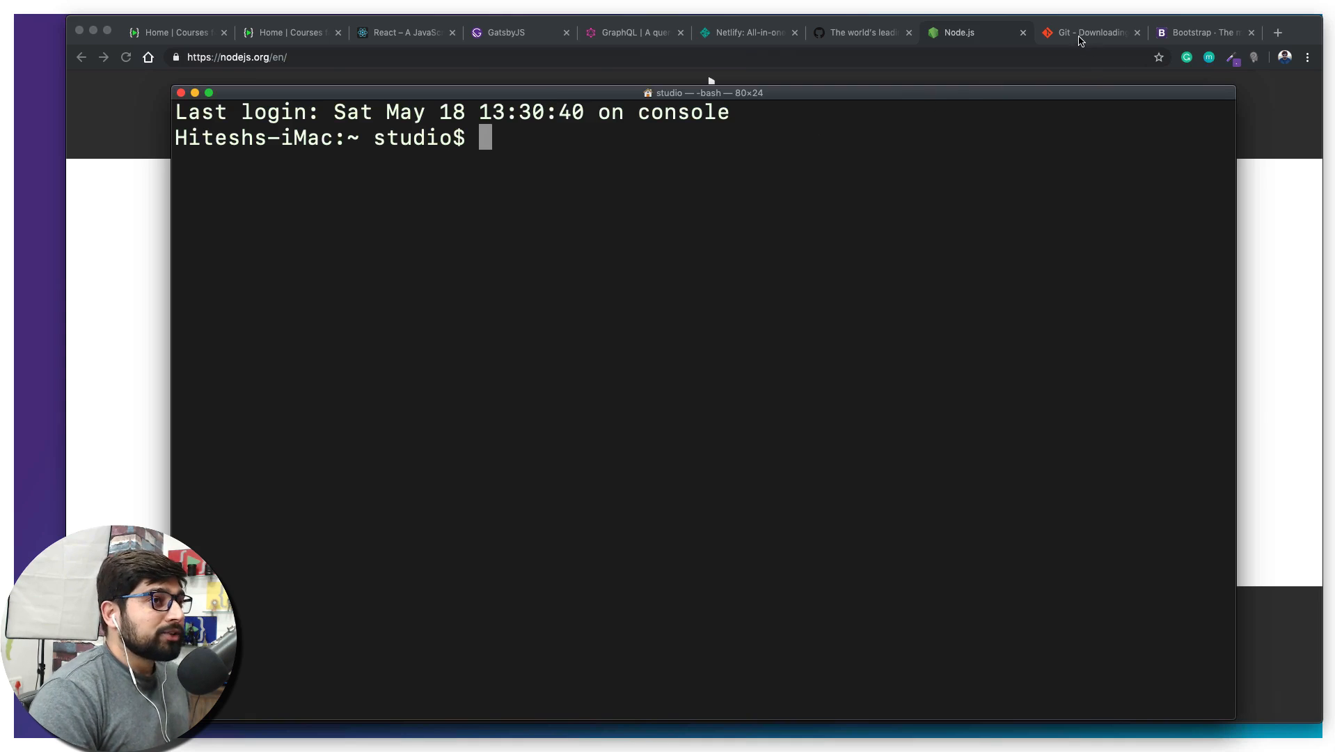
Switch to the Git downloads page in Chrome
left_click(1088, 32)
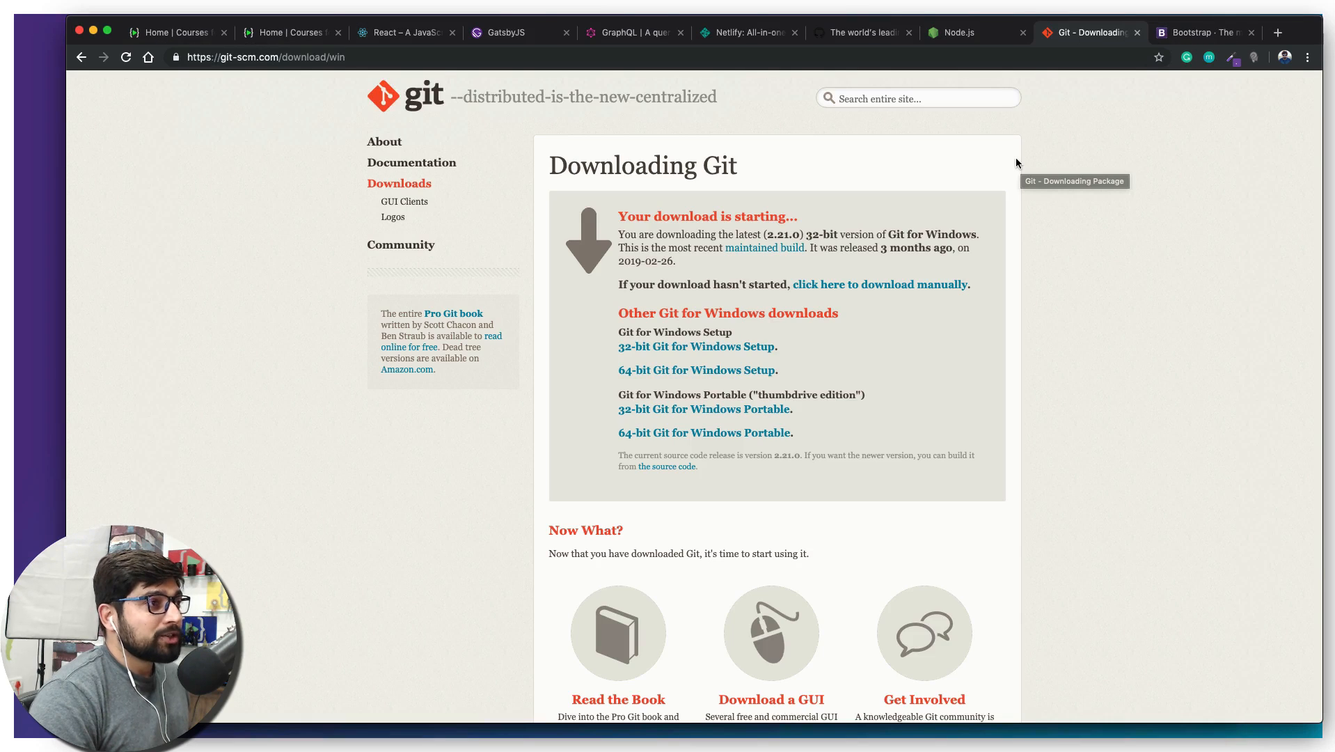
mouse_move(235, 71)
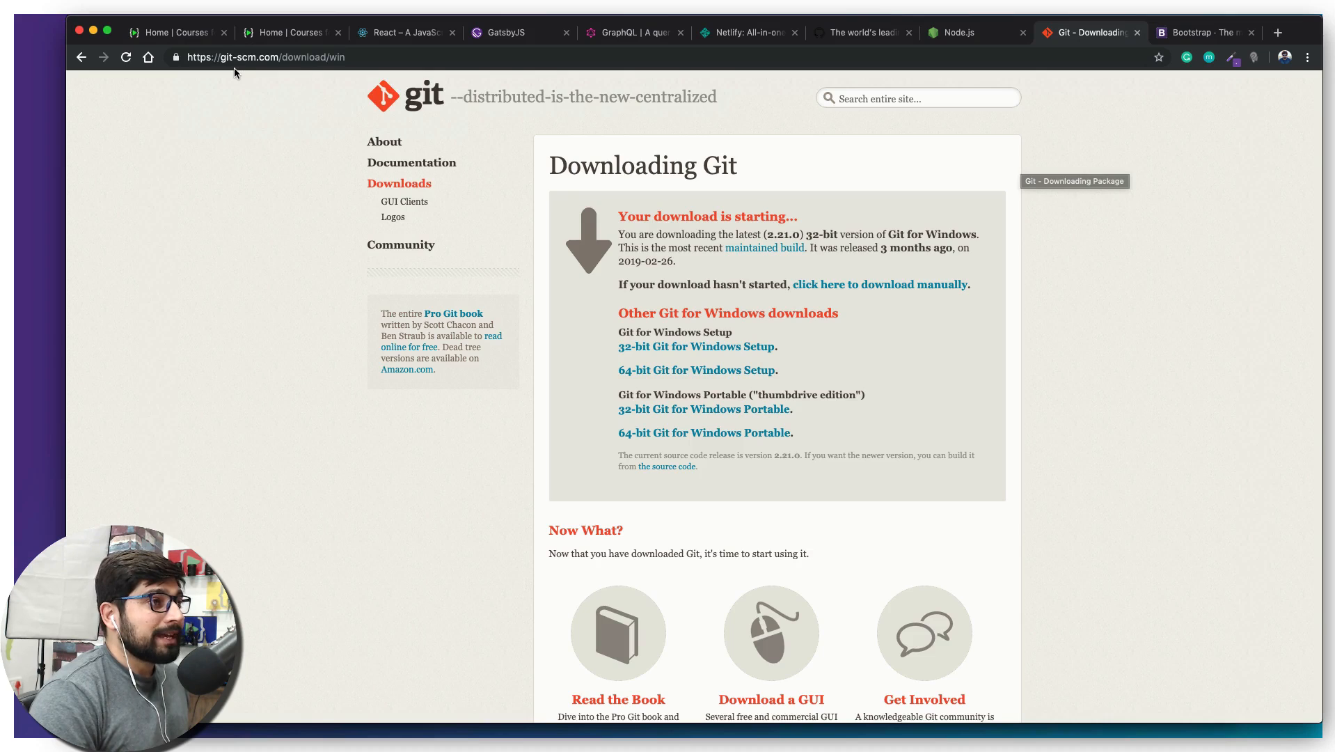
mouse_move(909, 214)
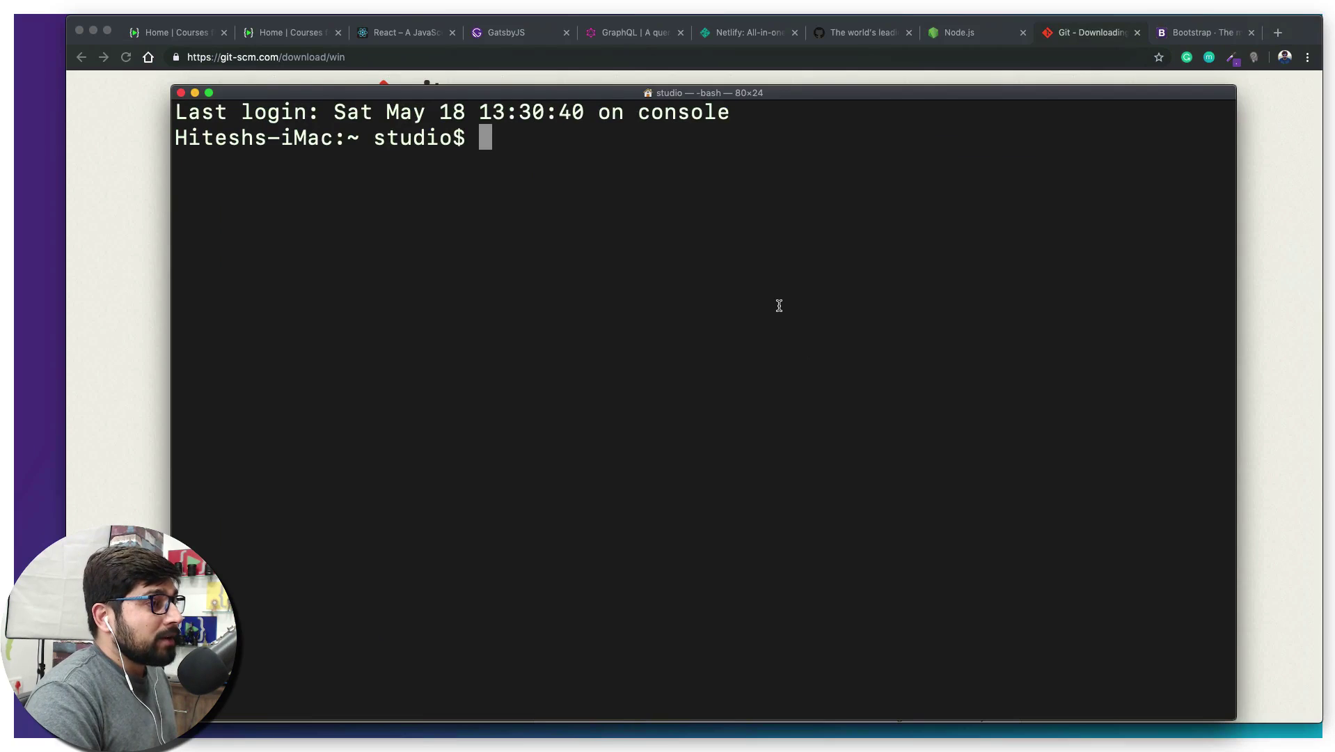
Run node --version in Terminal and confirm it reports v10.15.3
type("node -versio")
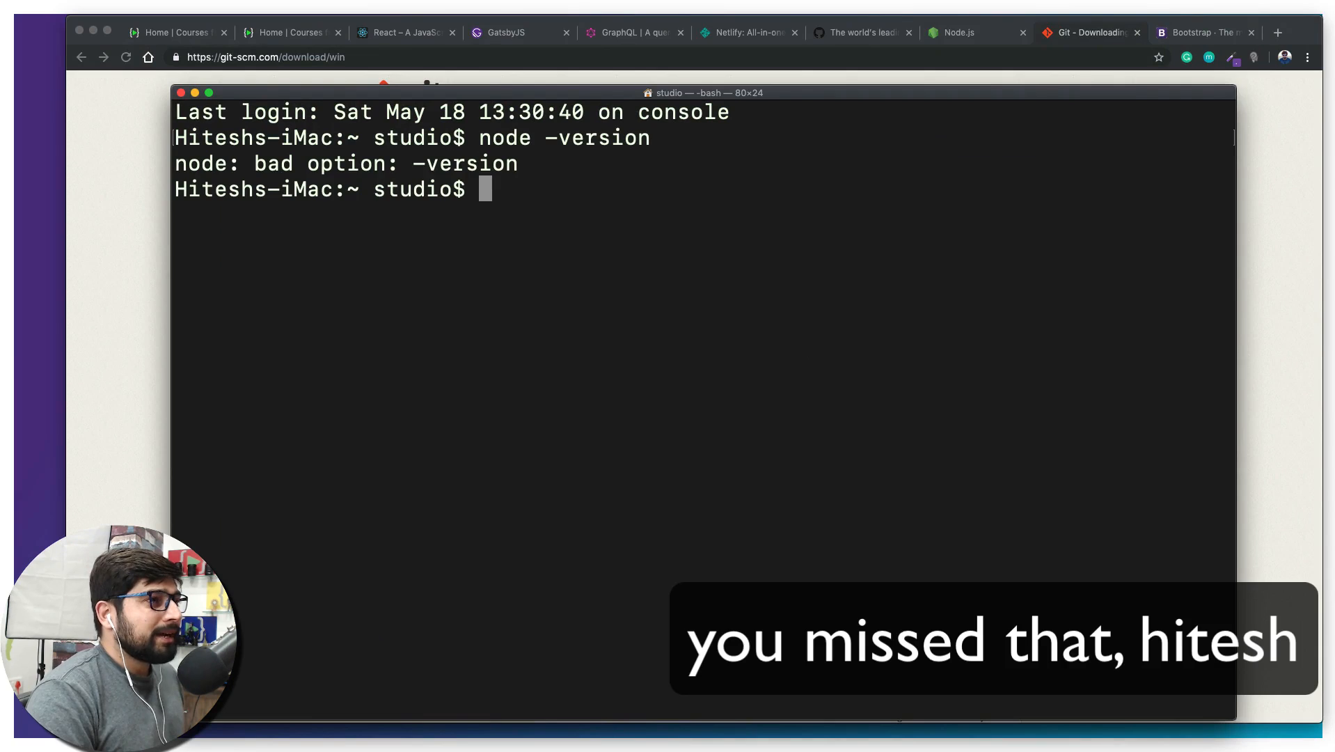
type("node -version")
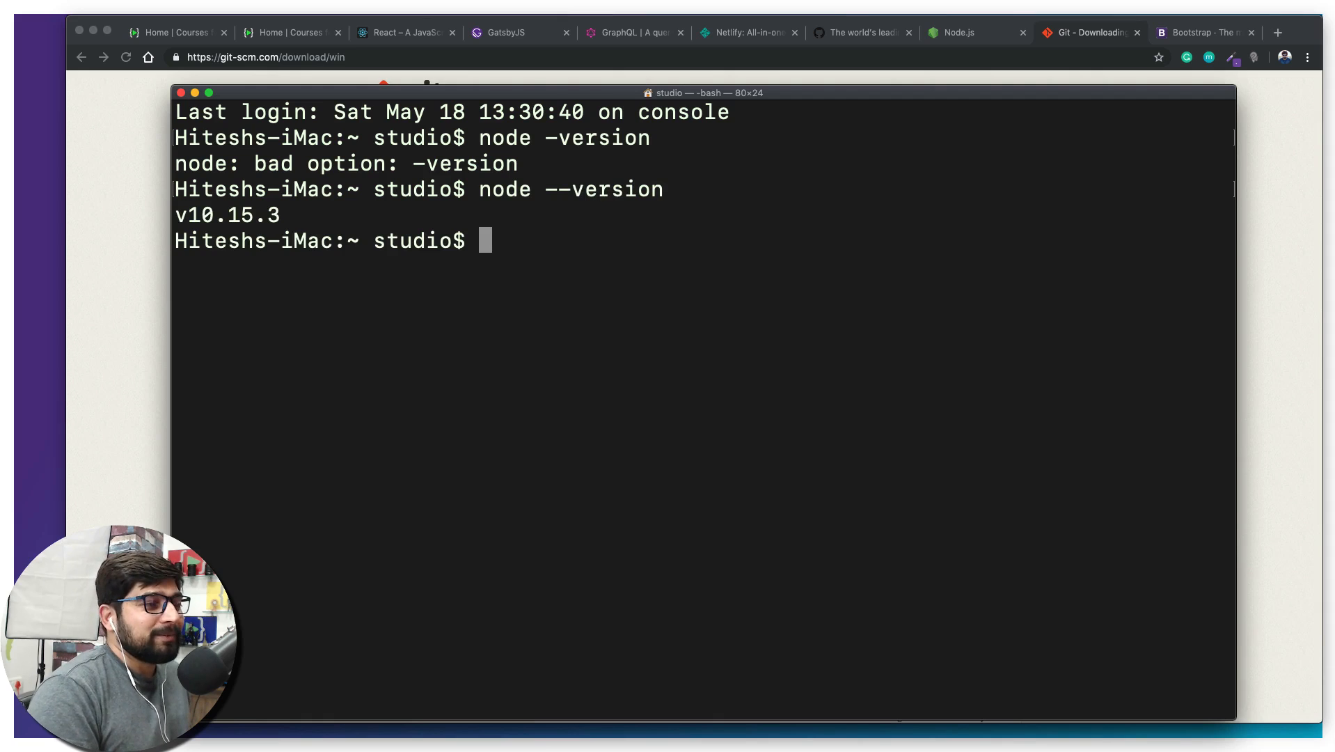
mouse_move(858, 289)
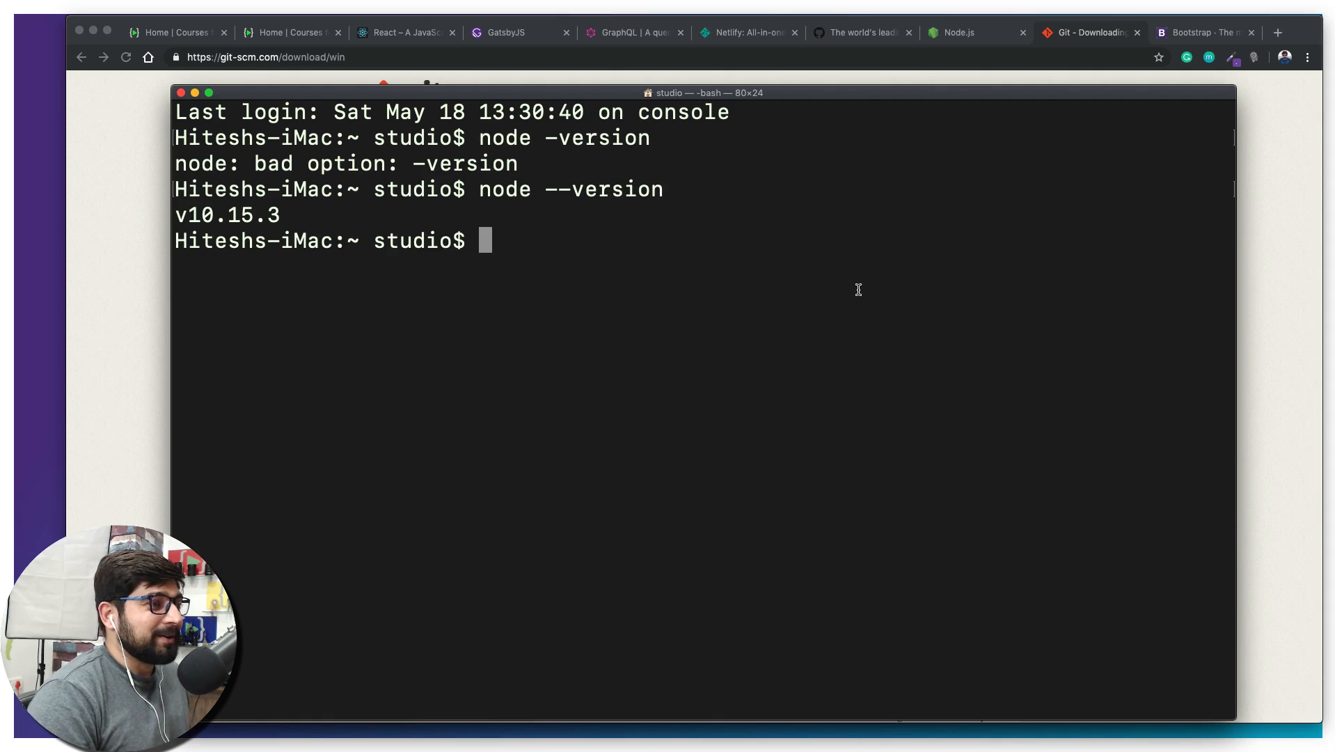
double_click(224, 215)
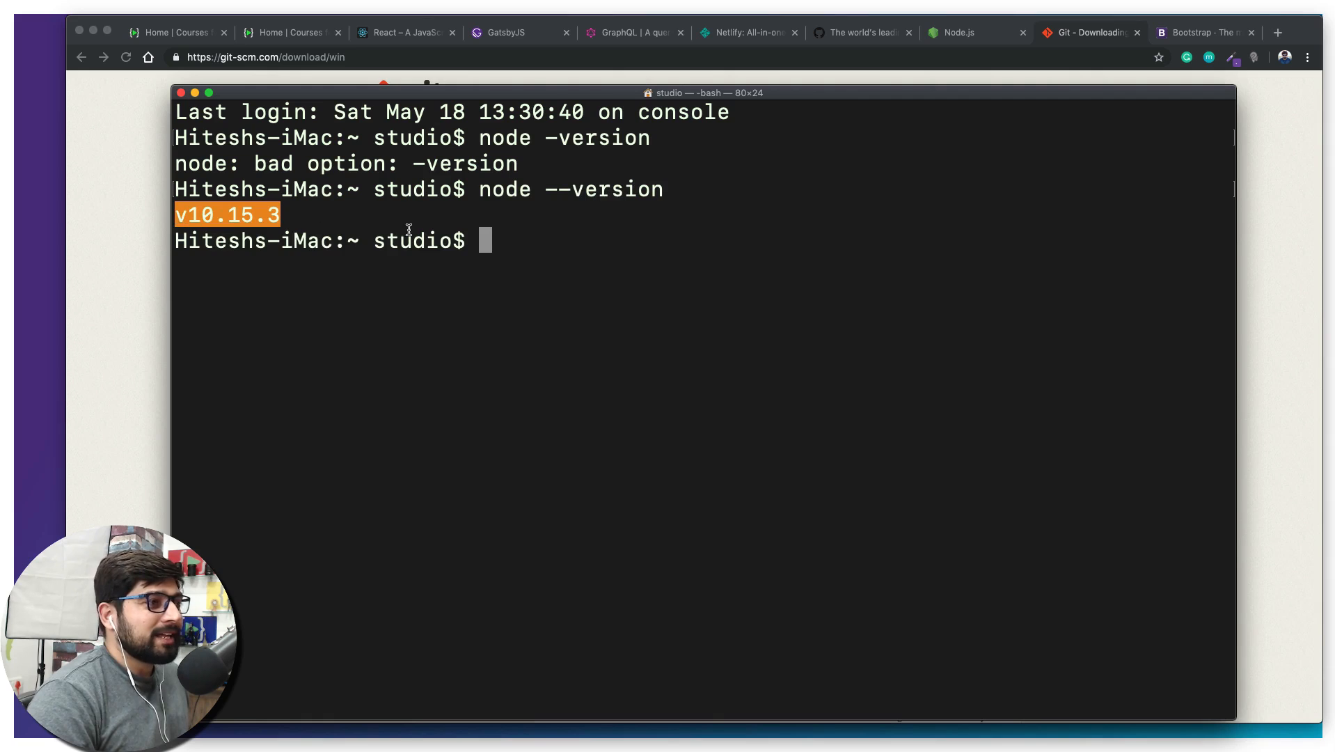
left_click(560, 235)
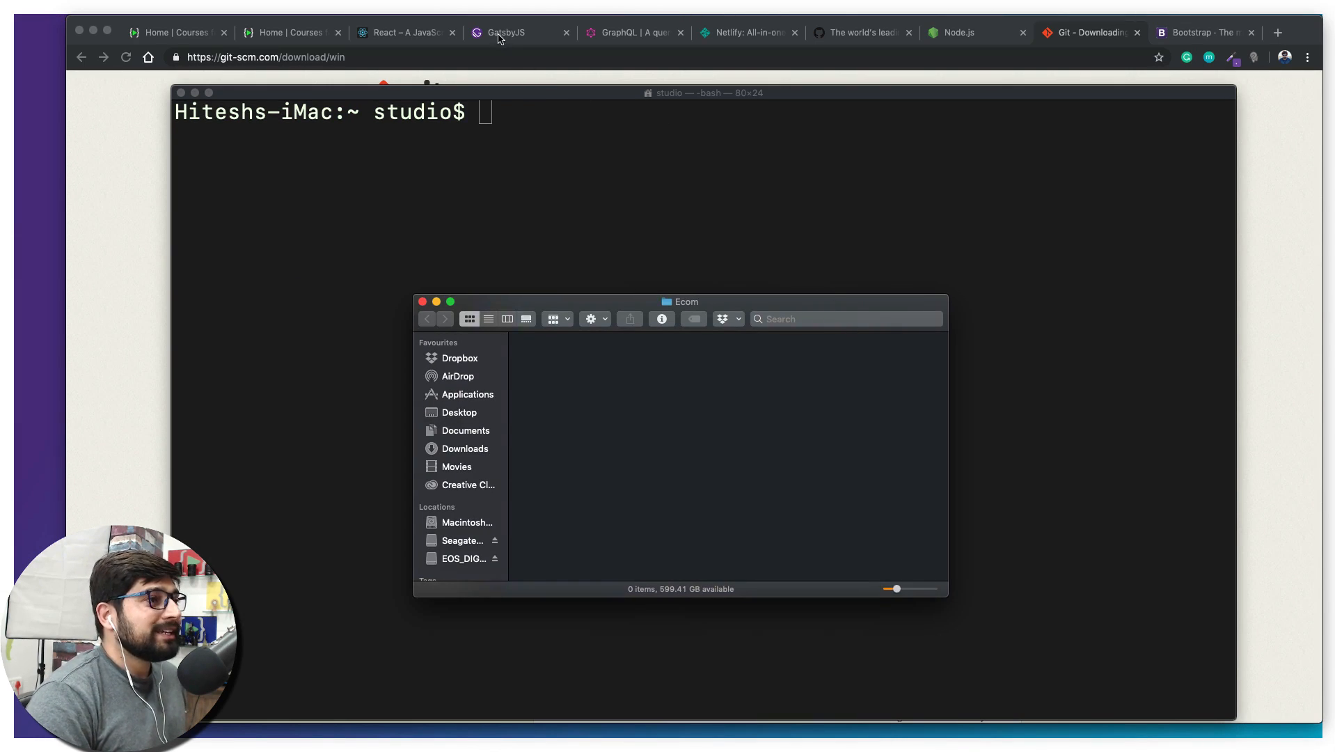
Bring the browser back to the front showing the React homepage
left_click(404, 32)
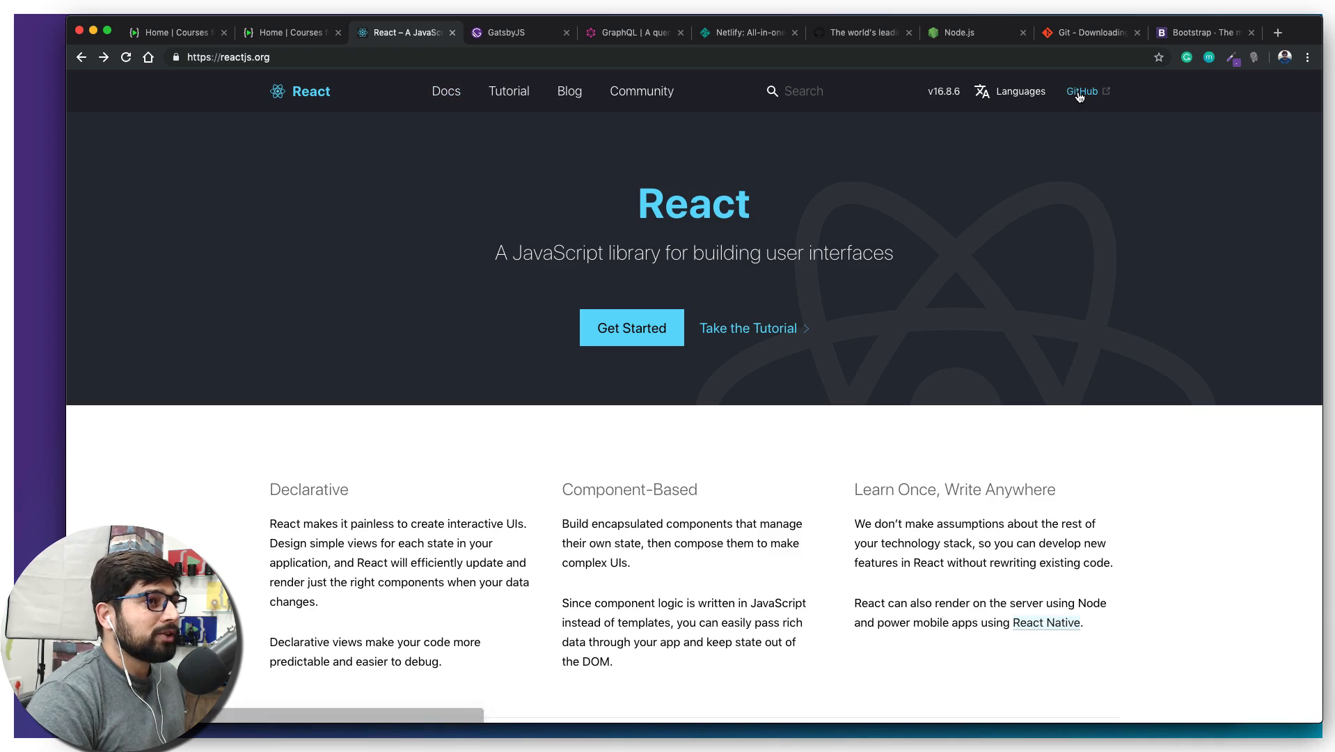
Browse React's GitHub repository README, then return to the Gatsby homepage
left_click(1080, 90)
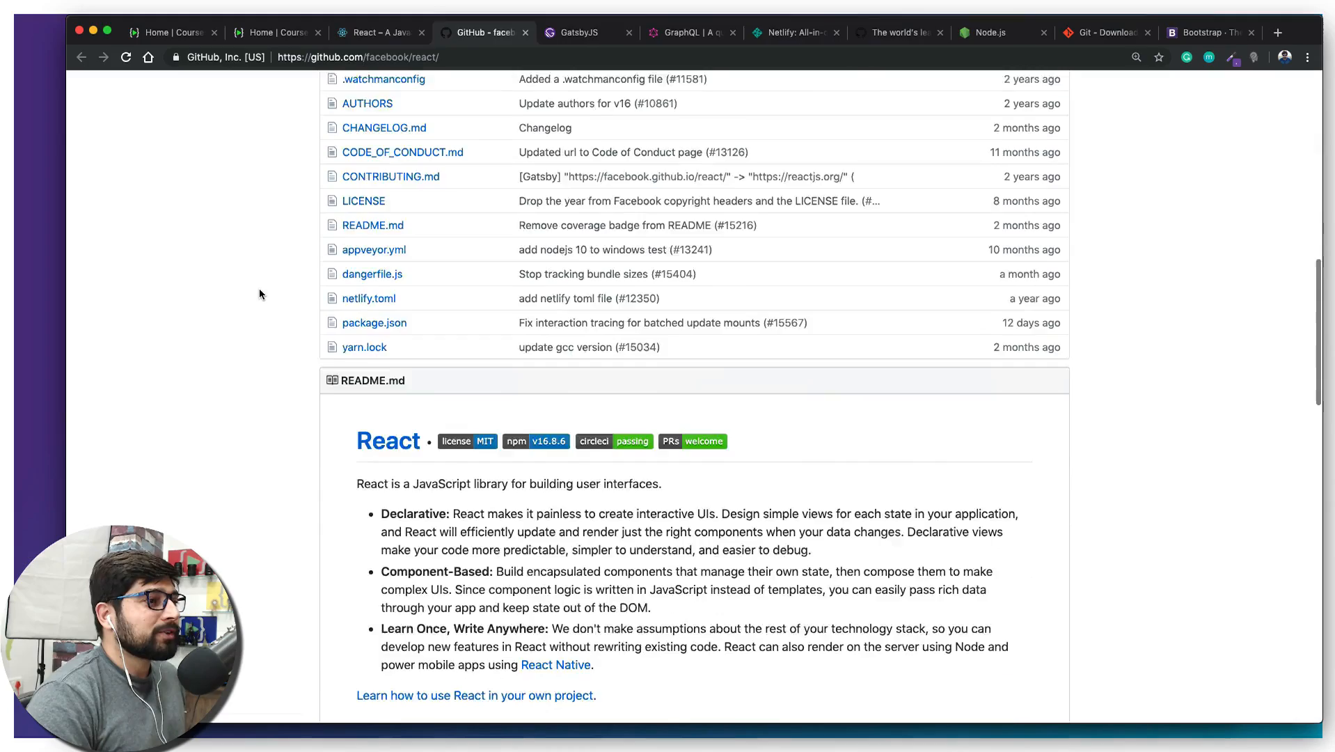
scroll("down", 3)
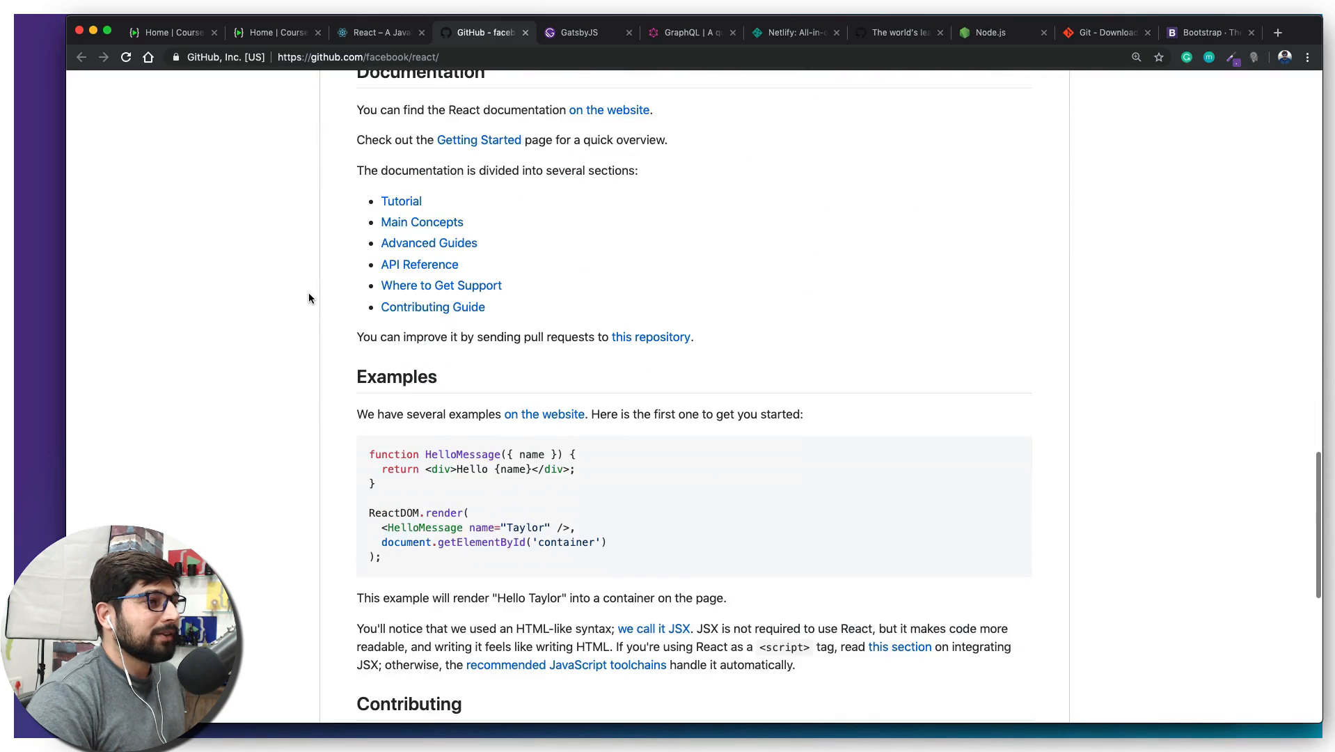
scroll("down", 3)
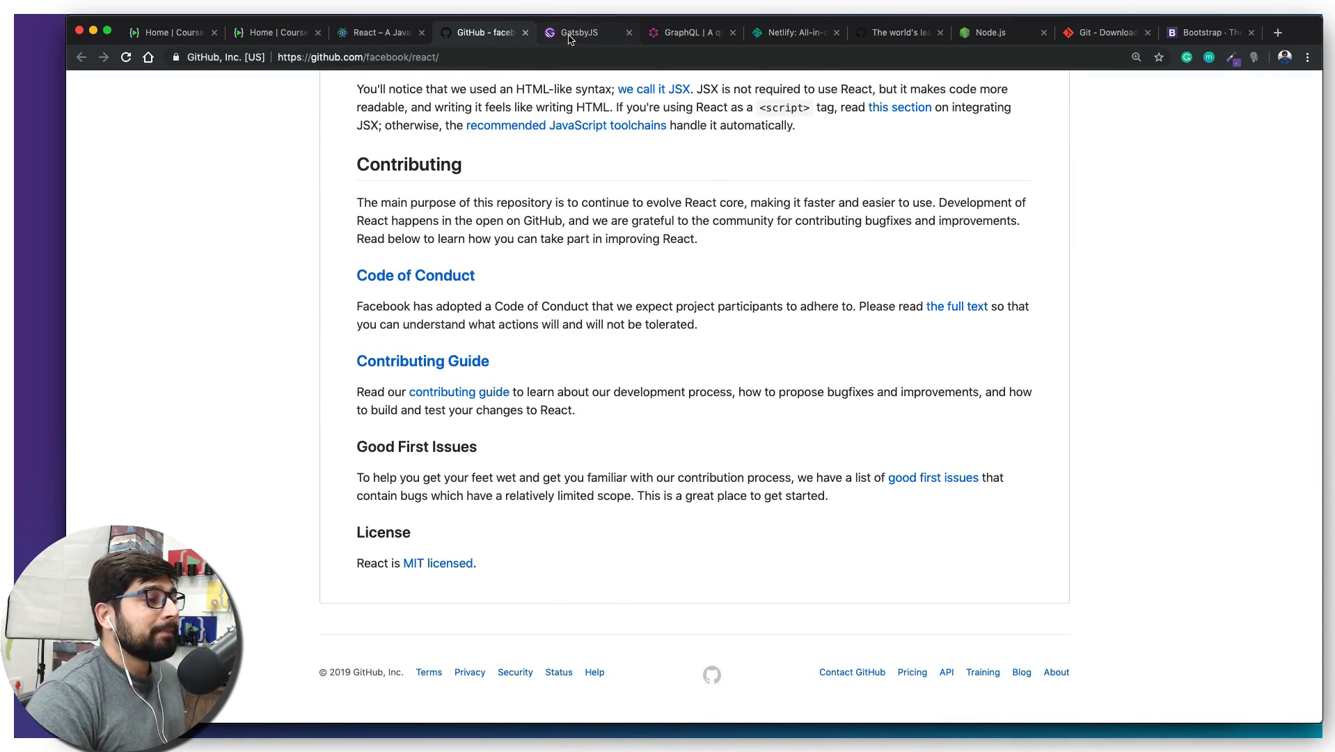
left_click(580, 32)
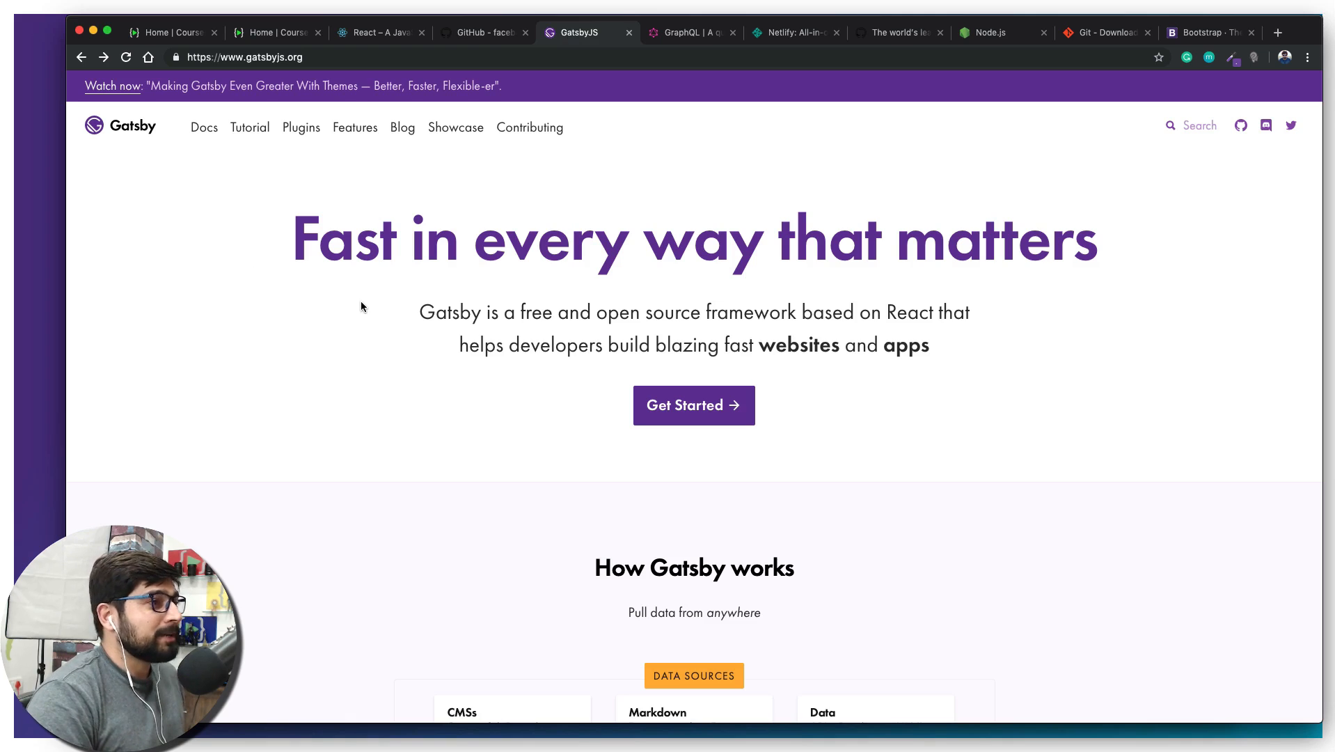
mouse_move(222, 166)
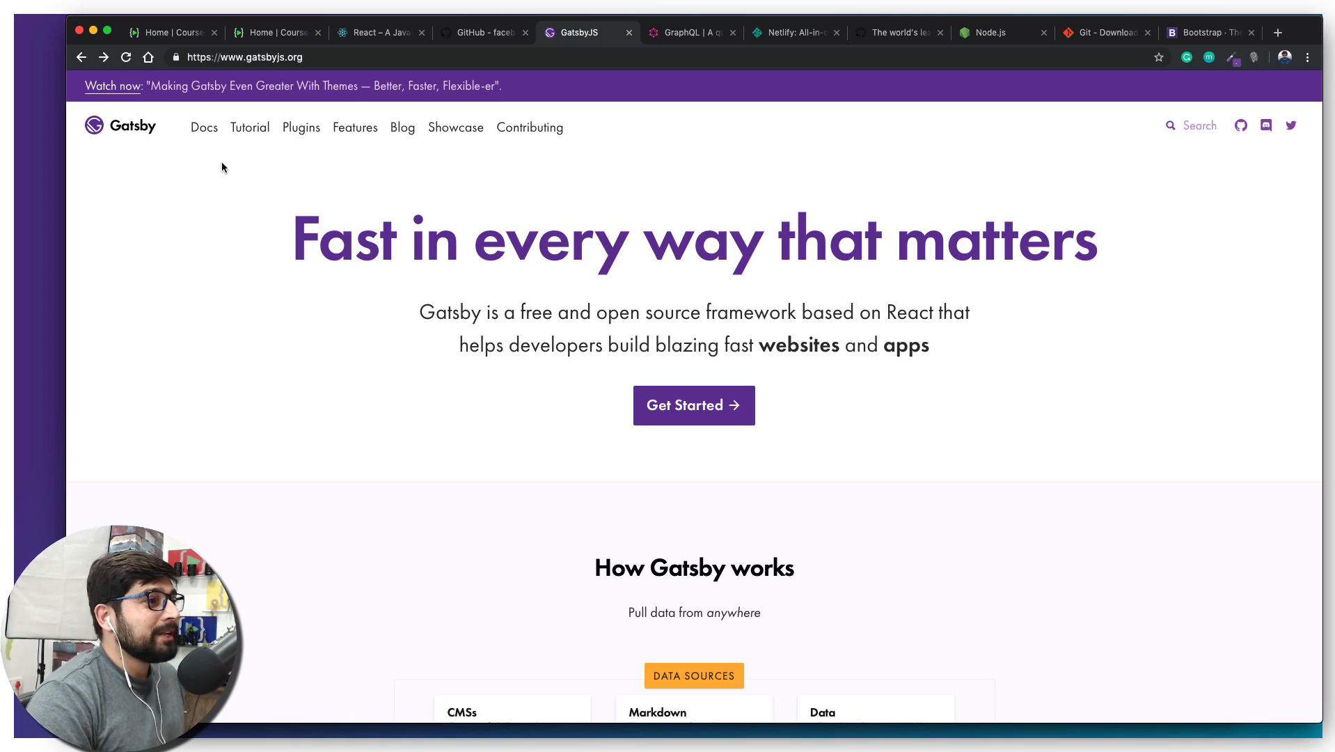
Open Gatsby's Quick Start docs and select the 'npm install -g gatsby-cli' command
left_click(203, 127)
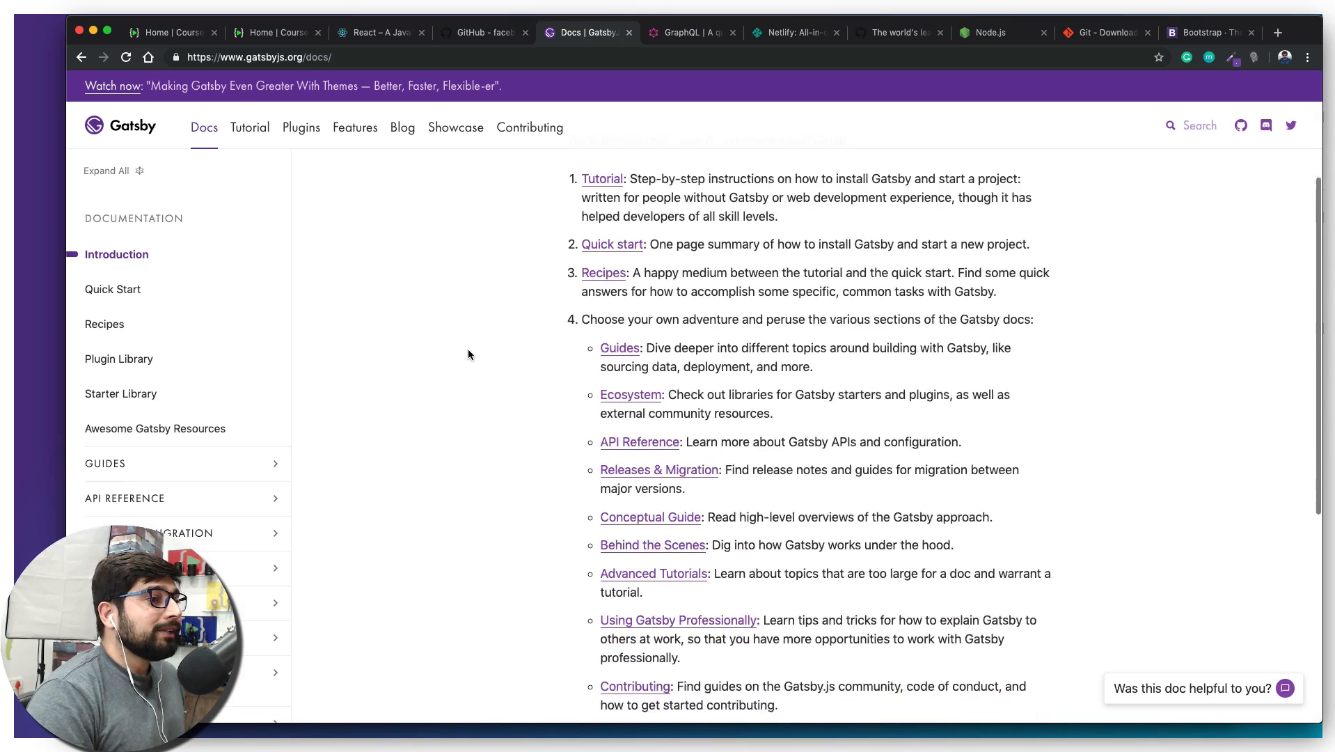
scroll("up", 3)
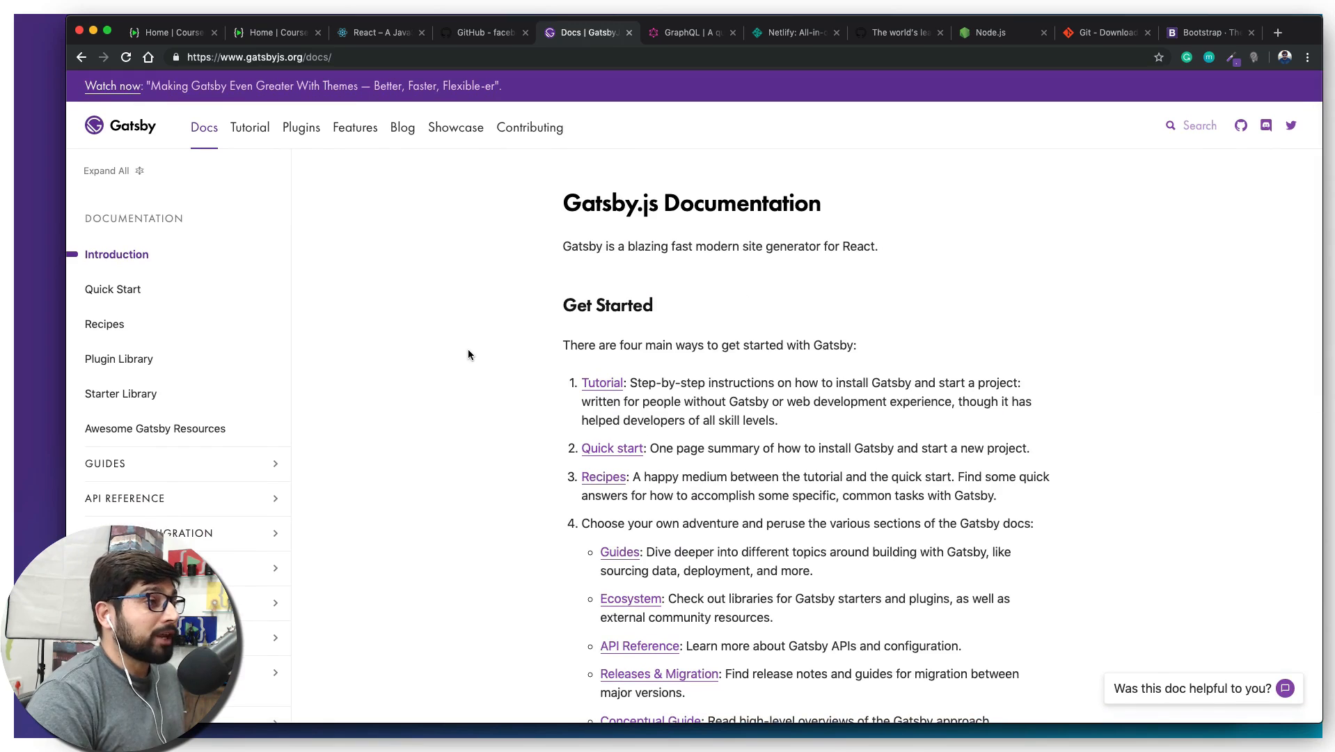
mouse_move(121, 295)
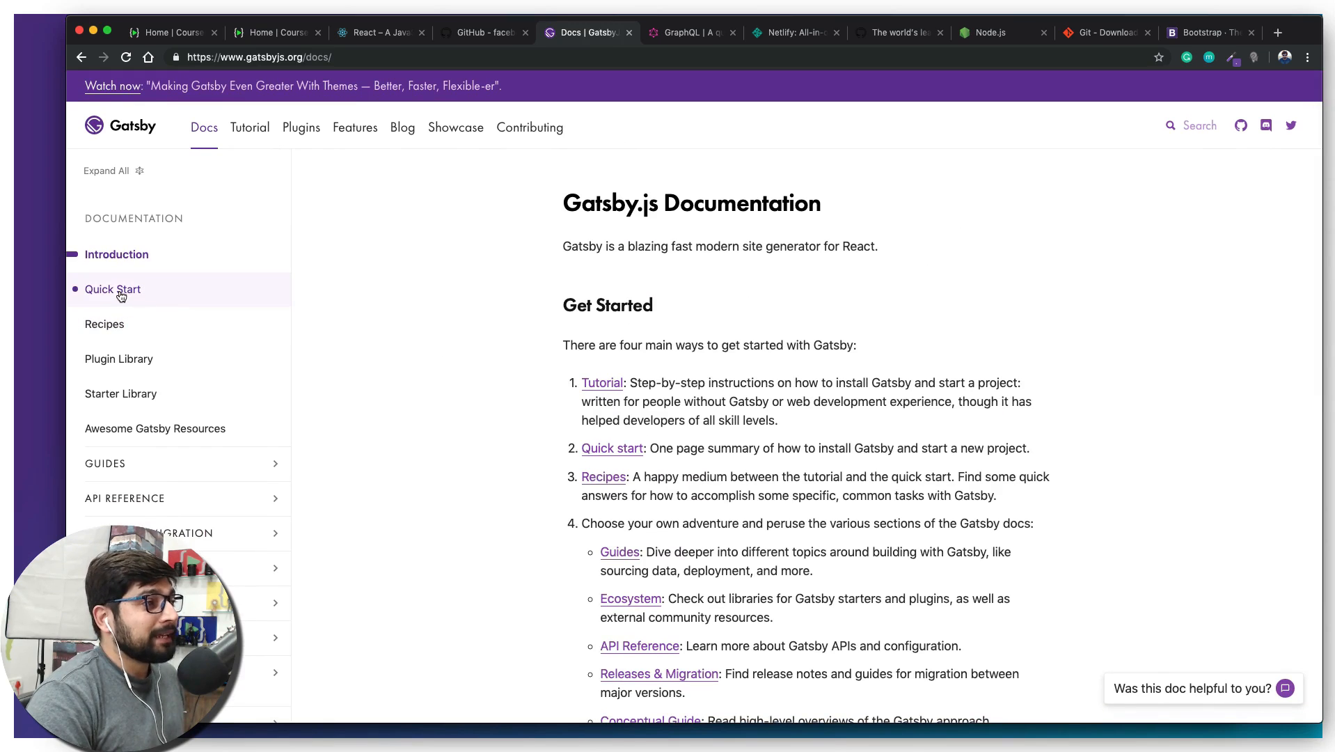
left_click(113, 288)
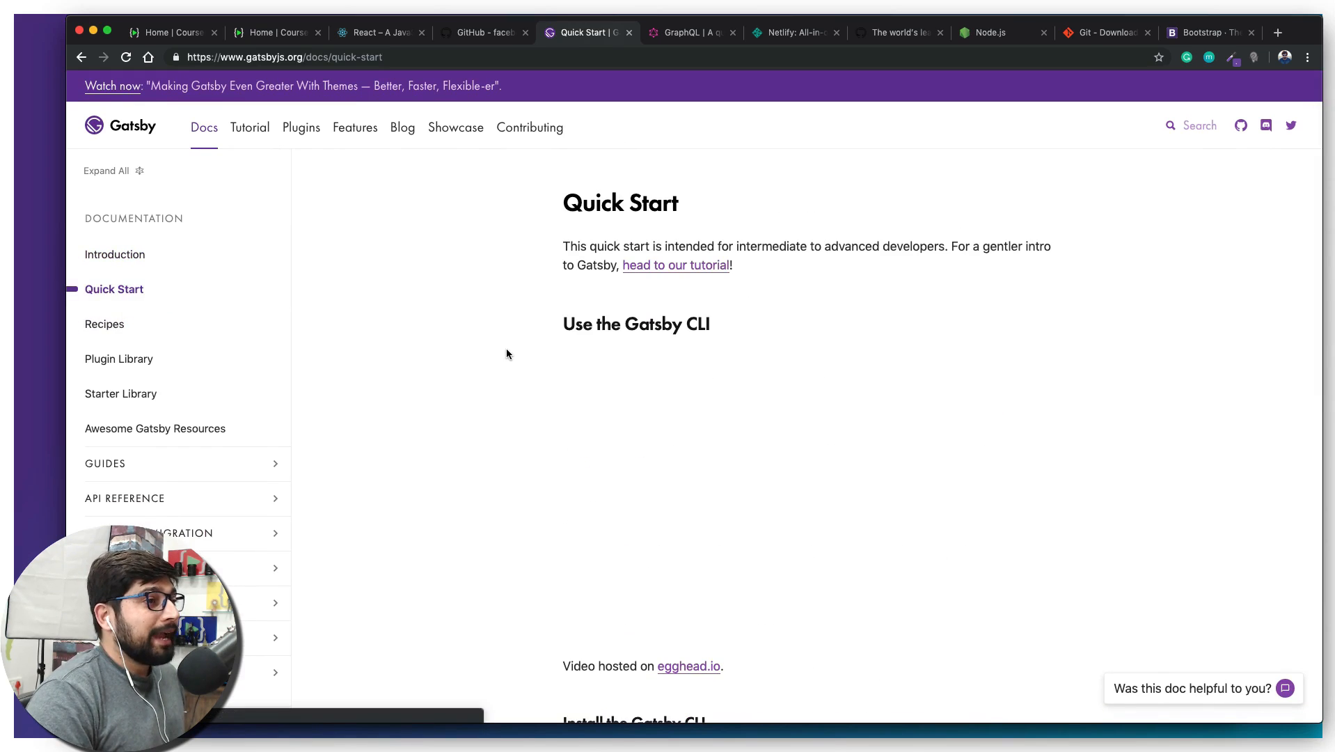
scroll("down", 3)
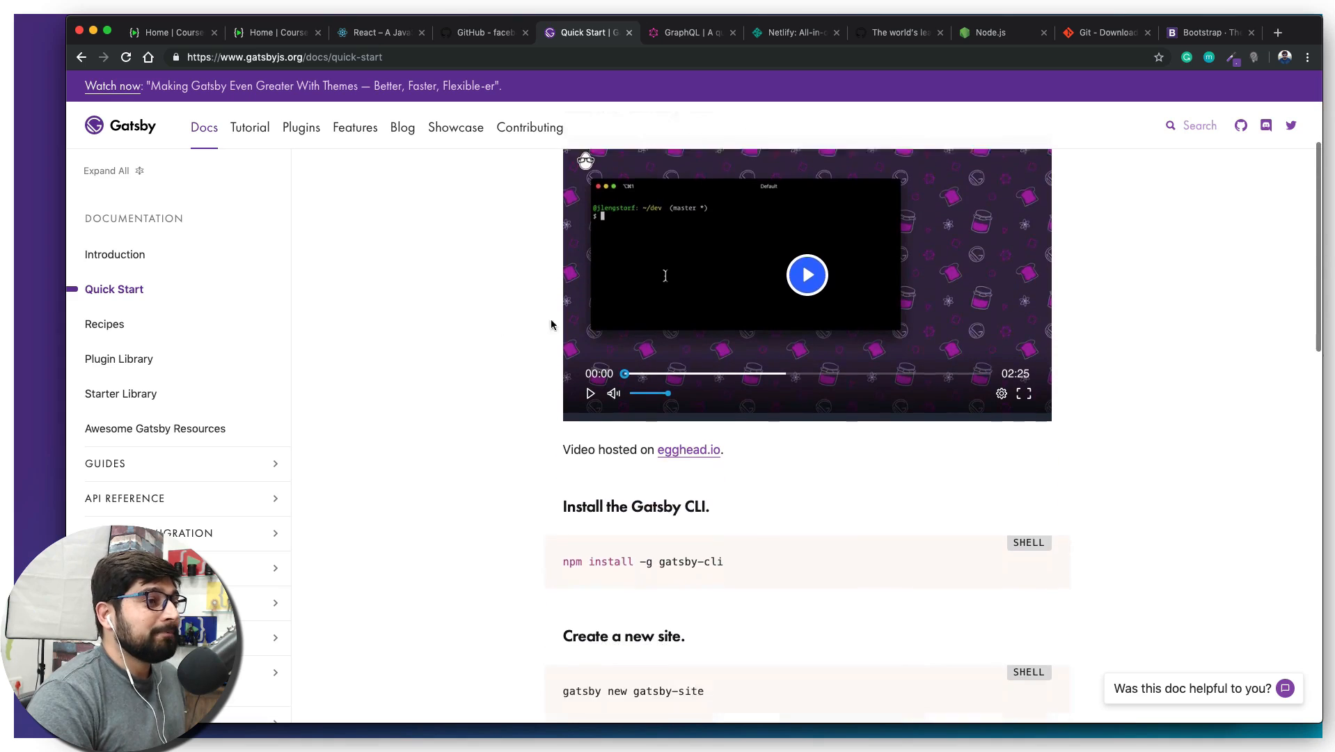
scroll("down", 3)
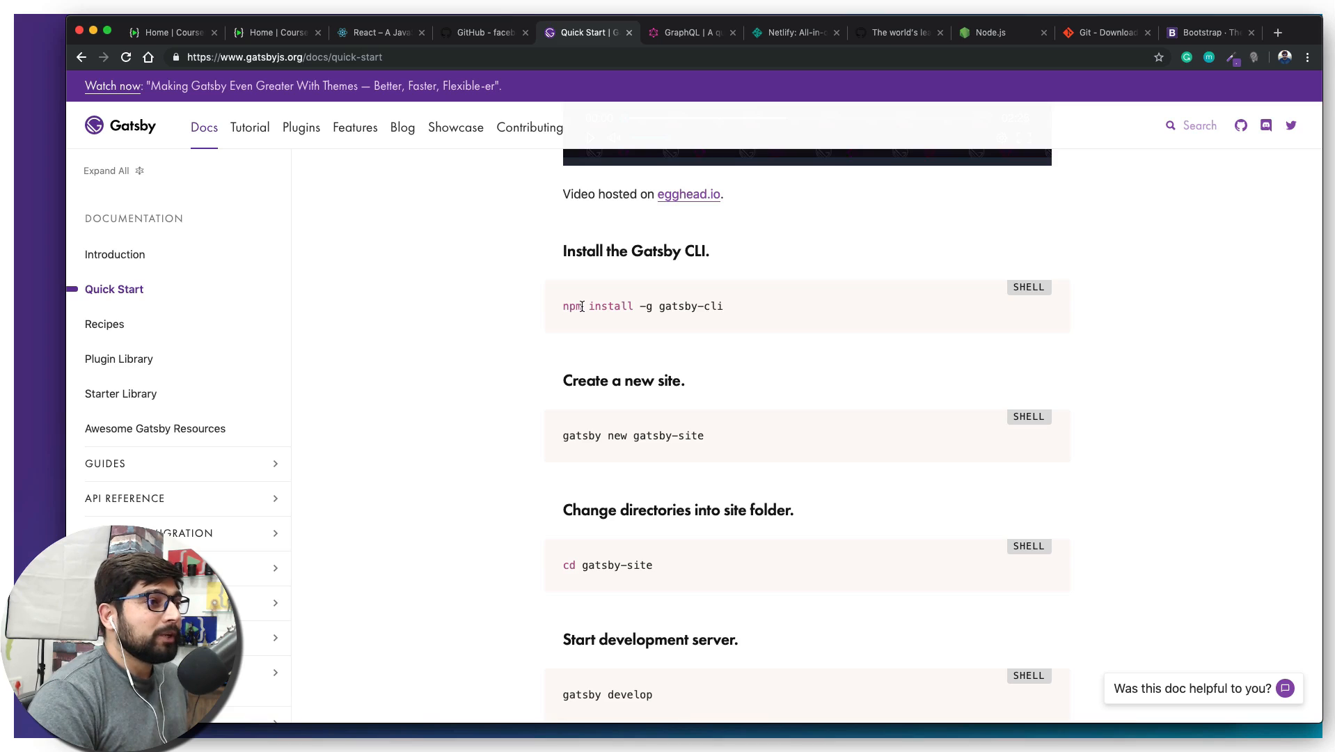
double_click(573, 305)
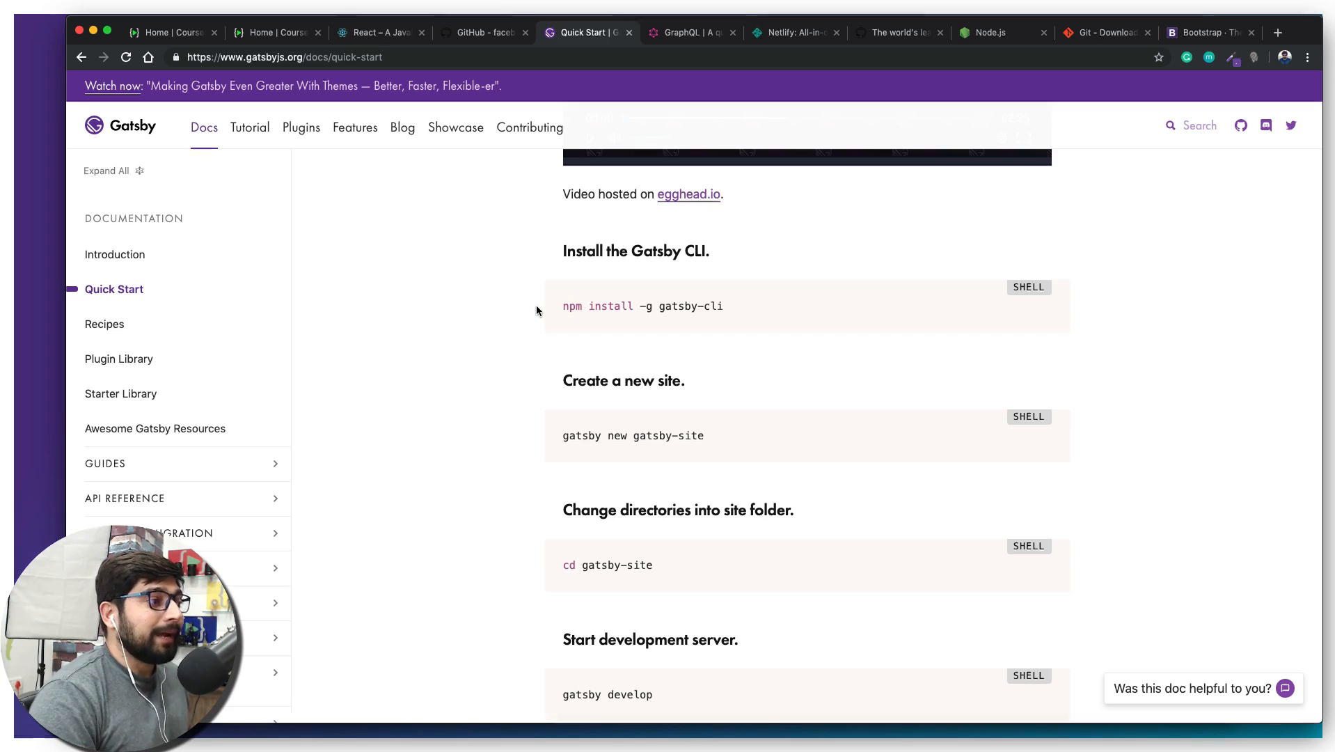
mouse_move(565, 308)
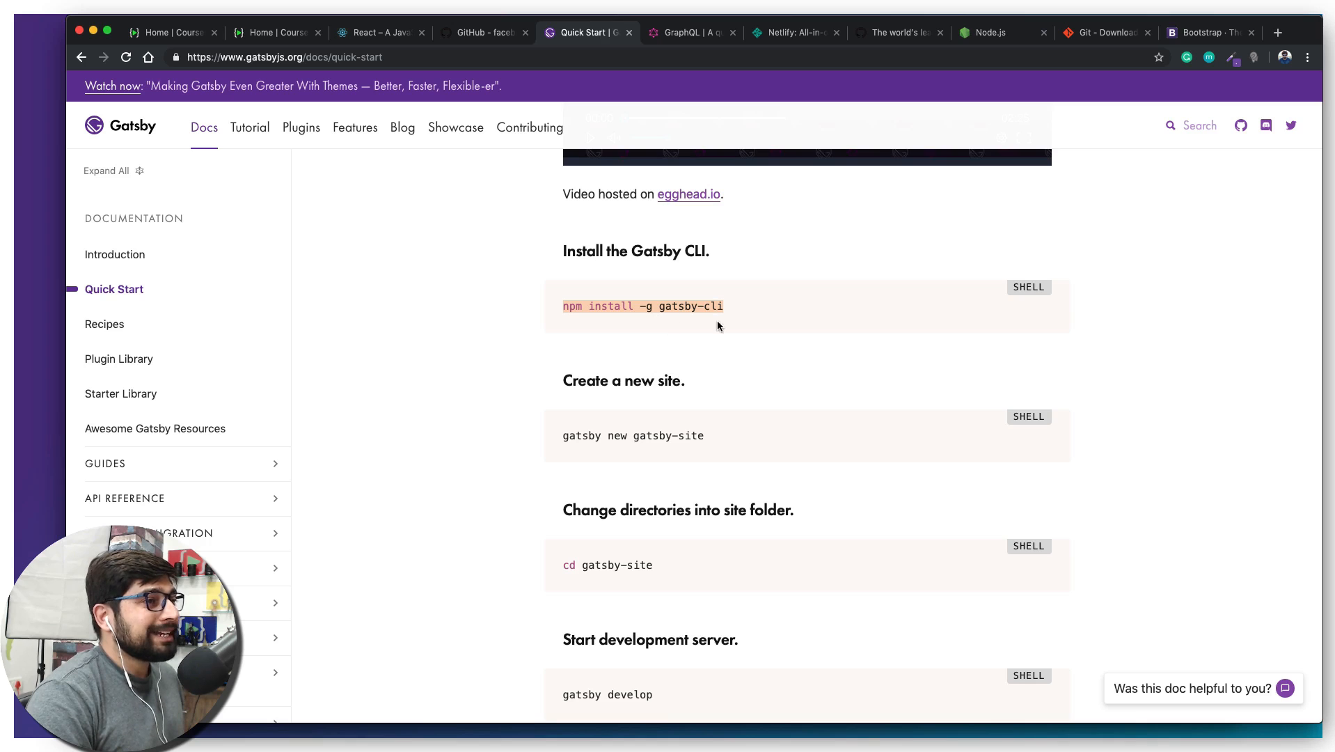
mouse_move(751, 330)
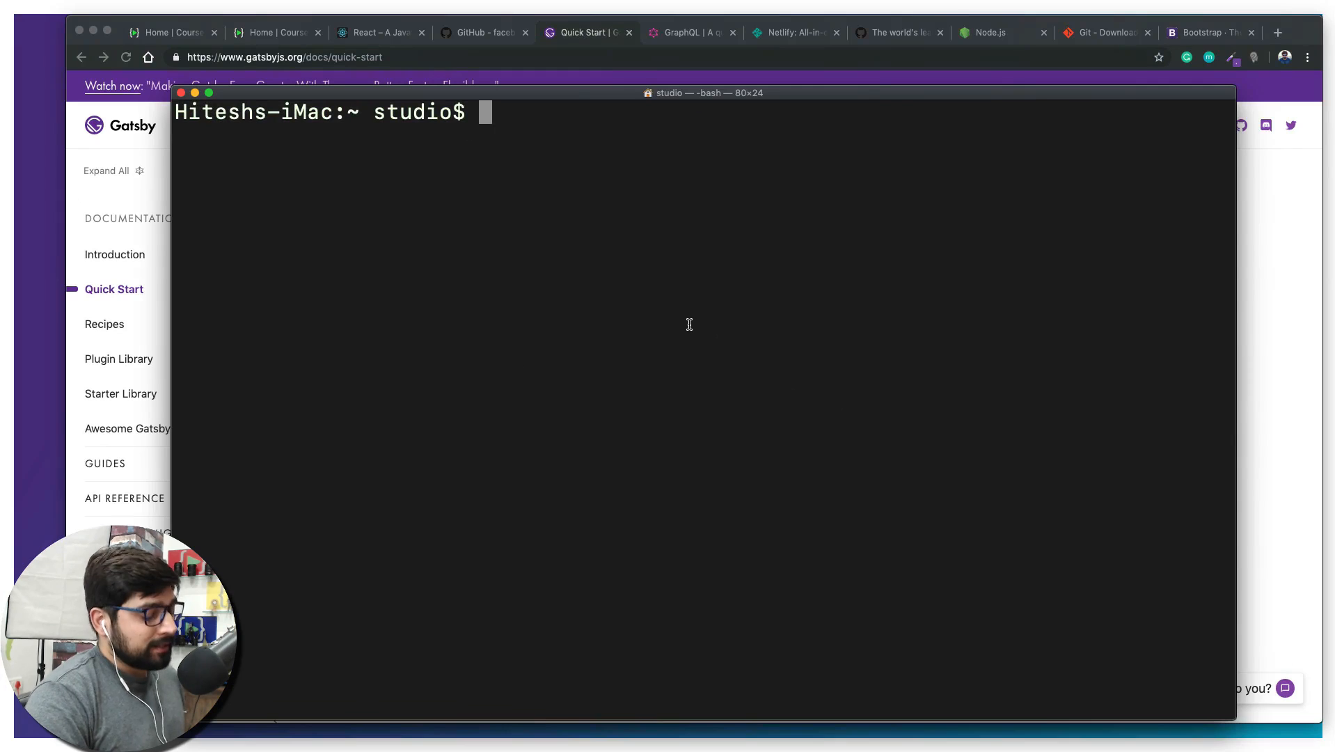
Enter 'npm install -g gatsby-cli' at the Terminal bash prompt
type("npm install -g gatsby-cli")
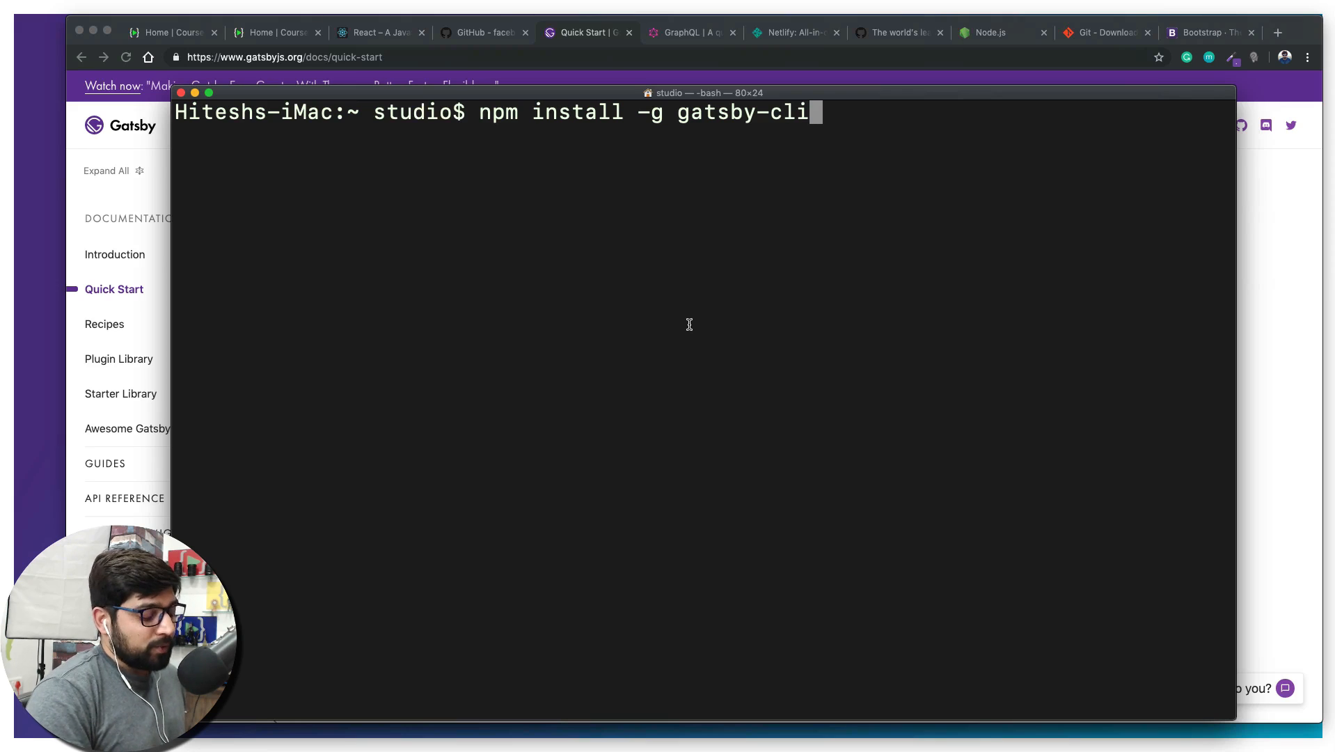
mouse_move(688, 298)
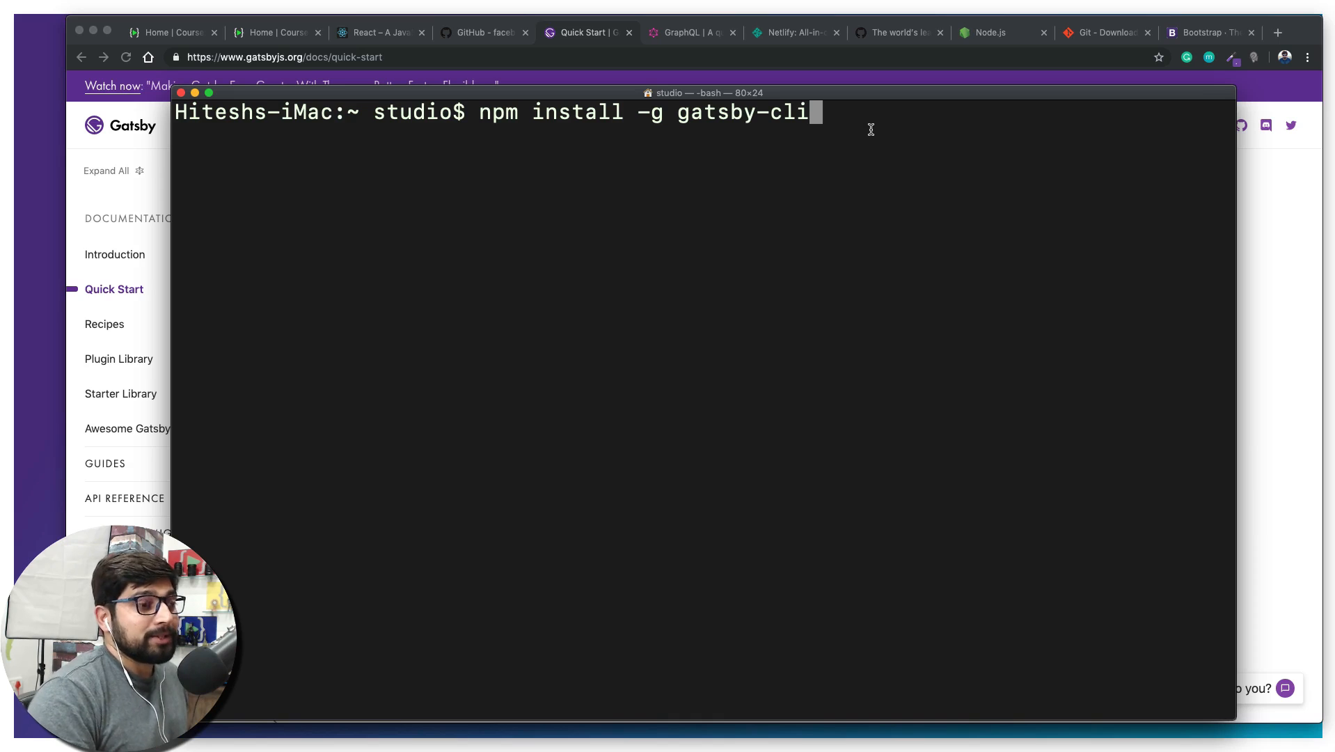
left_click(657, 111)
type("sudo ")
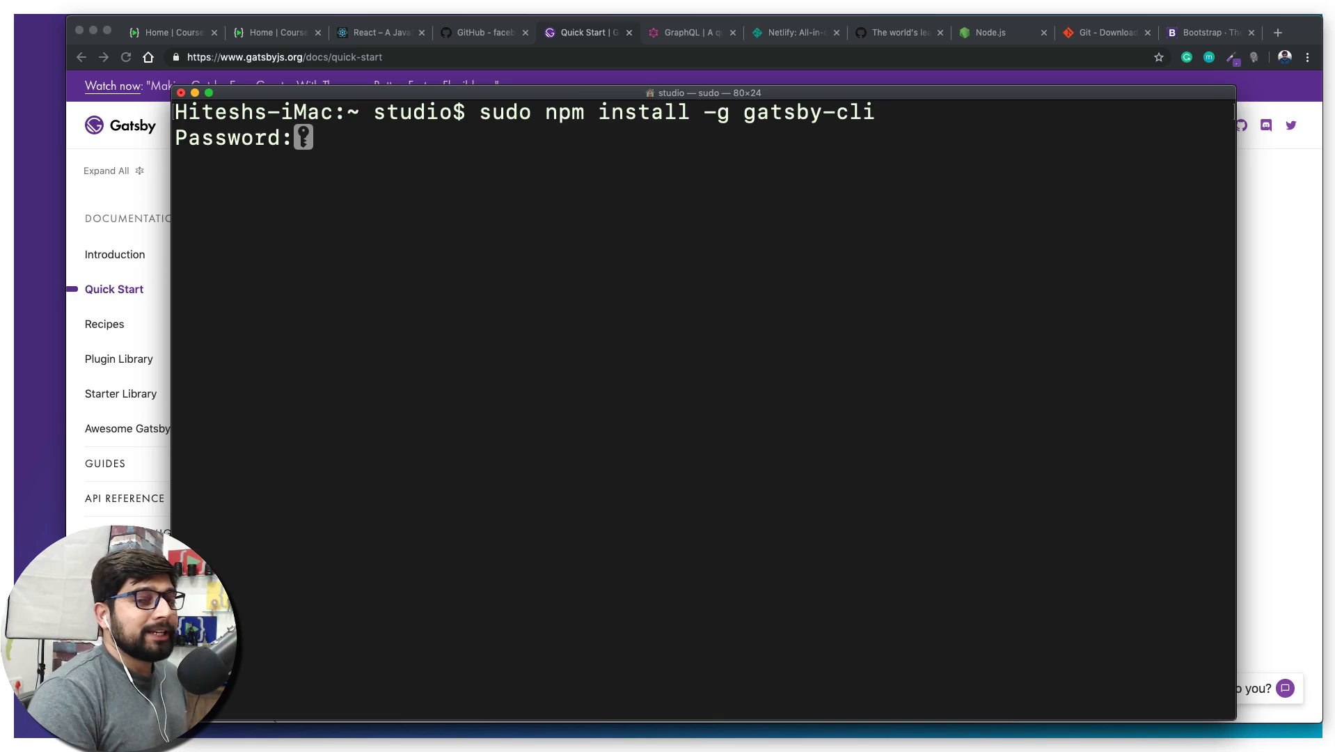
Submit the password to begin the sudo Gatsby CLI install
key("Enter")
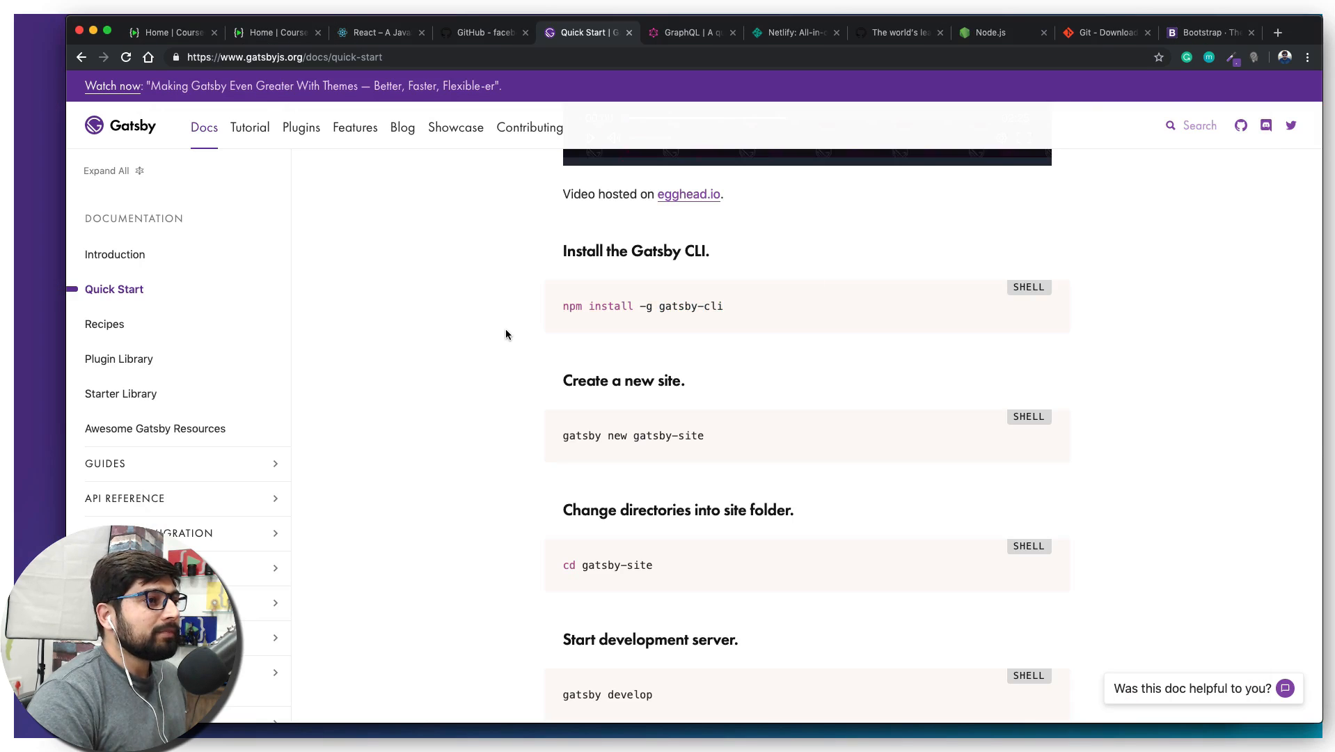
scroll("down", 3)
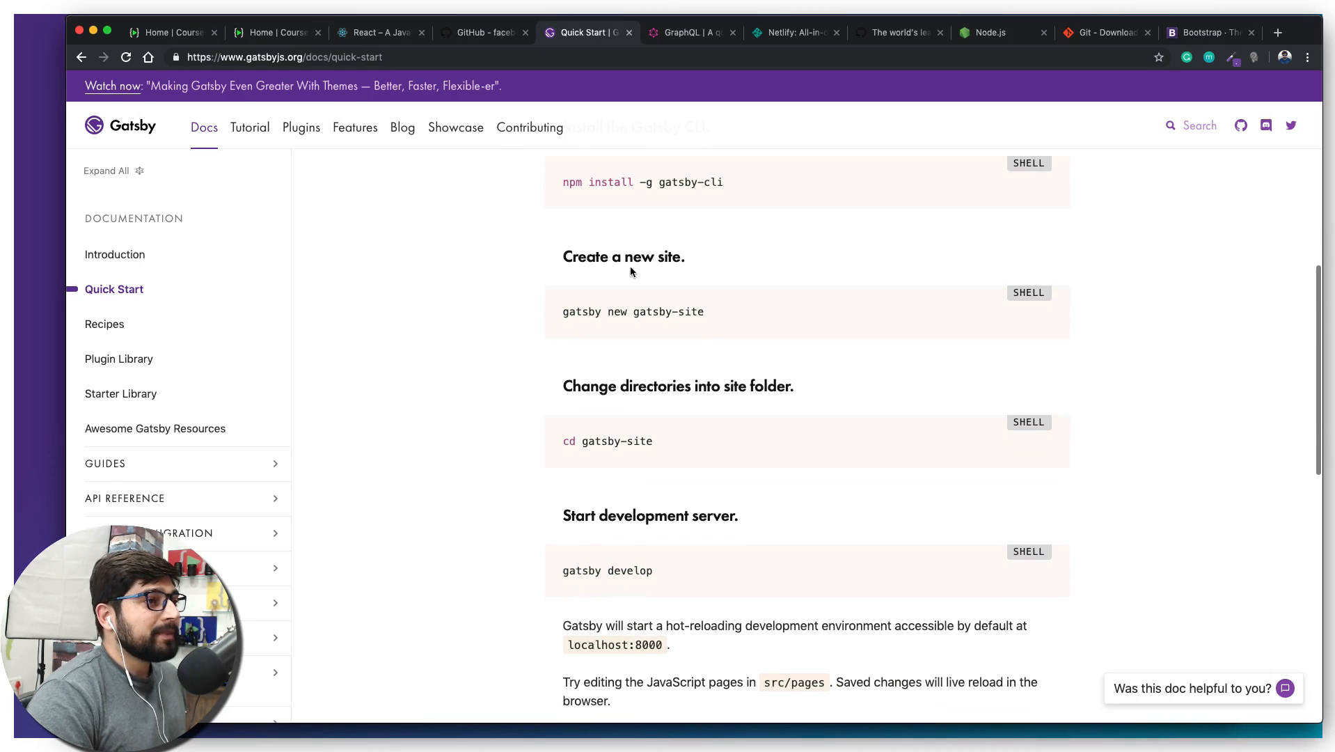
mouse_move(666, 256)
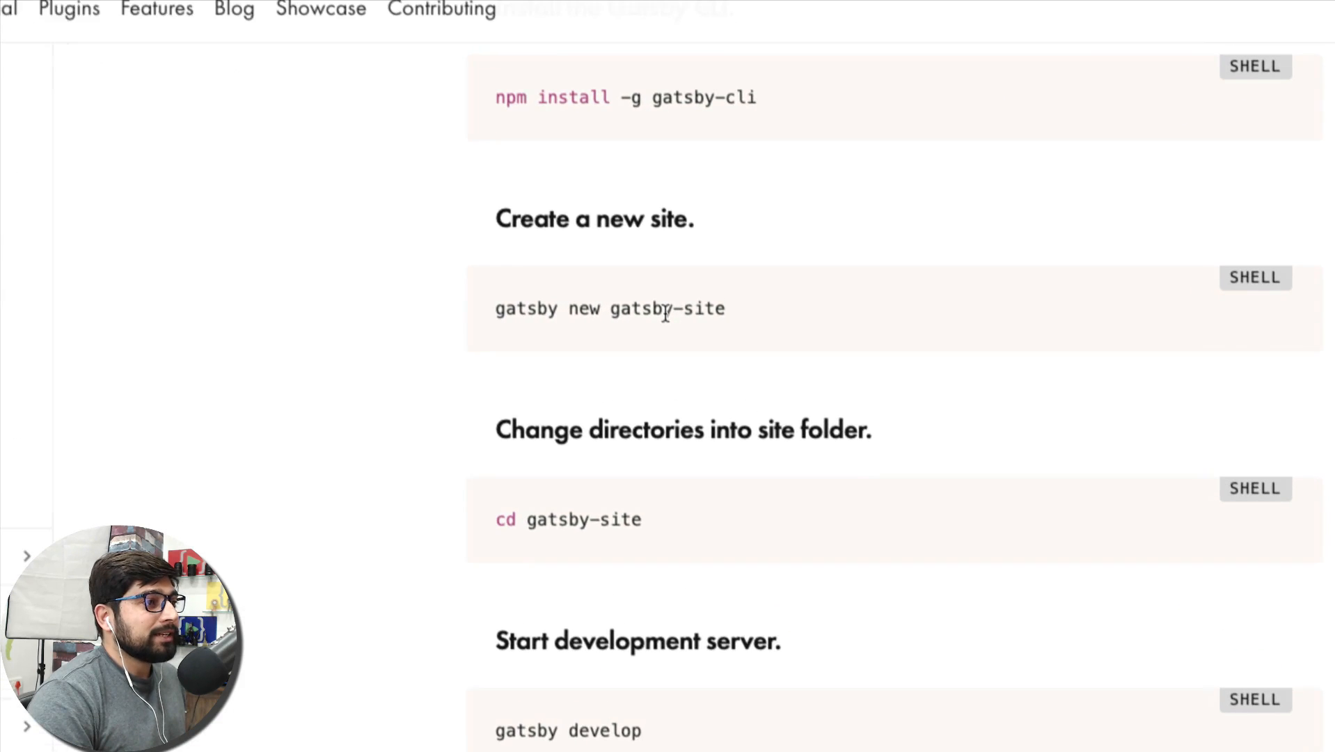
scroll("down", 3)
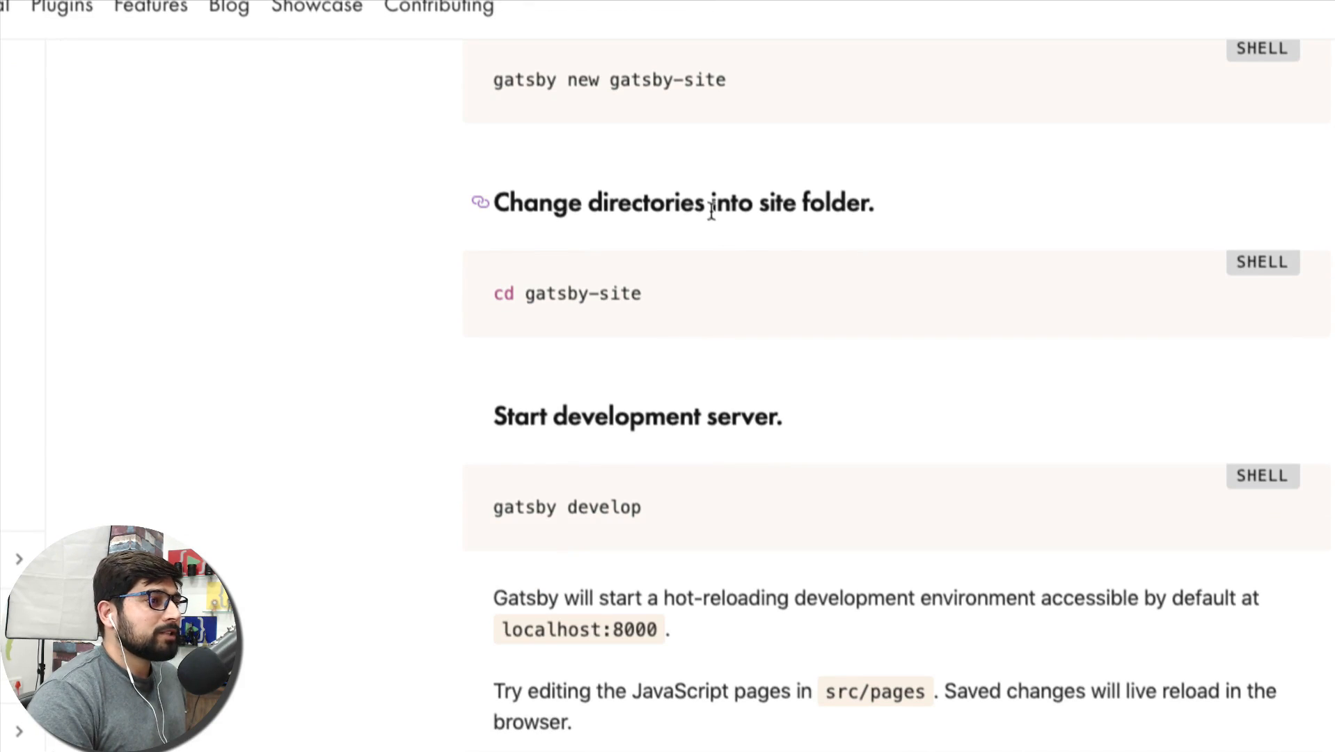
scroll("down", 3)
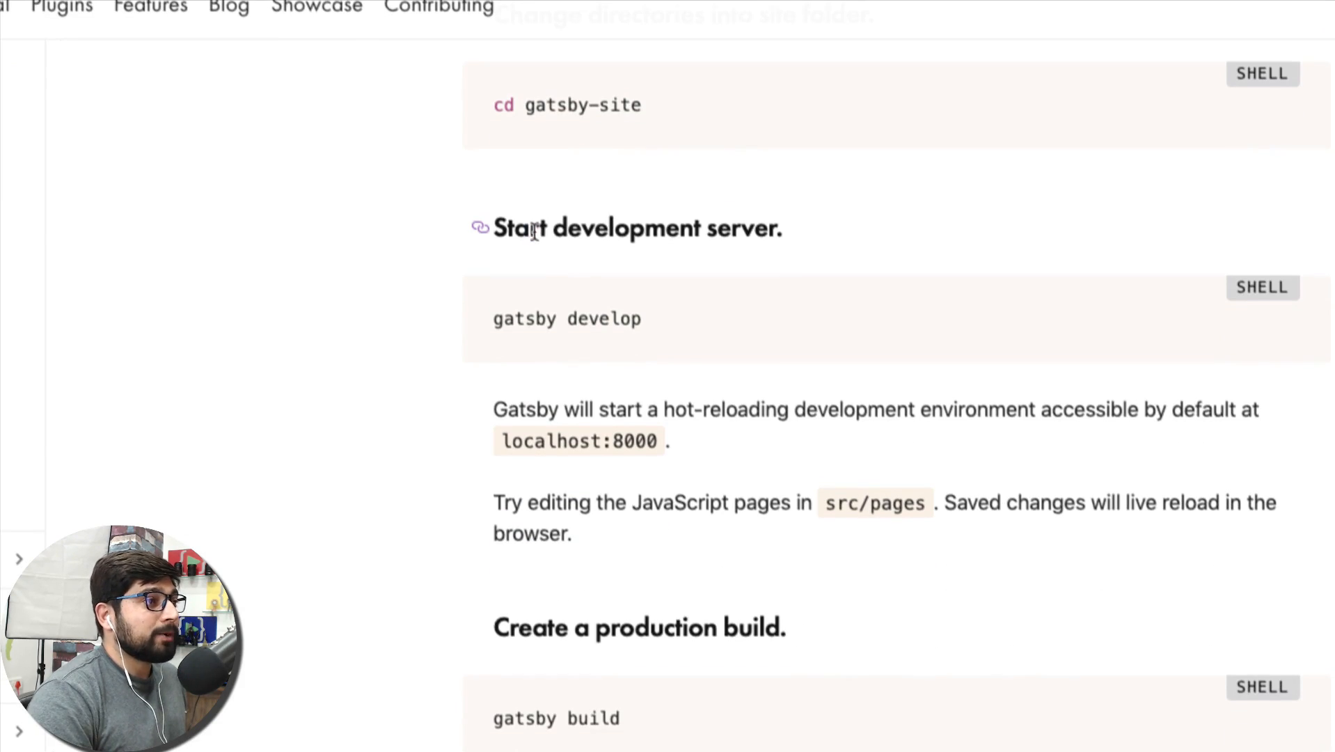
left_click_drag(493, 227, 753, 227)
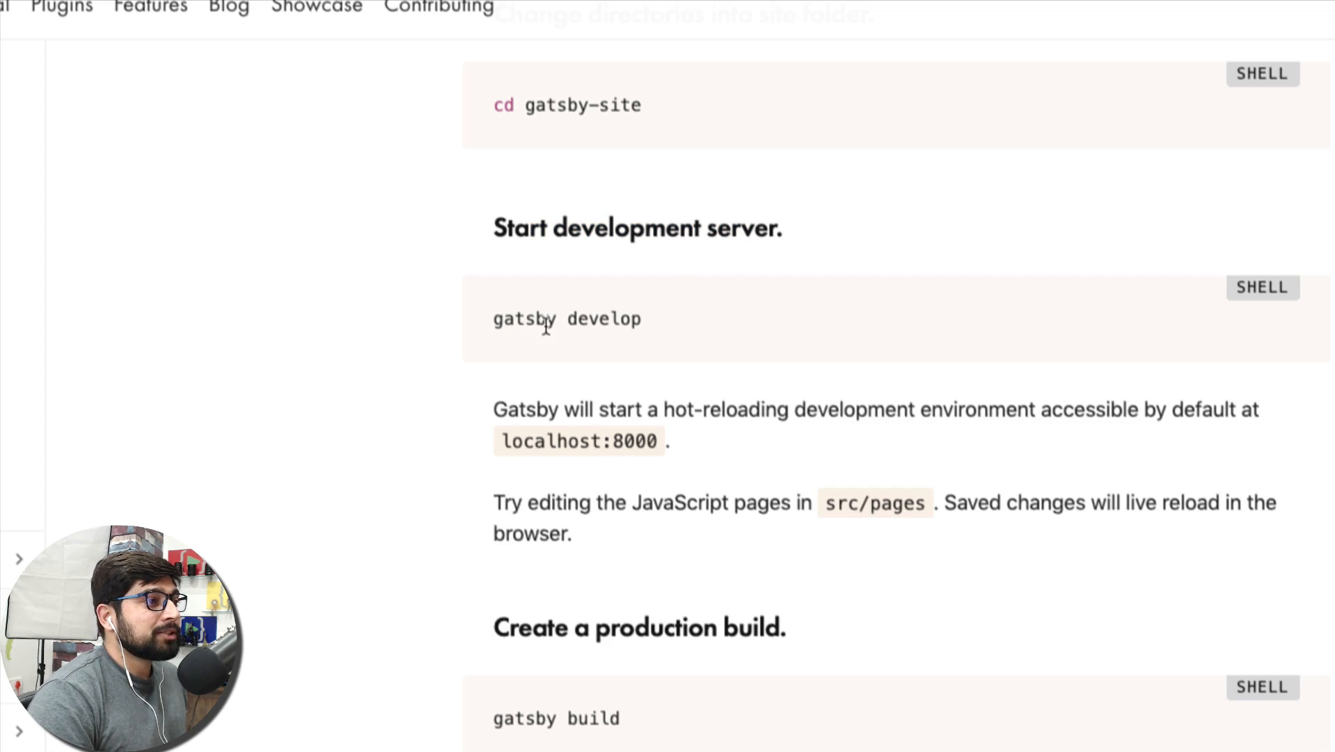
mouse_move(657, 345)
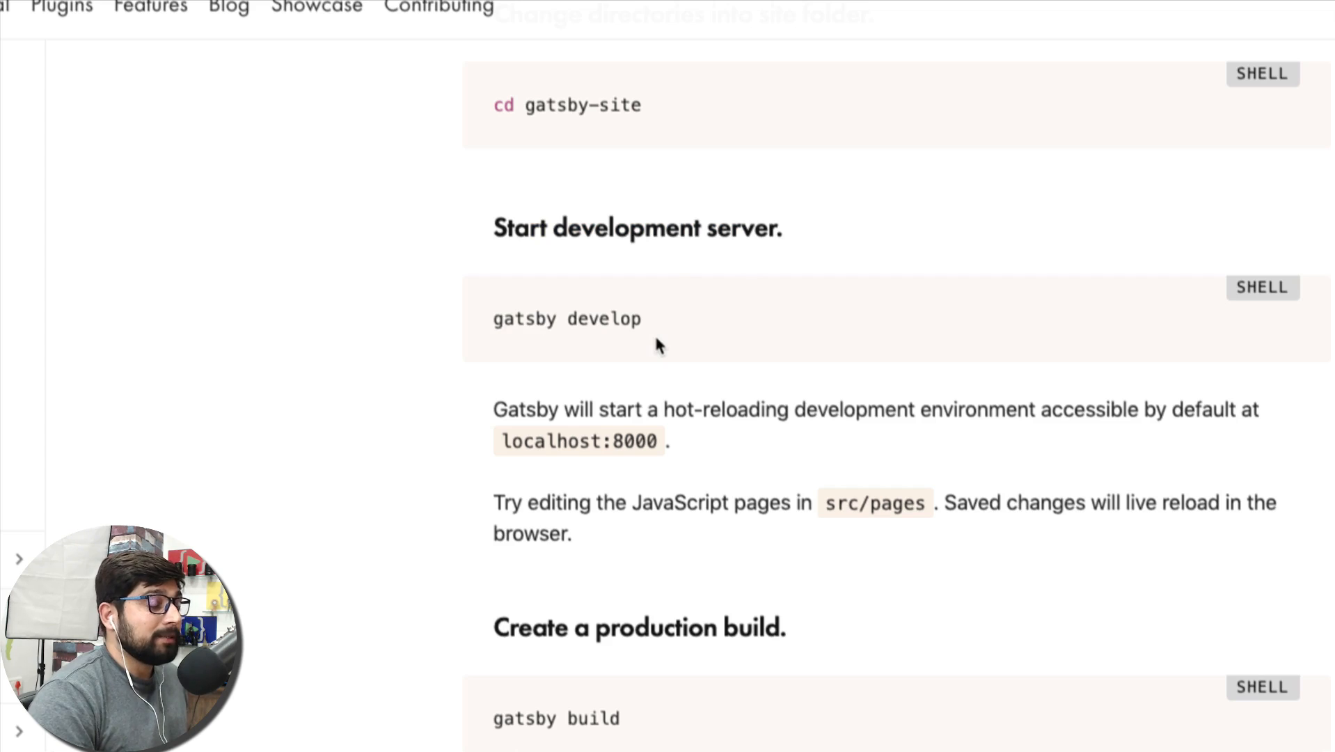
scroll("down", 3)
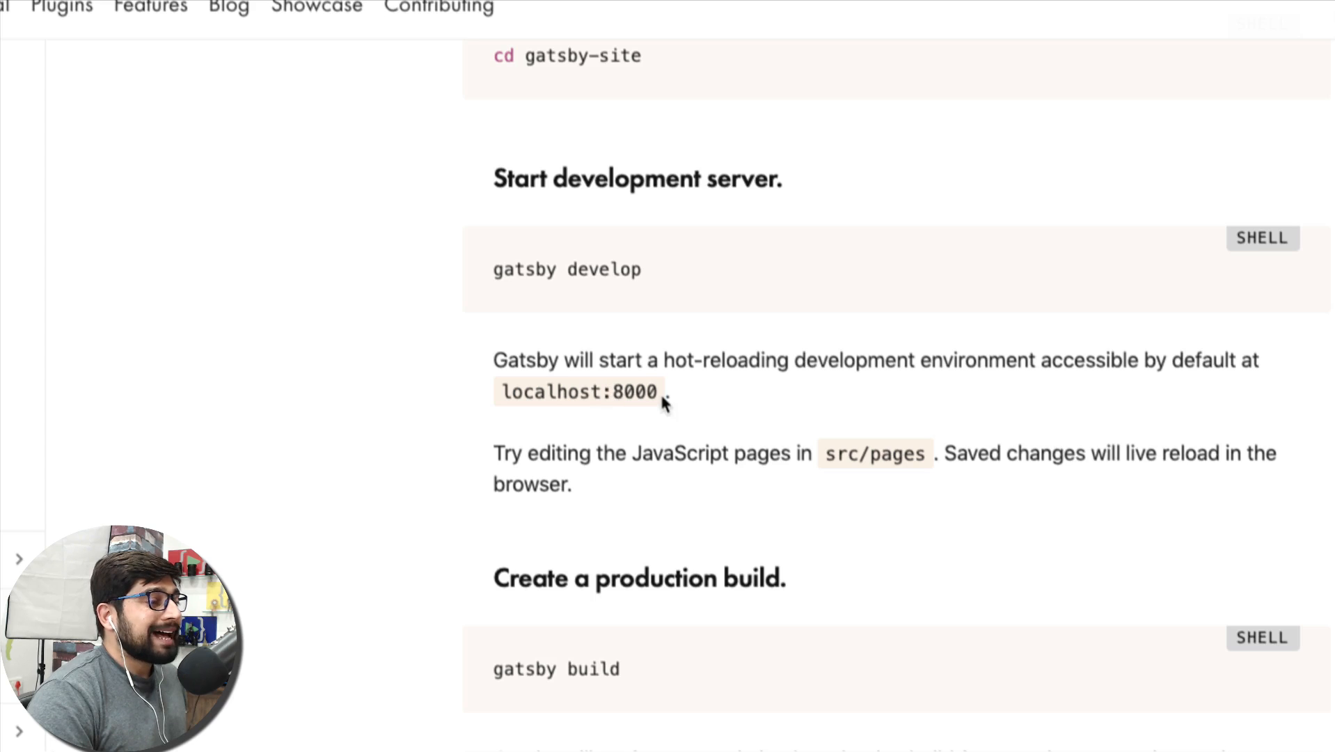
mouse_move(727, 459)
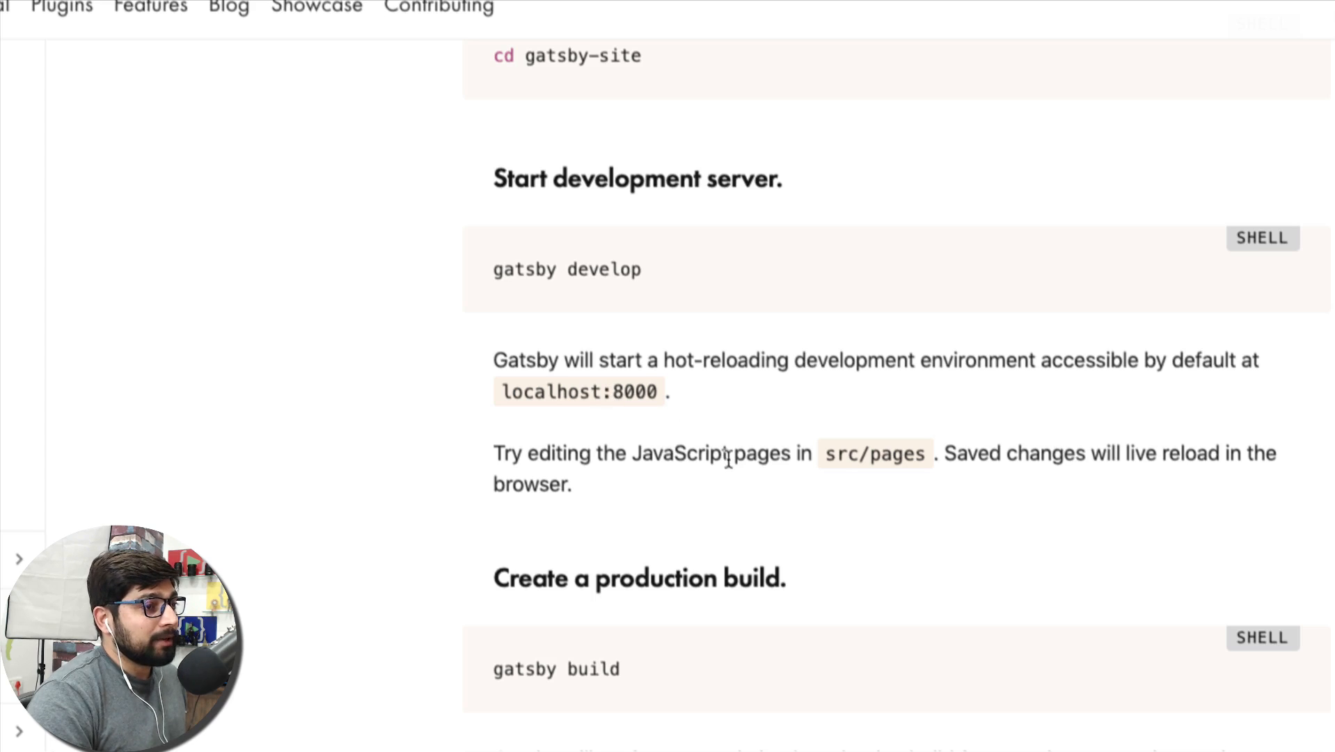
mouse_move(834, 452)
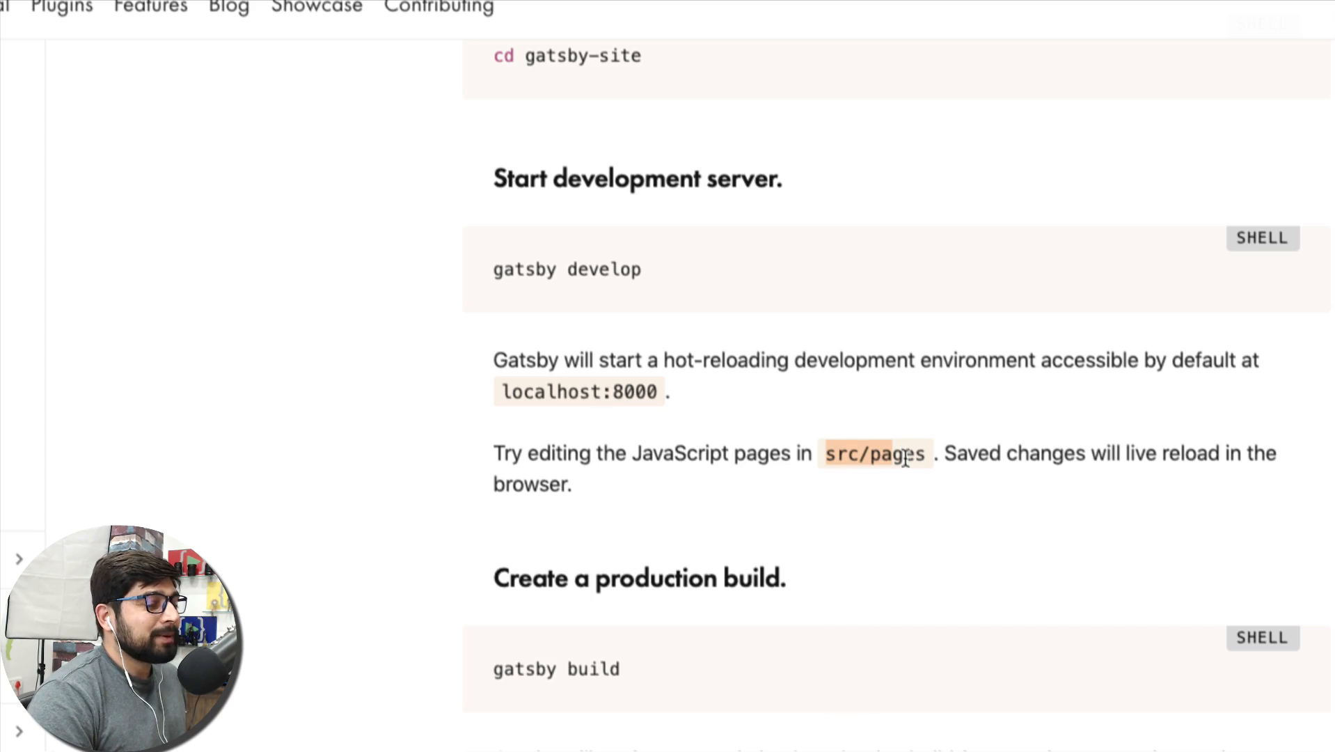
mouse_move(780, 308)
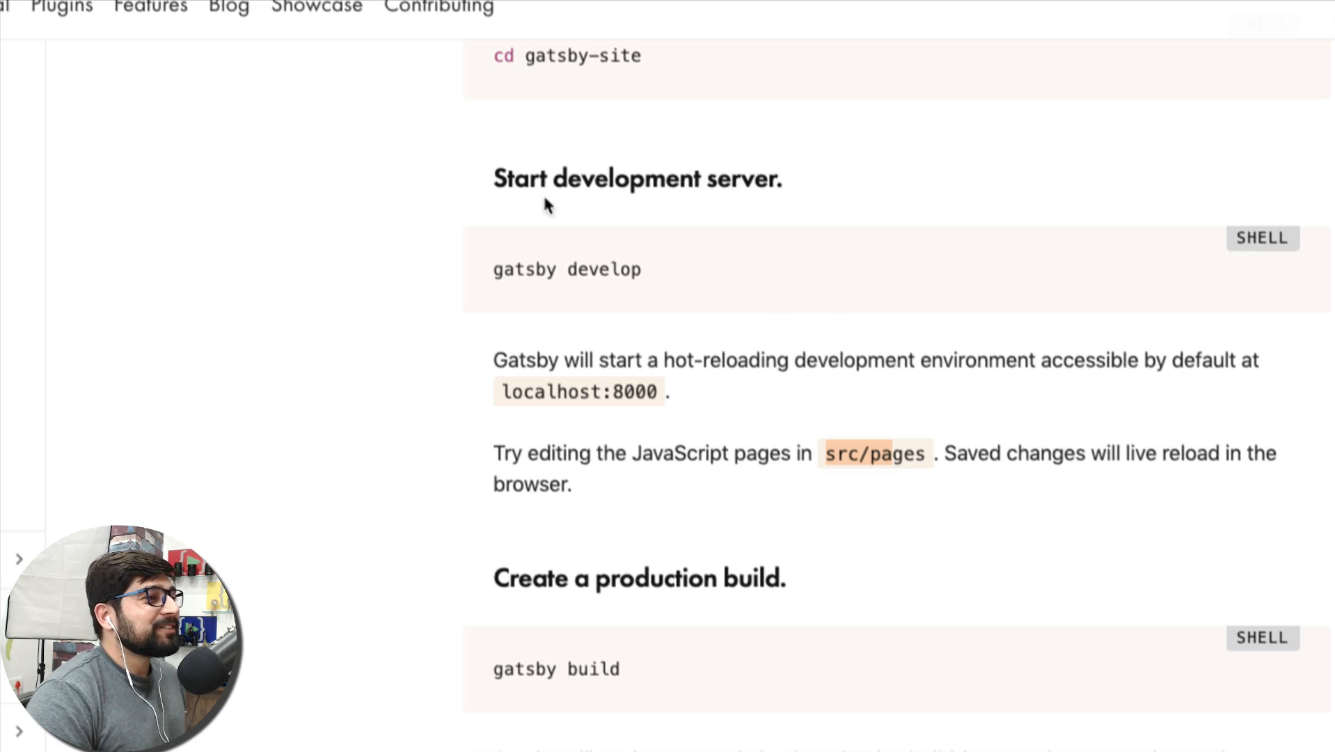
scroll("down", 3)
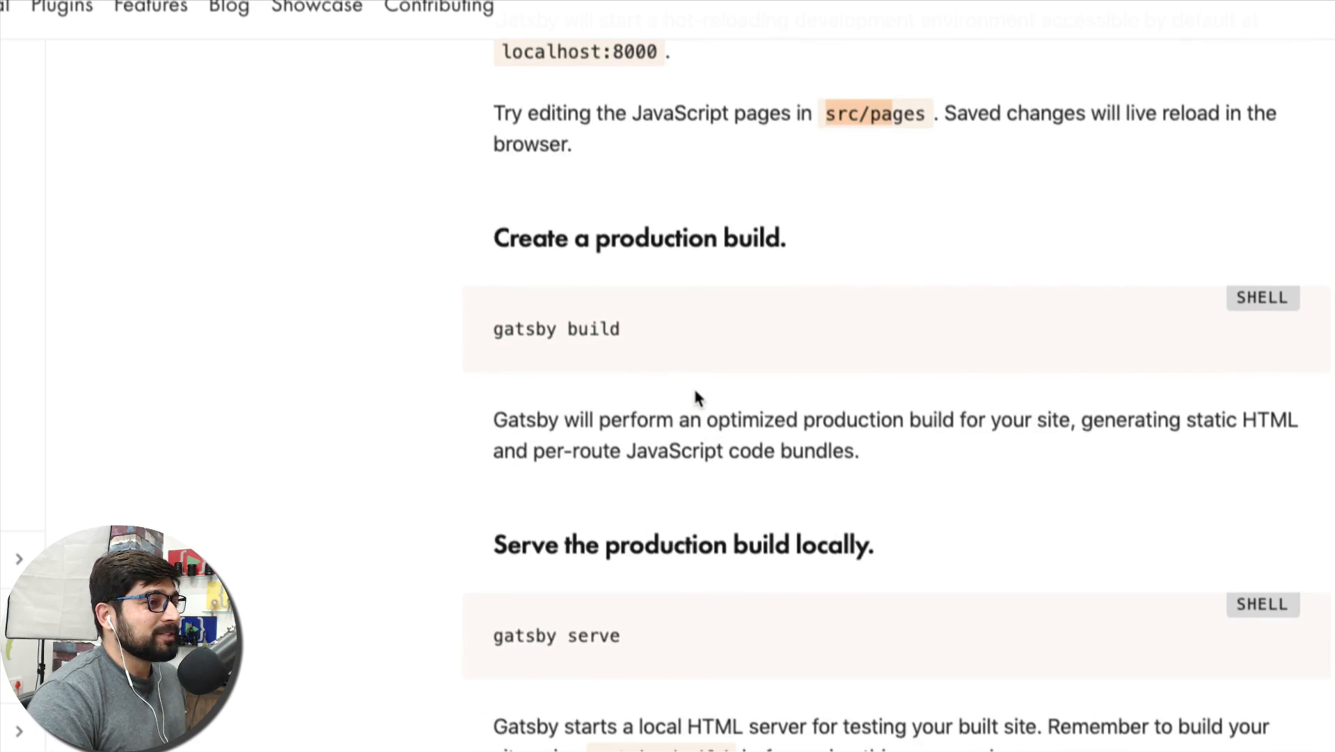
scroll("down", 3)
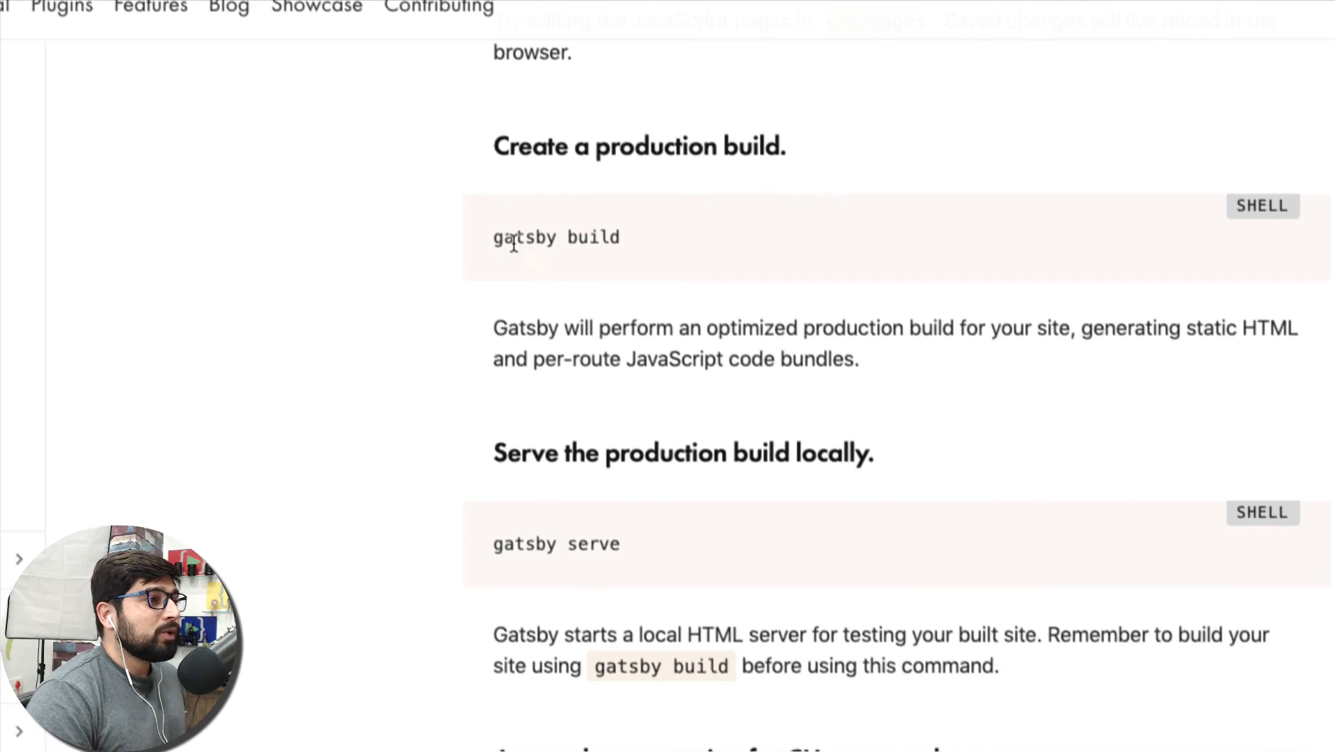
scroll("down", 3)
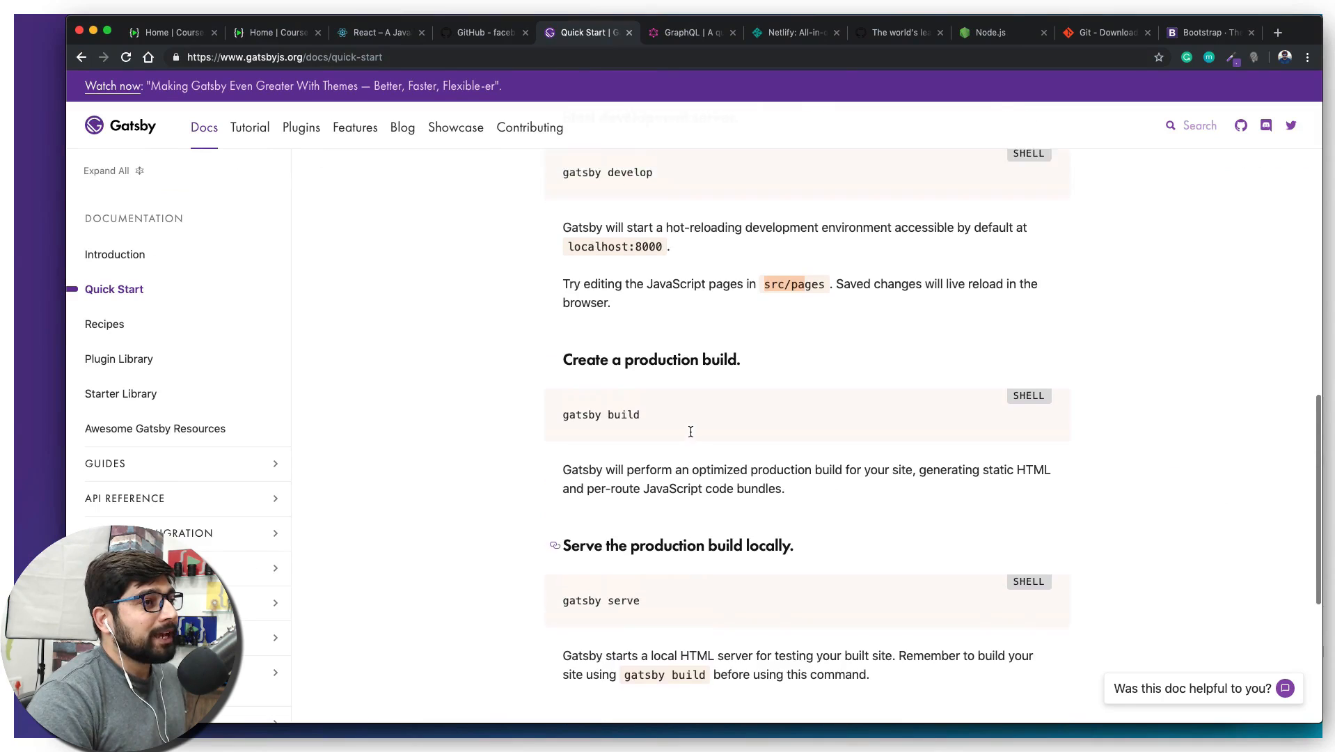
scroll("up", 3)
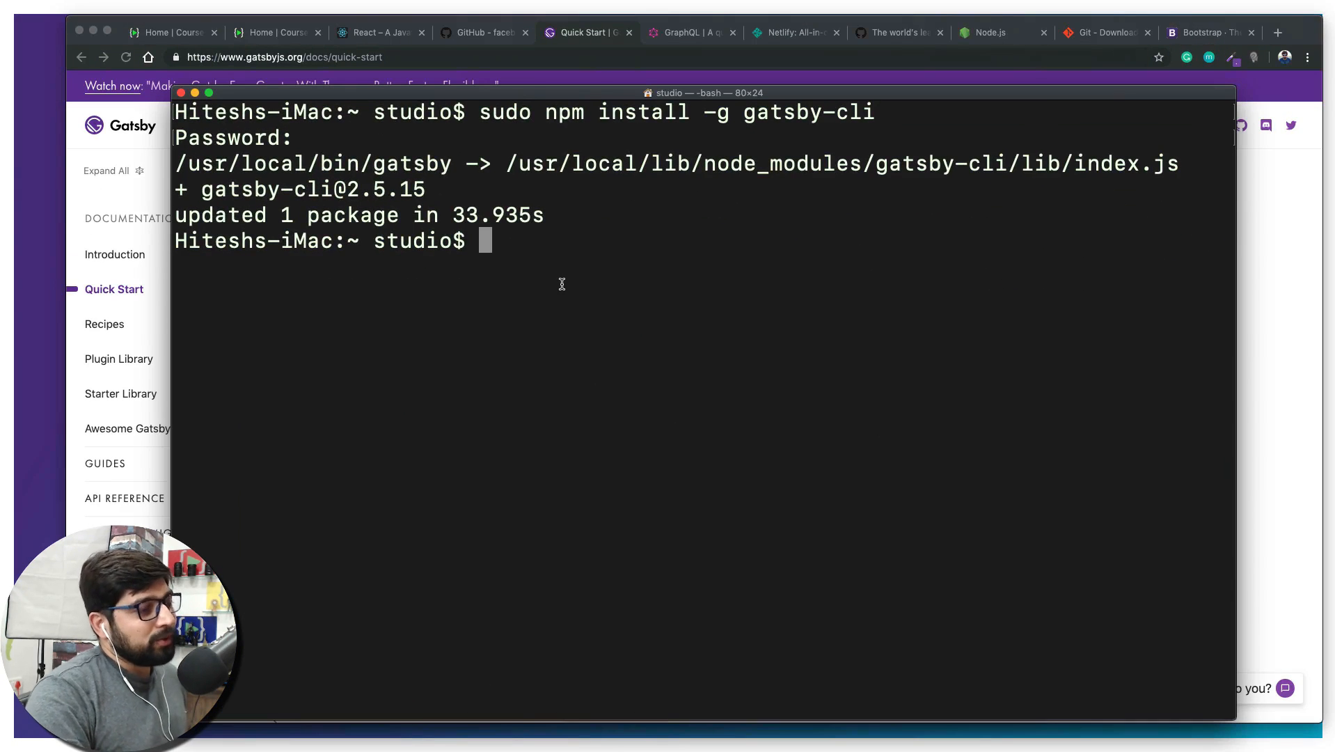
Change into Desktop/Ecom/ and list its contents
type("cd Desktop/")
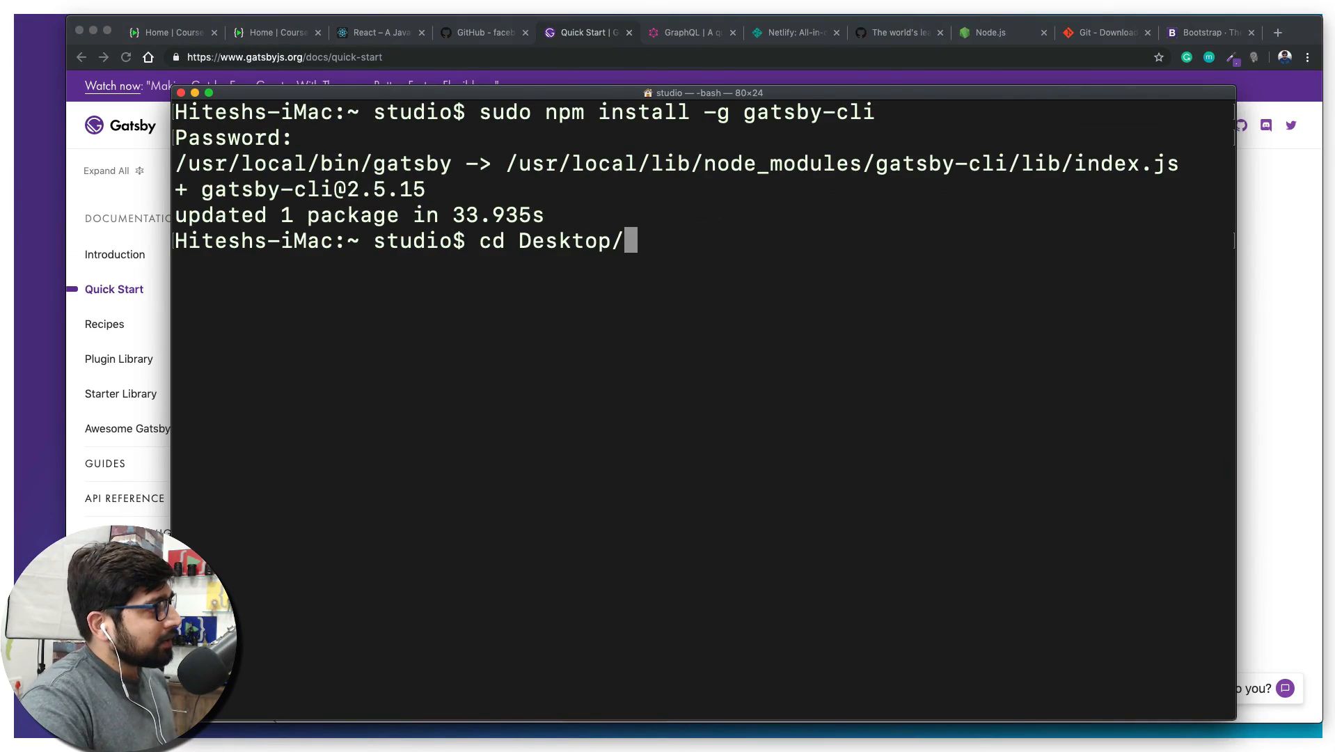
type("Ecom/")
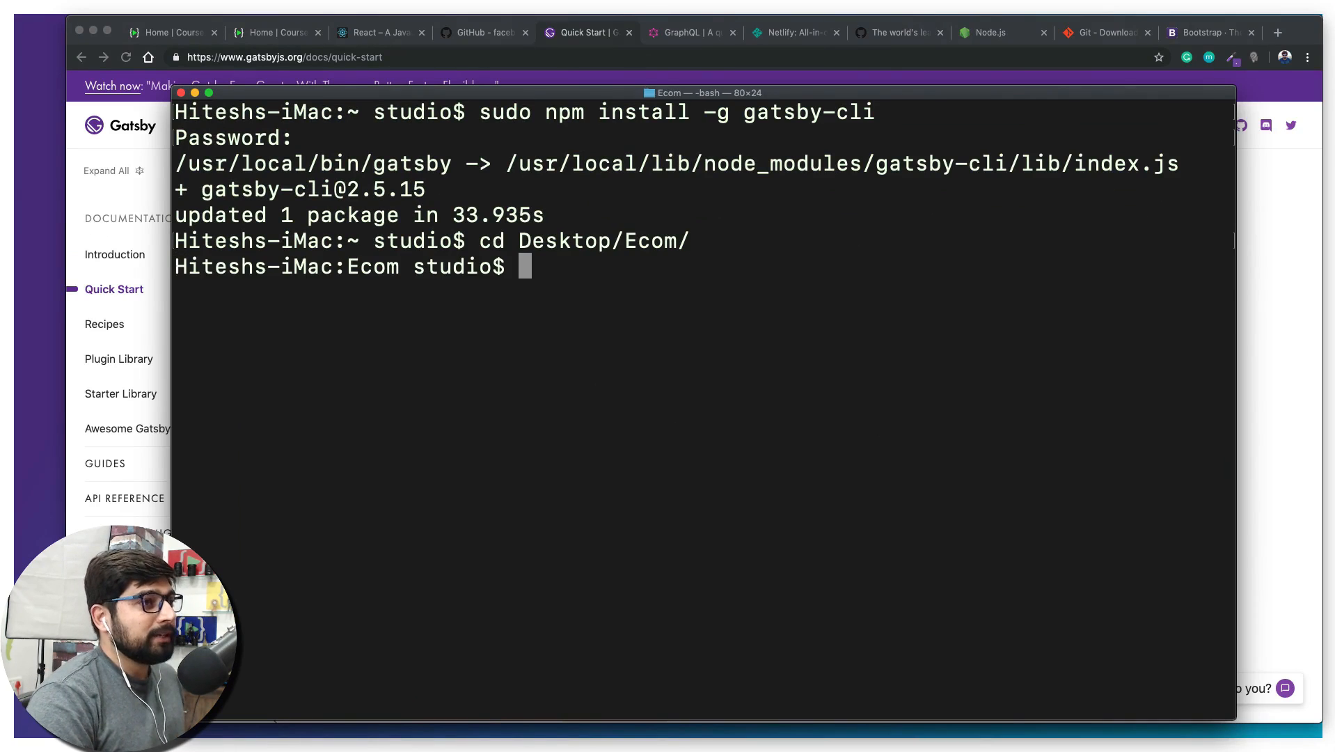
type("ls")
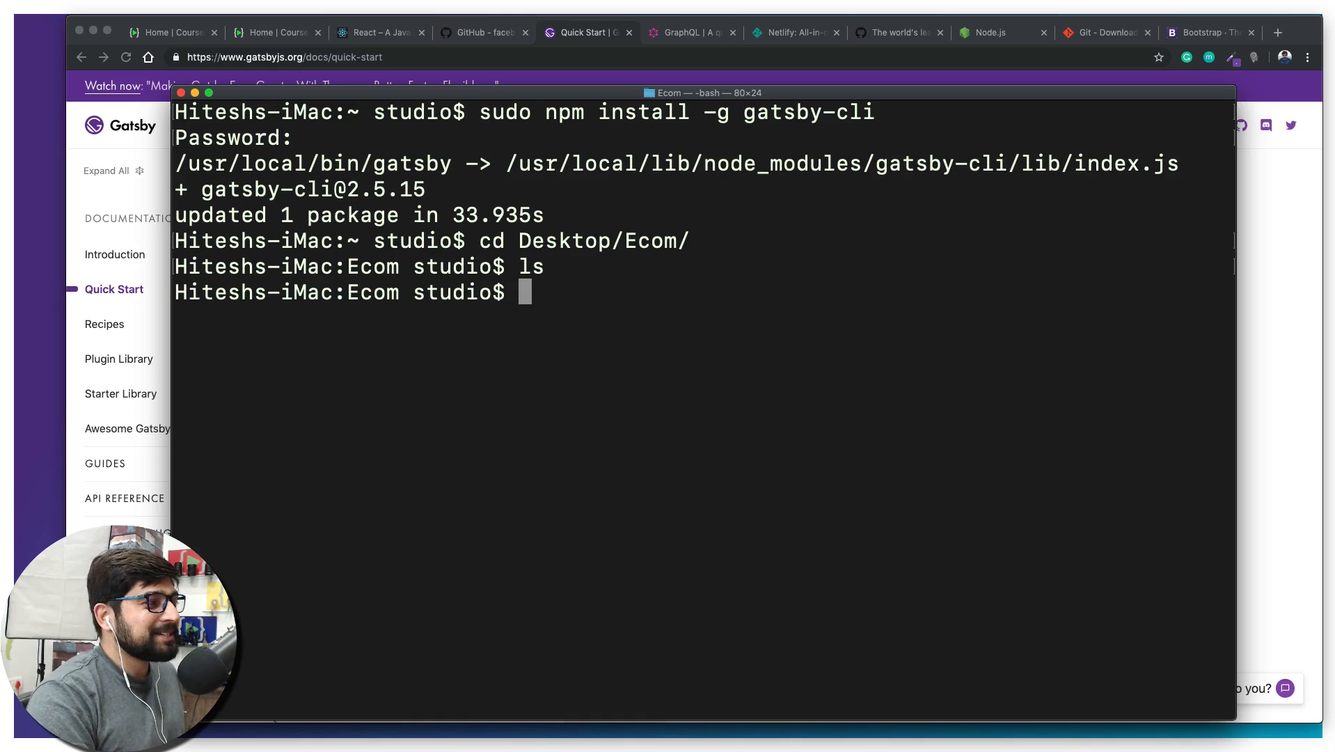
Run 'gatsby new lcoproject' to create the new Gatsby site
type("gat")
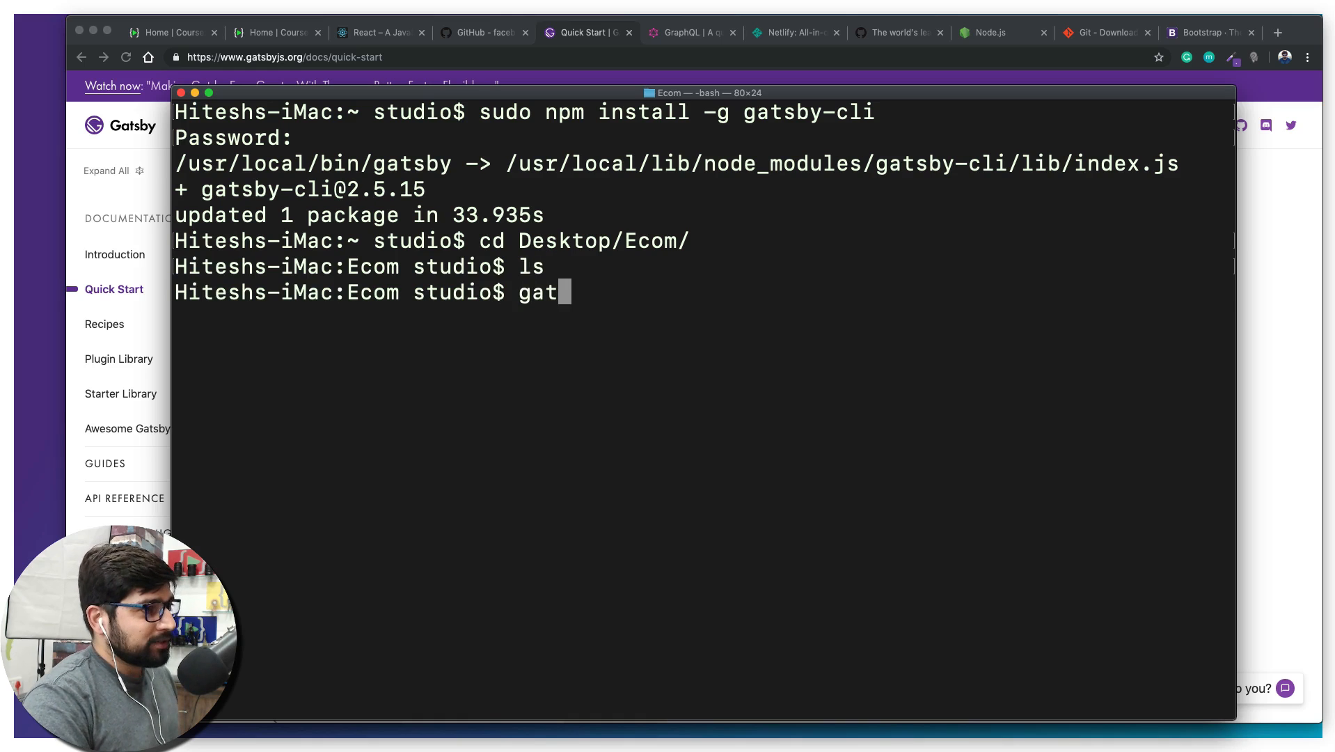
type("sby")
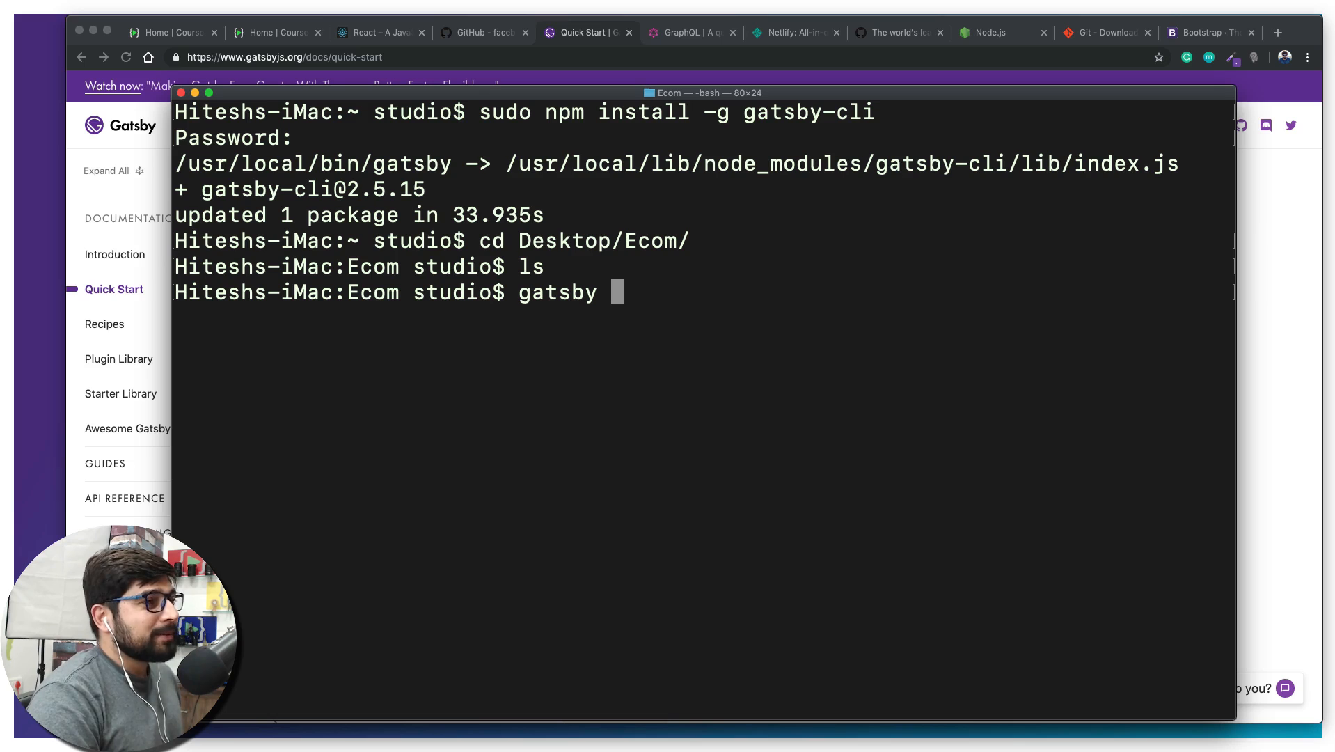
type("new")
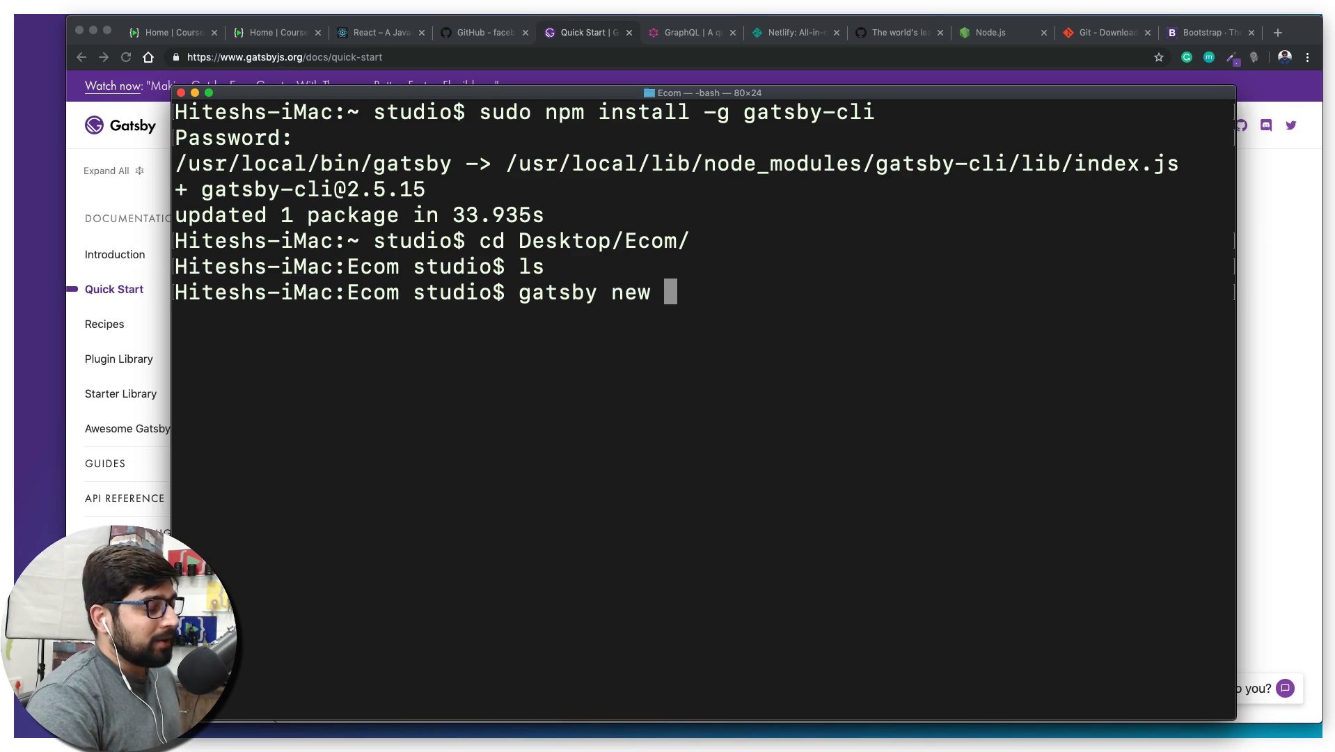
type("lco")
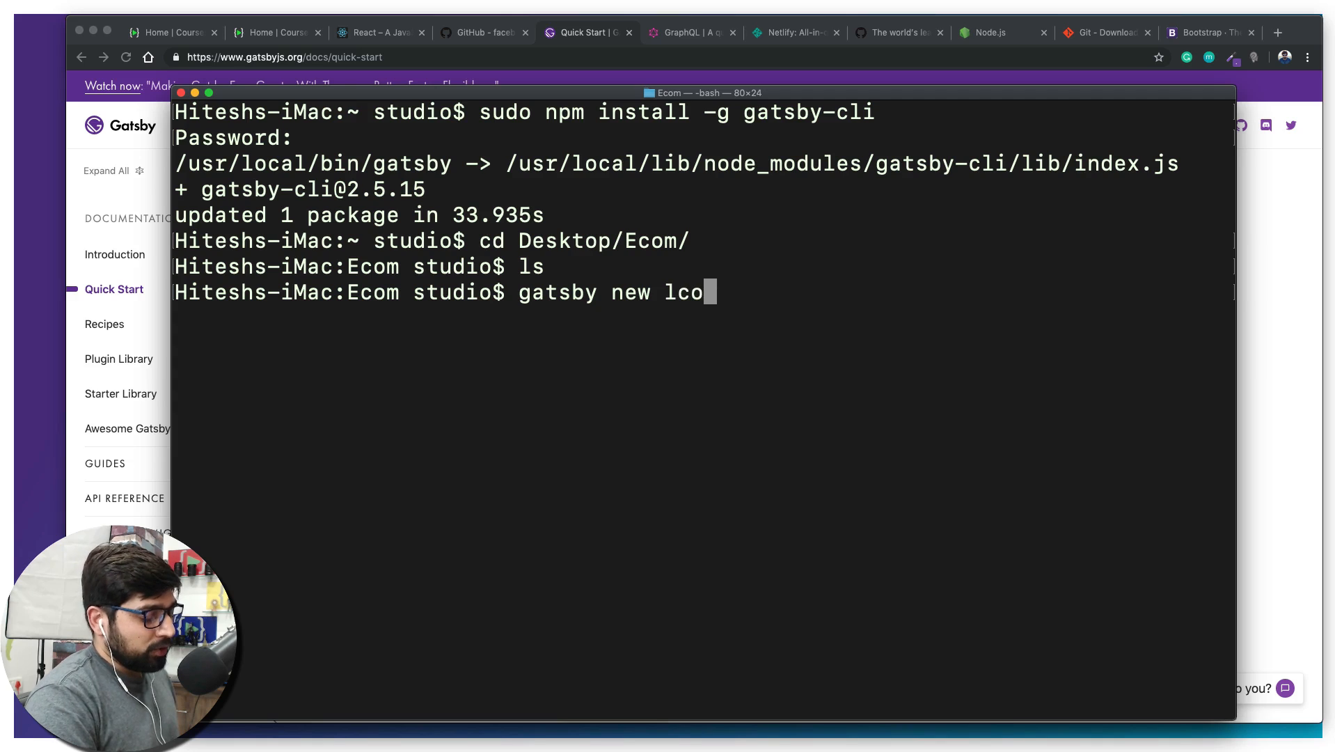
type("project")
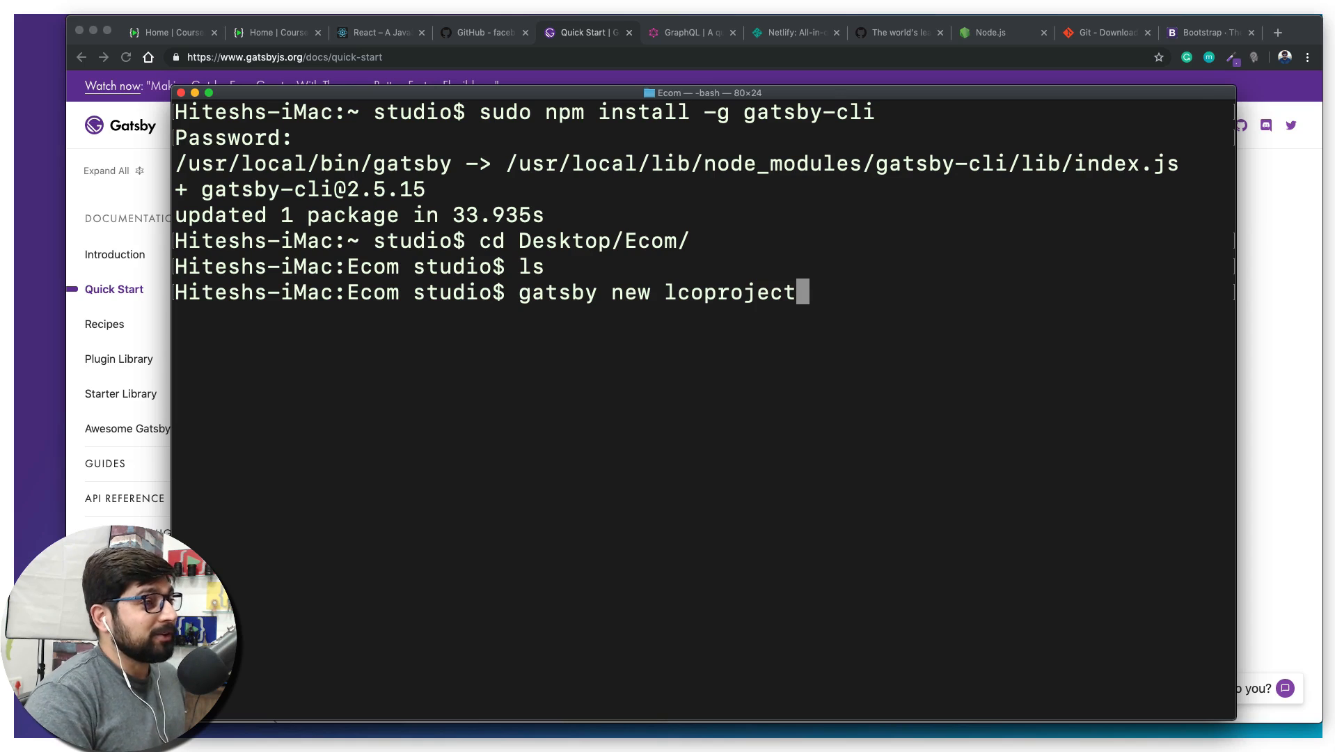
key("Enter")
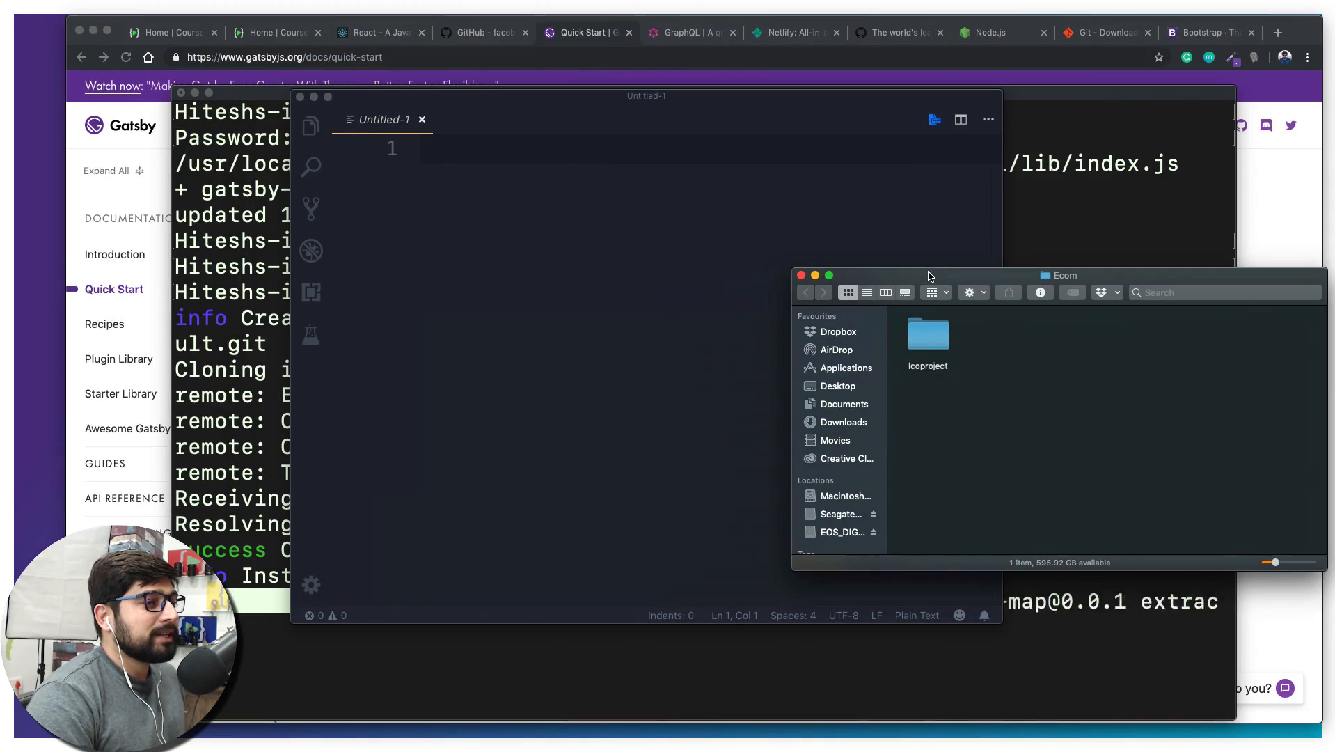
Enlarge the VS Code window showing the lcoproject folder and its files
left_click_drag(926, 337, 698, 289)
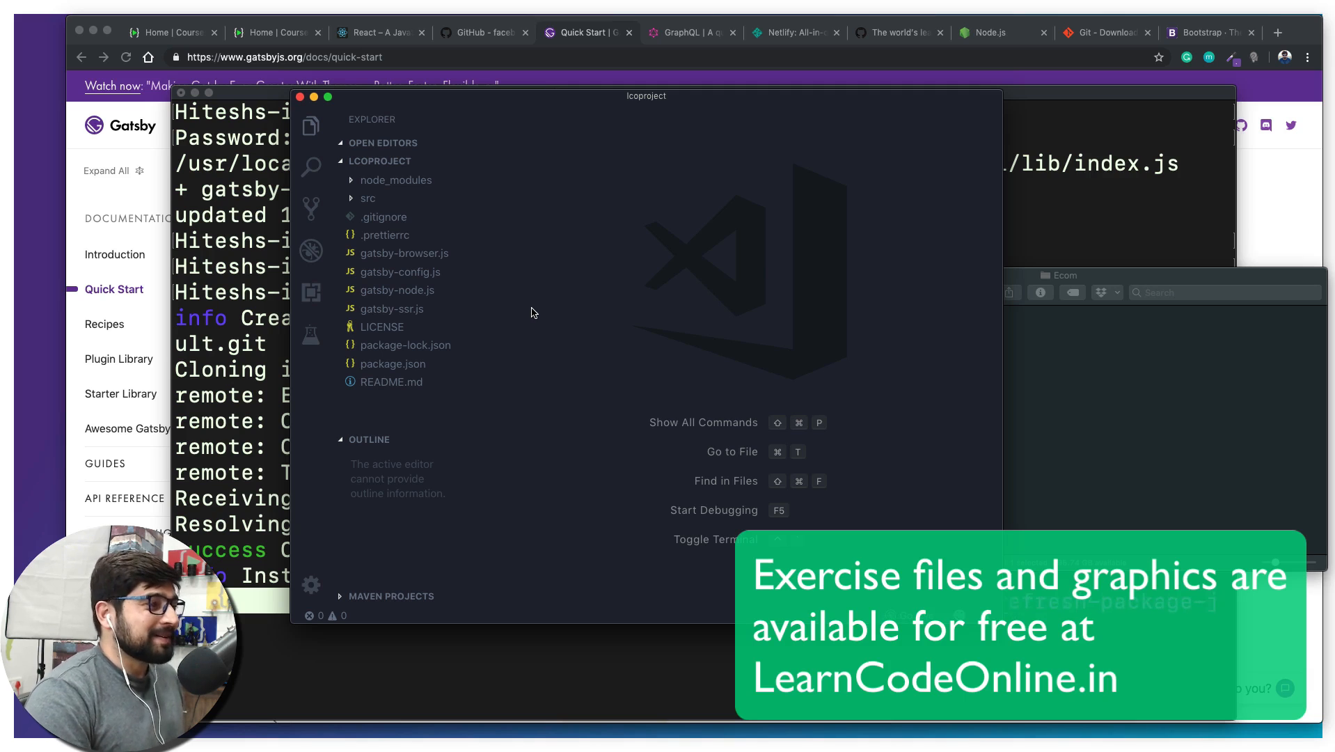
mouse_move(462, 102)
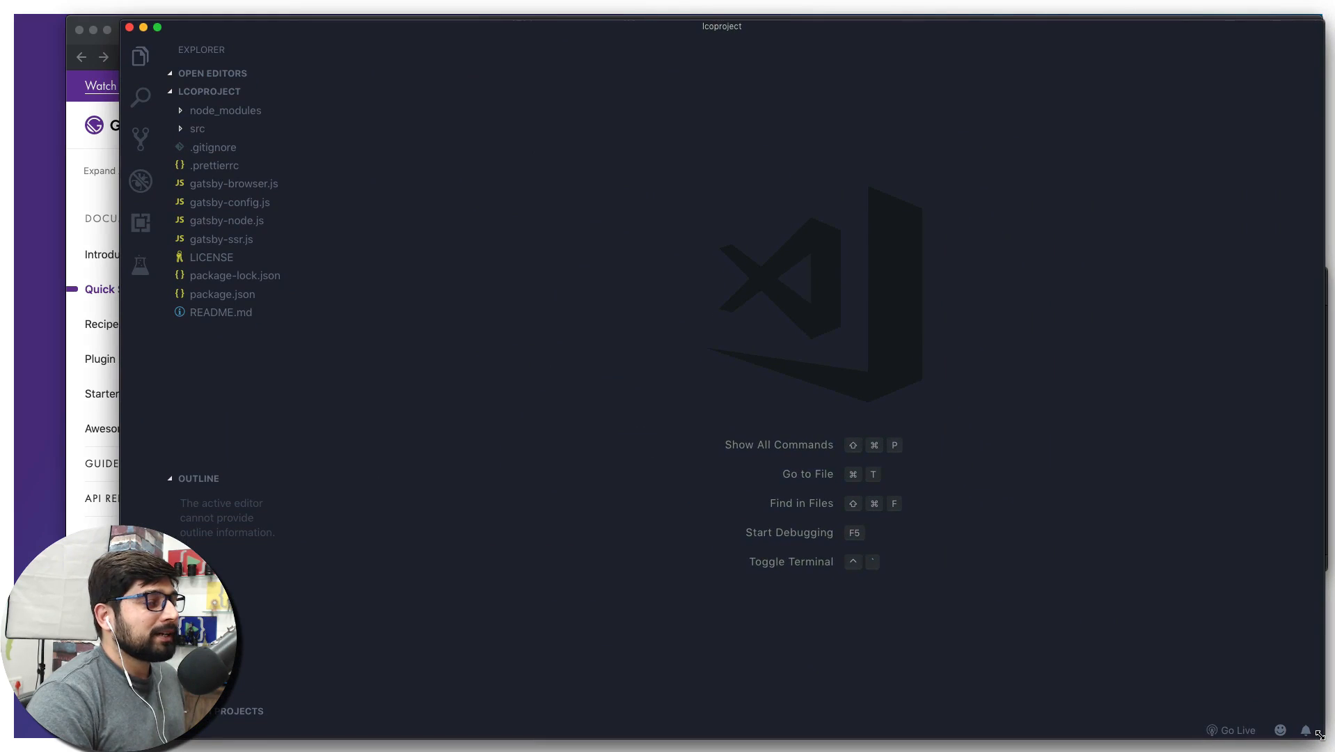
mouse_move(145, 269)
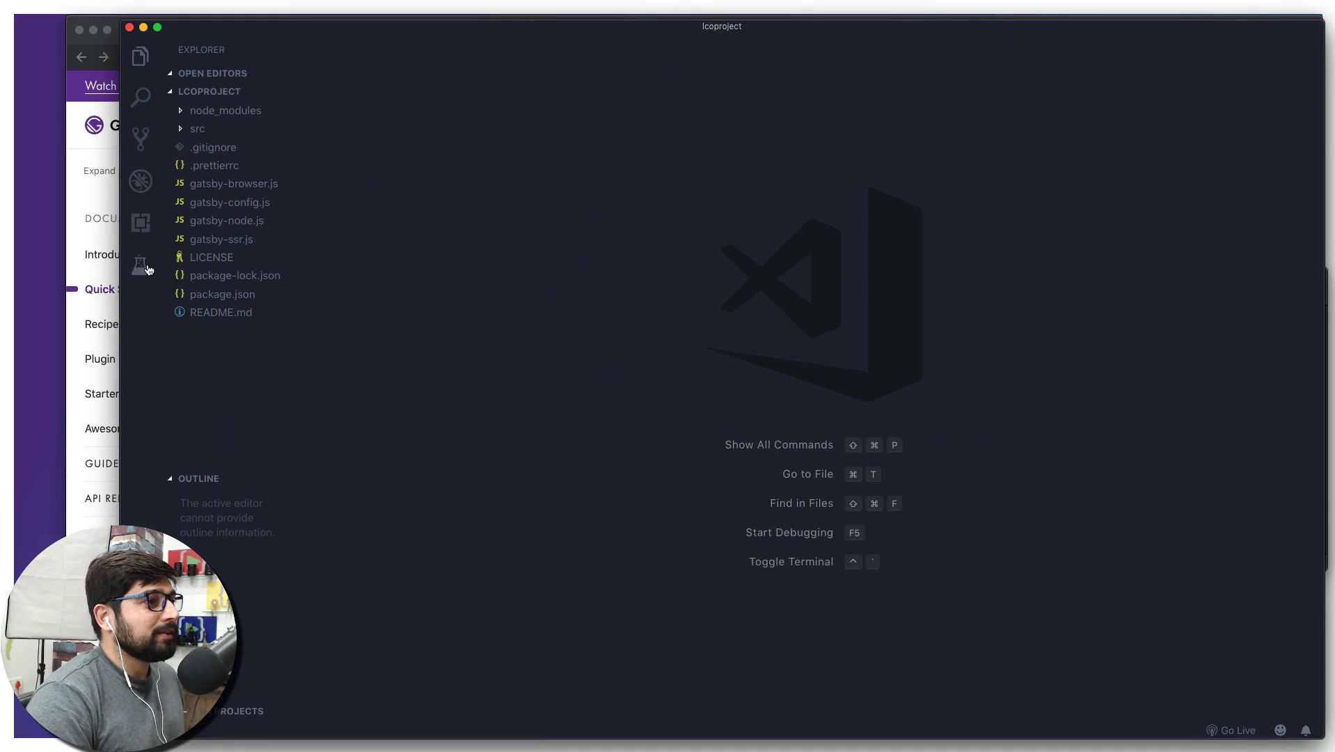
mouse_move(139, 223)
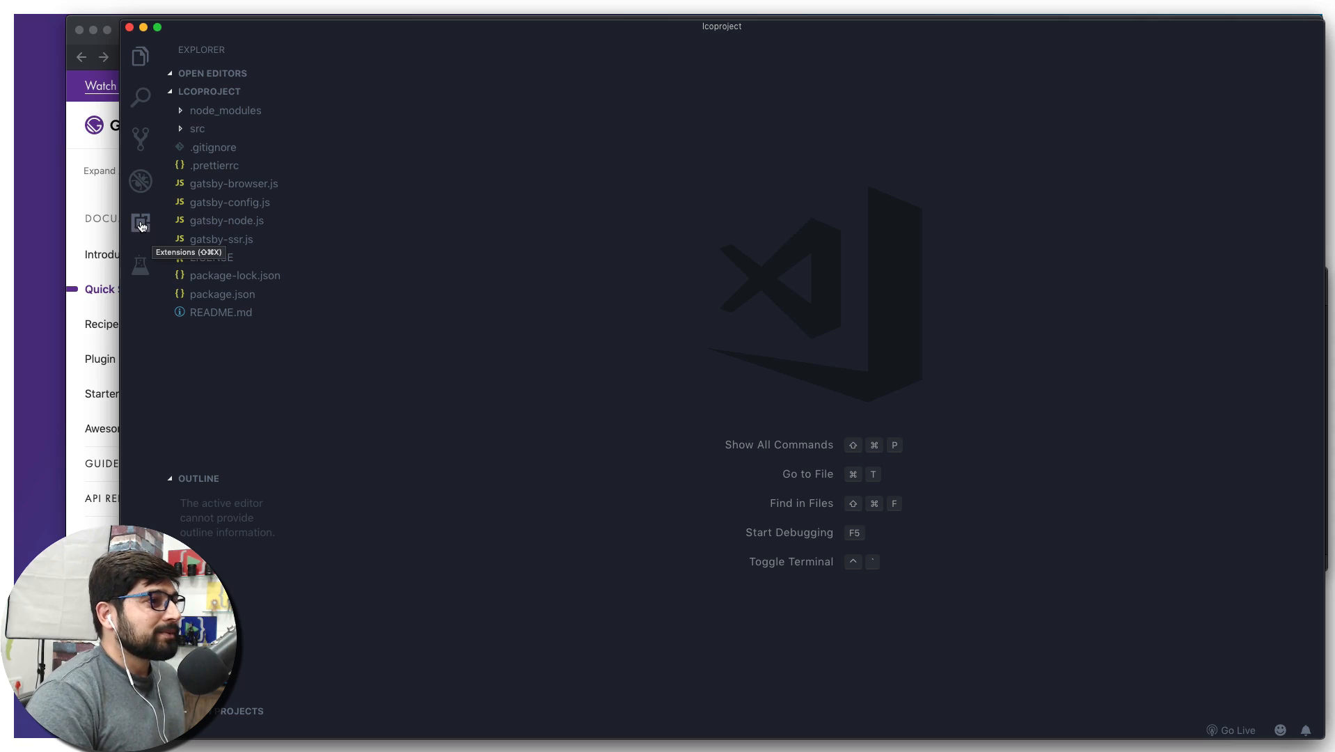
left_click(140, 224)
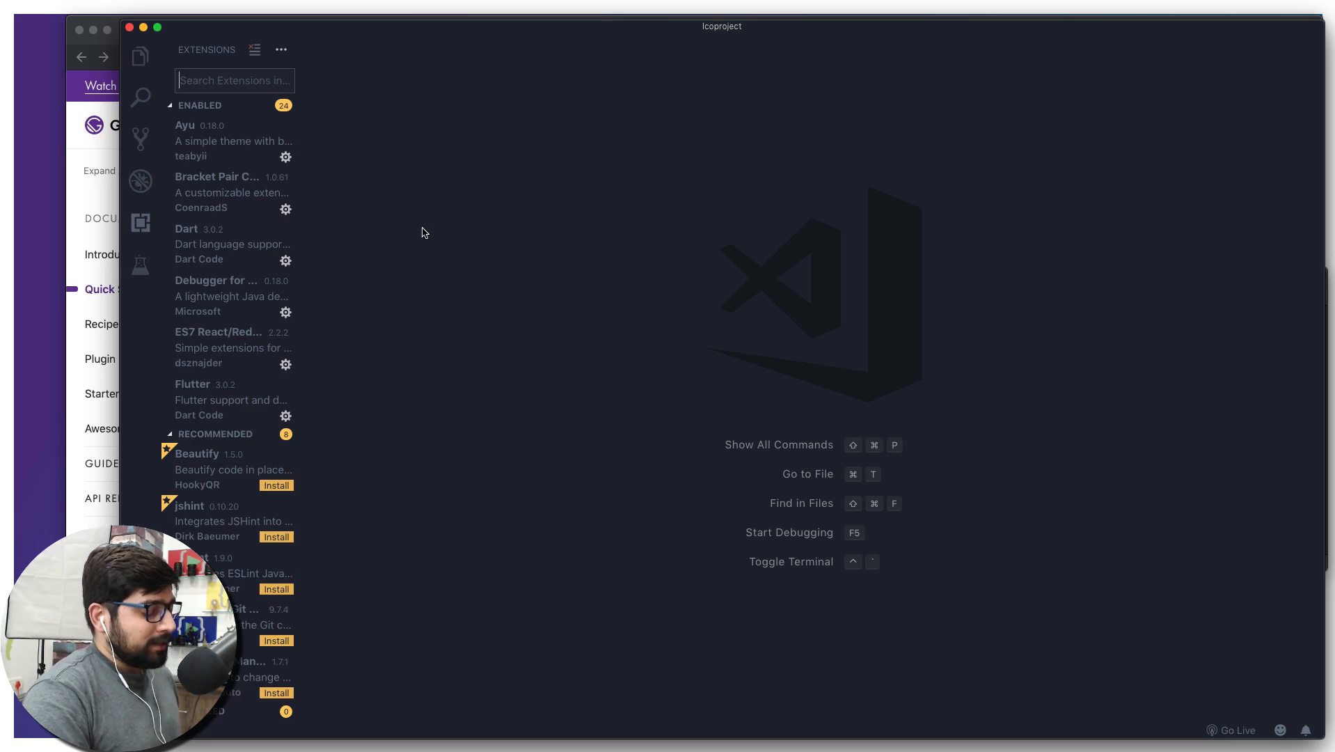
type("pre")
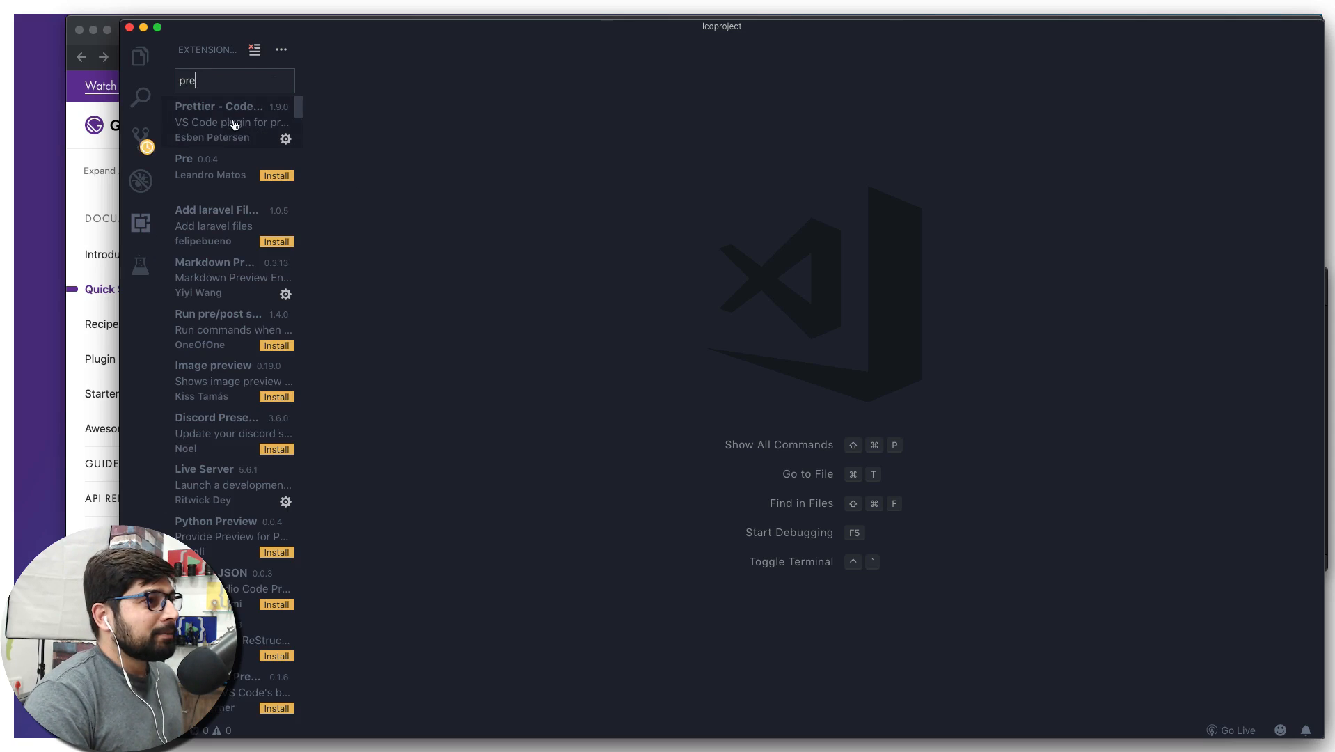
left_click(230, 121)
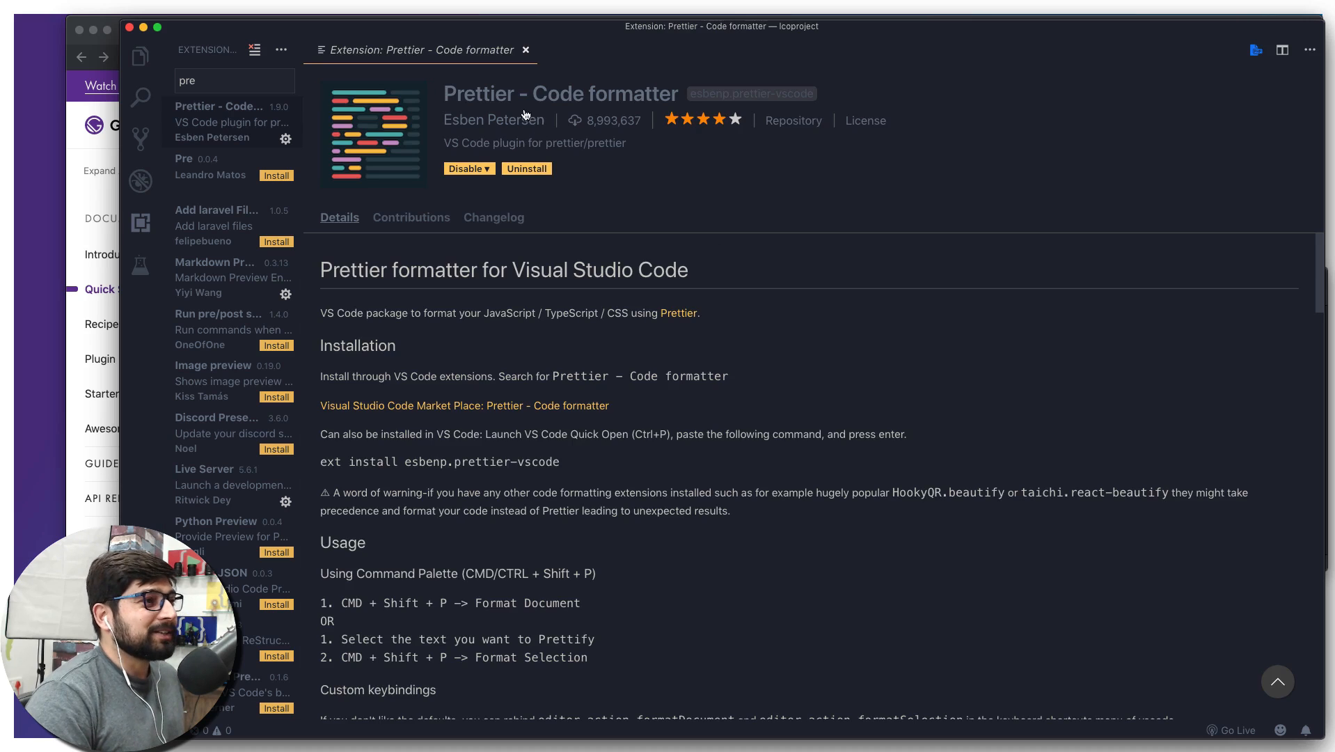
mouse_move(495, 98)
type("e")
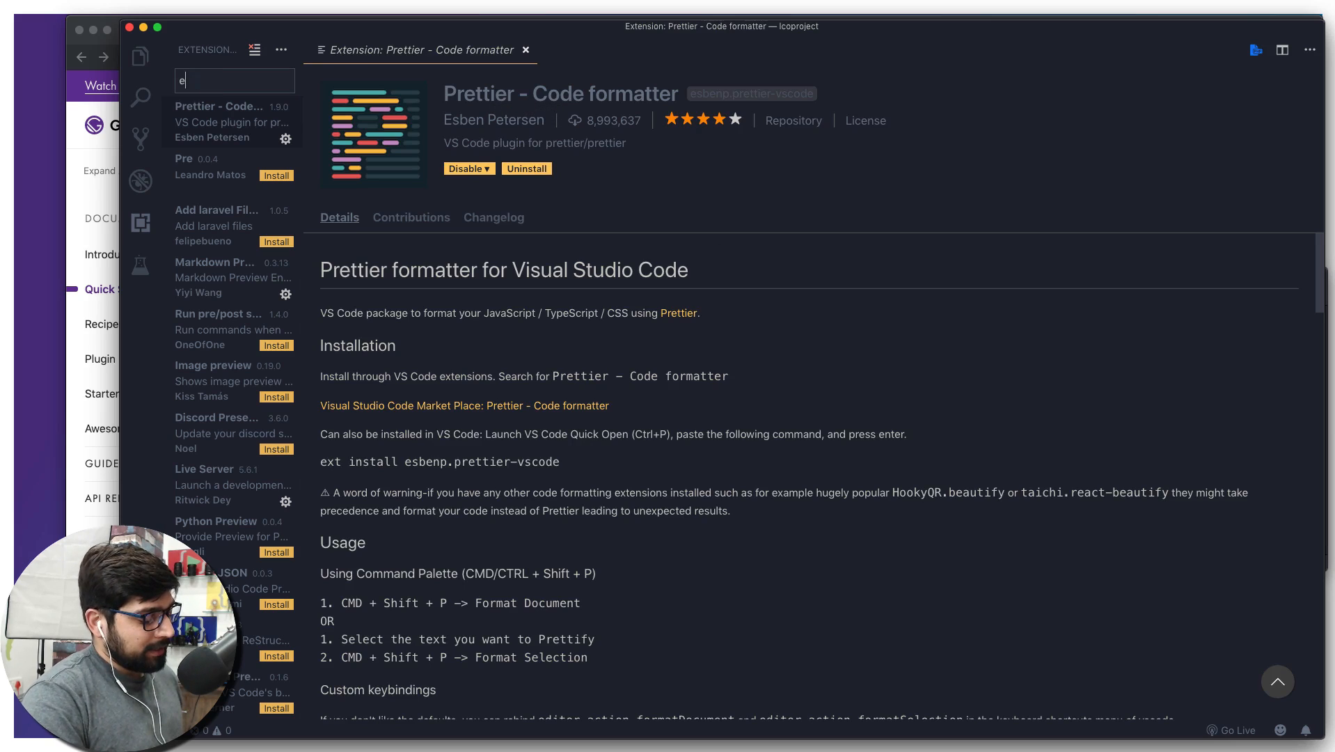
type("s7")
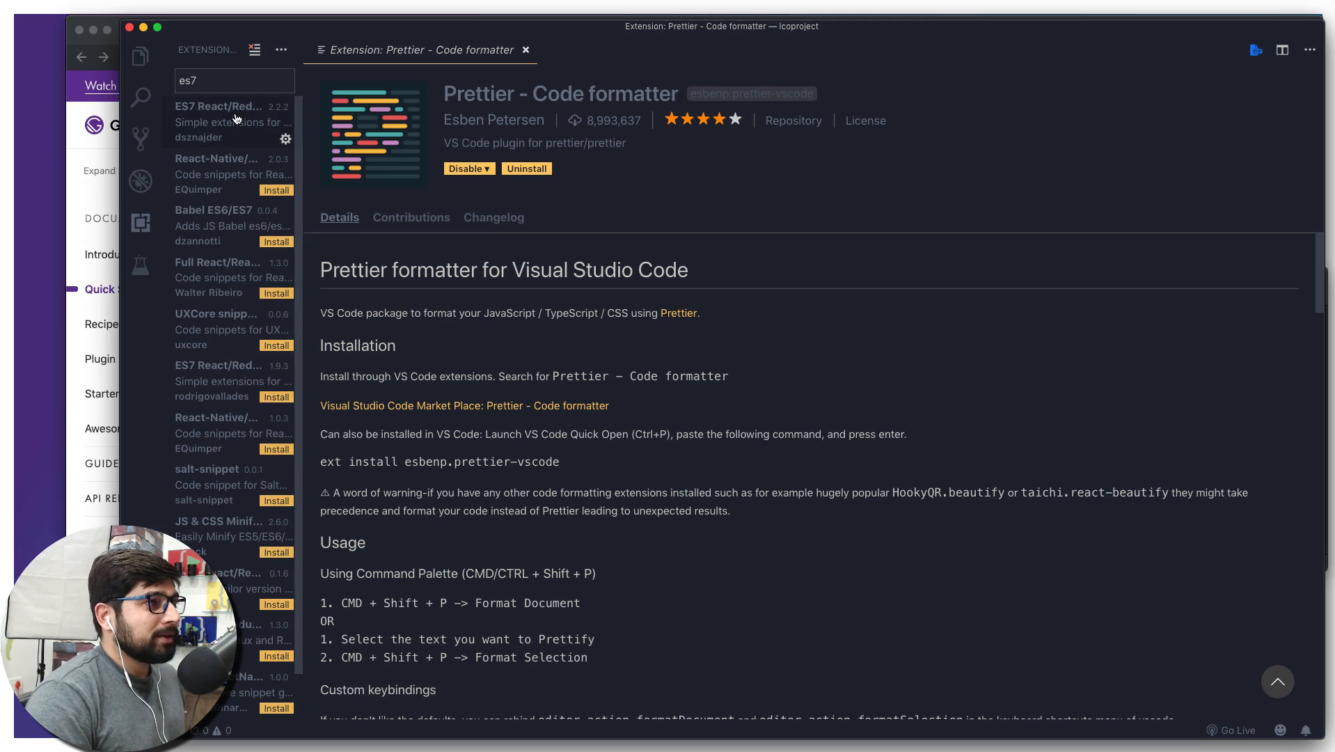
left_click(234, 121)
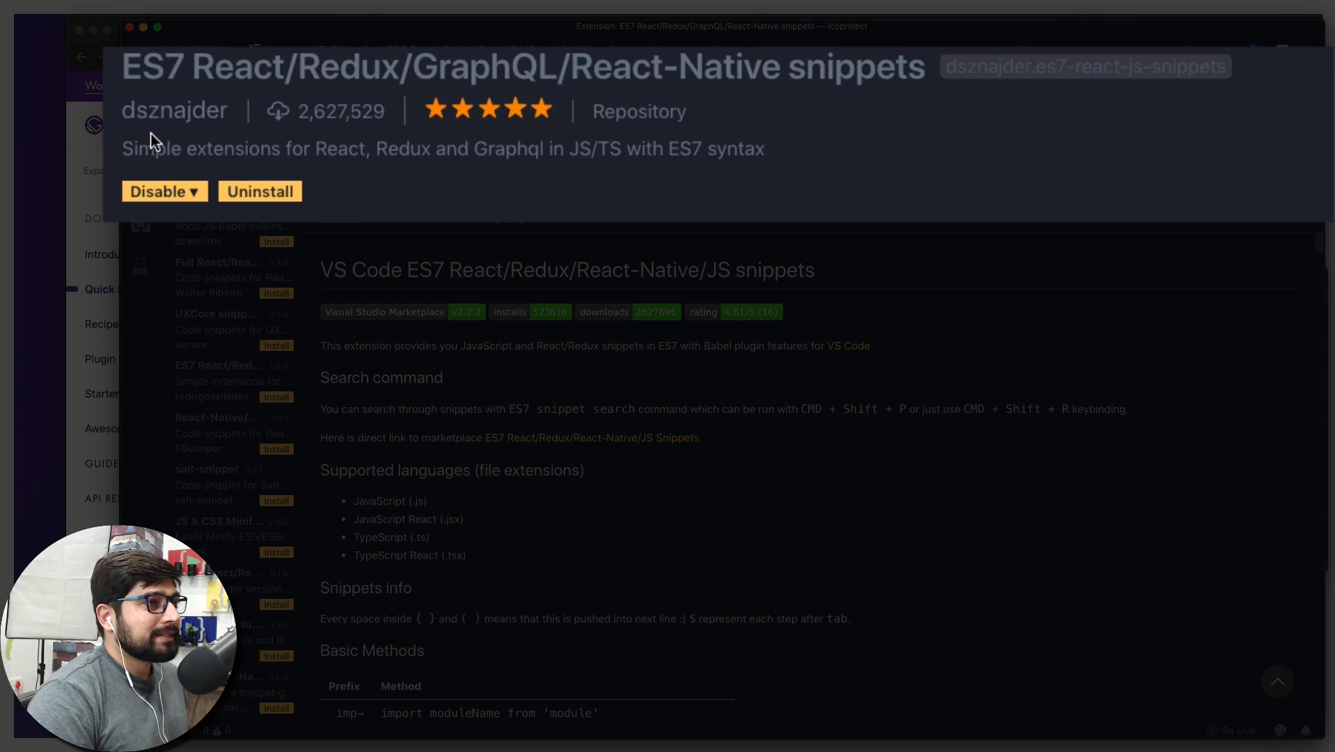
mouse_move(200, 138)
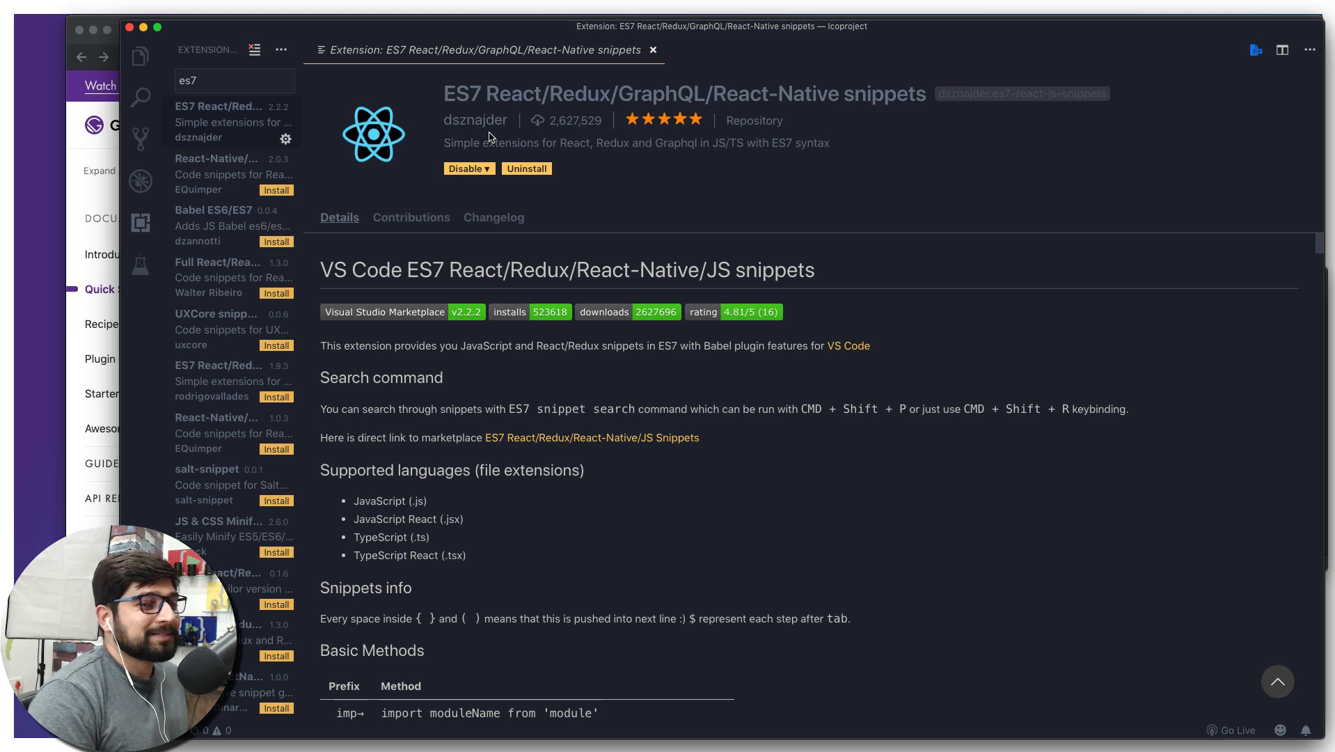
mouse_move(743, 268)
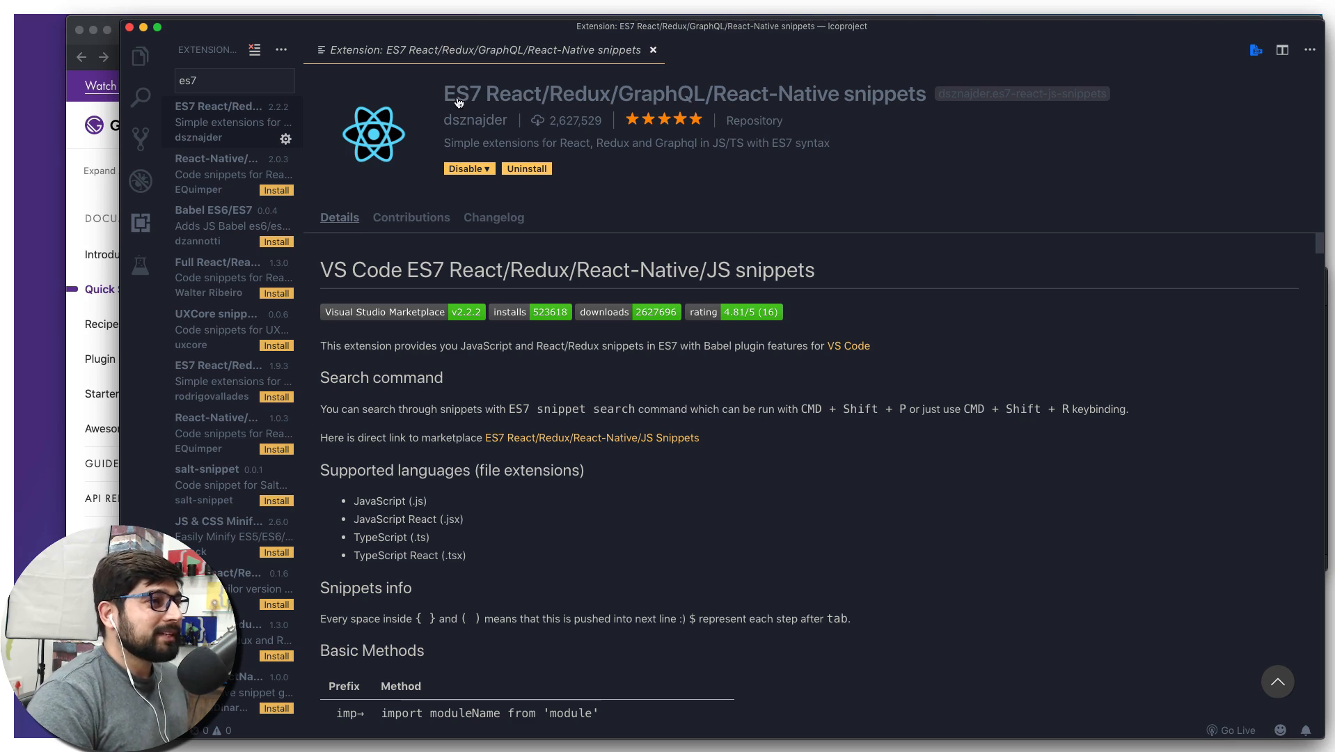
scroll("down", 3)
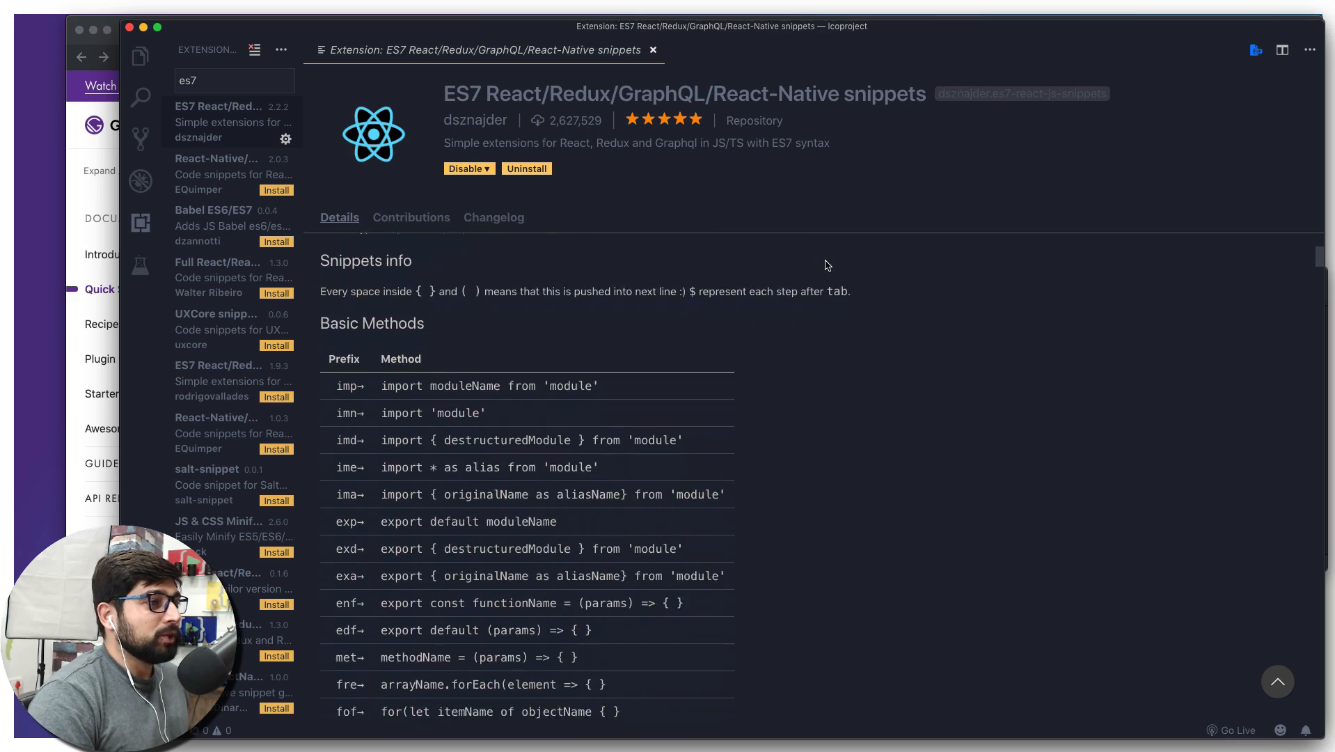
scroll("down", 3)
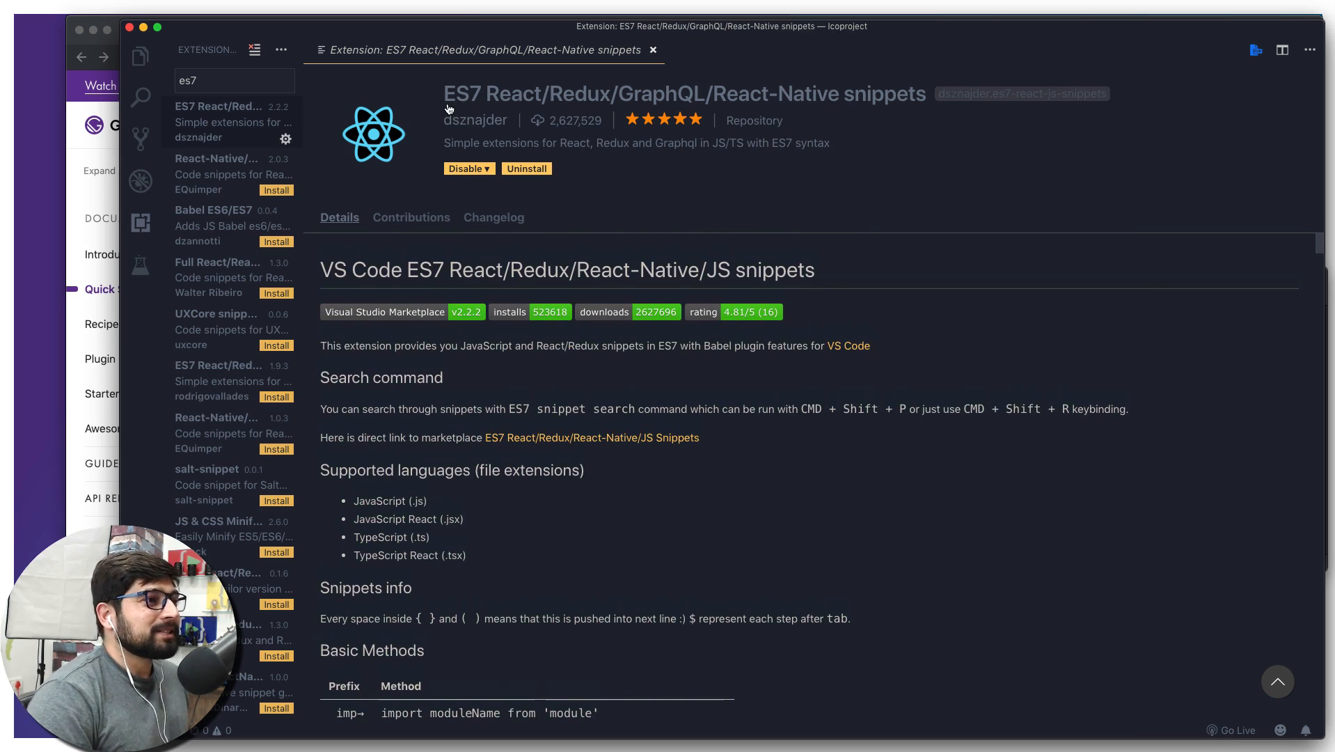
mouse_move(738, 193)
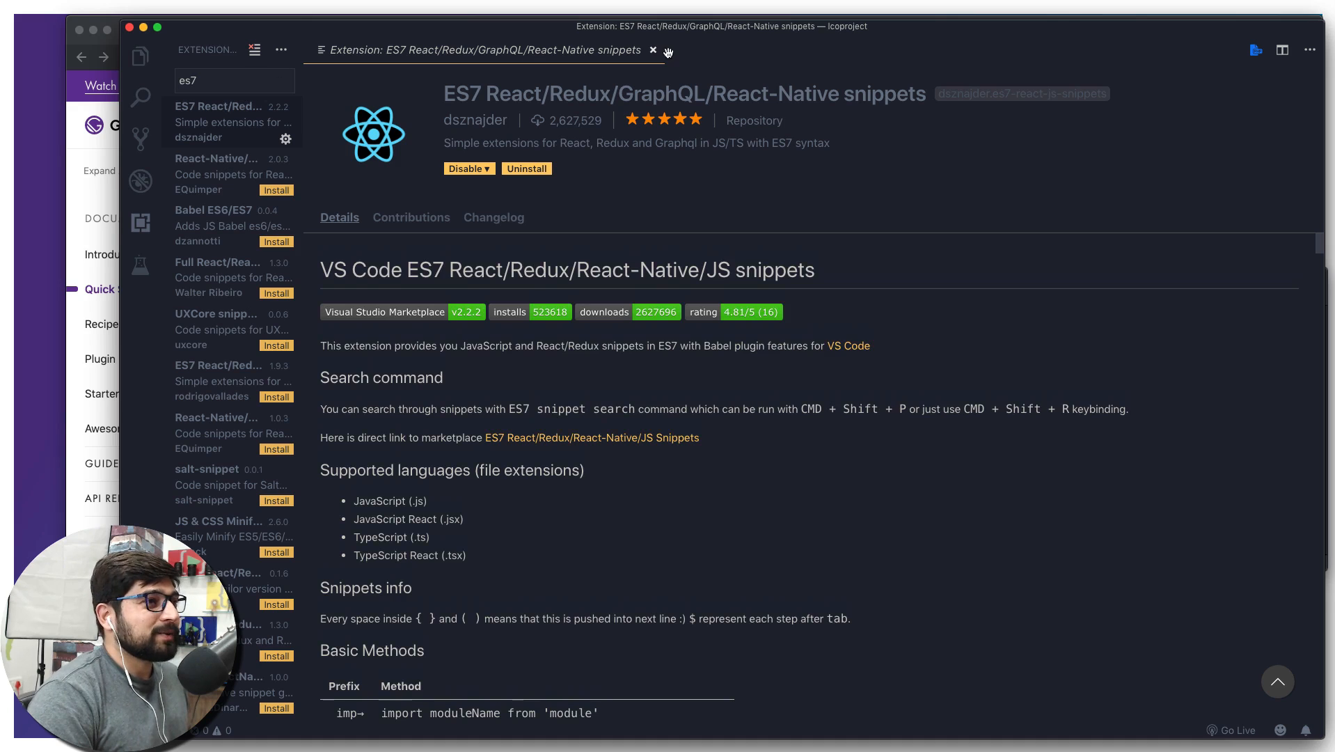
left_click(653, 49)
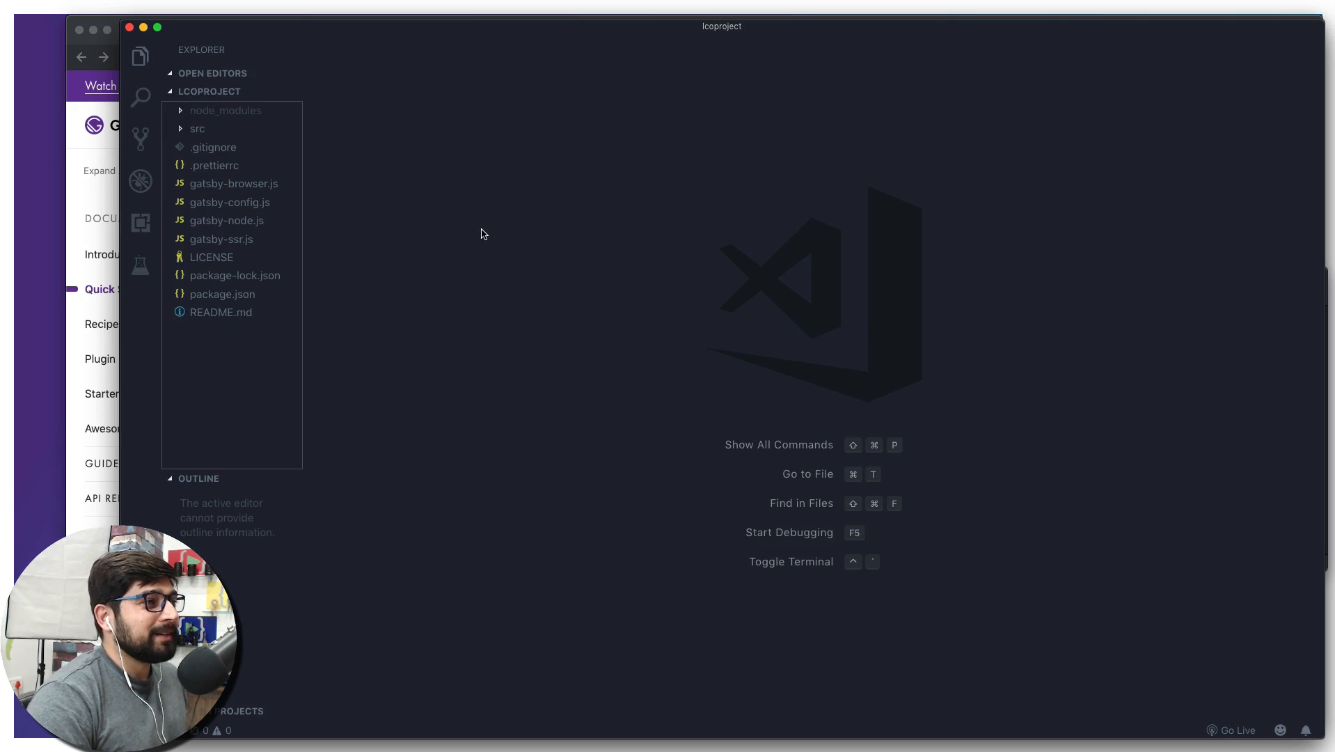
mouse_move(306, 468)
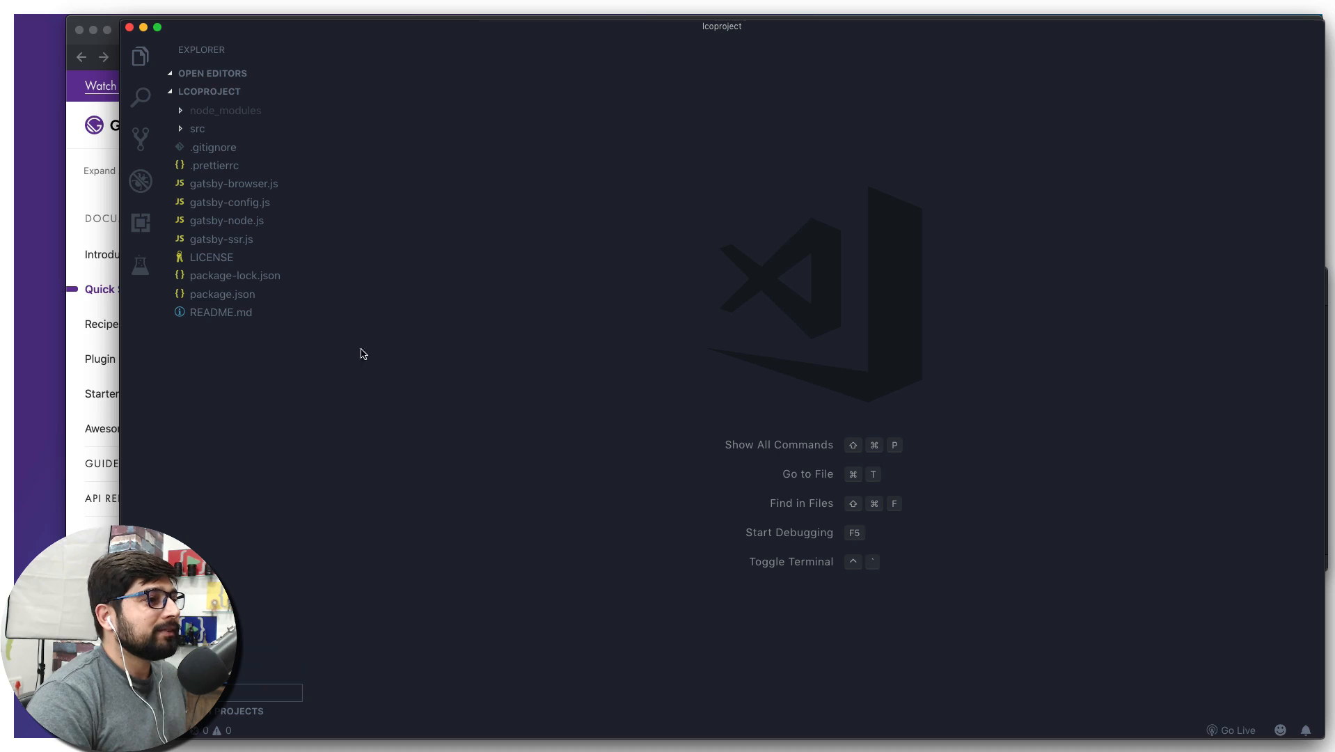
mouse_move(309, 377)
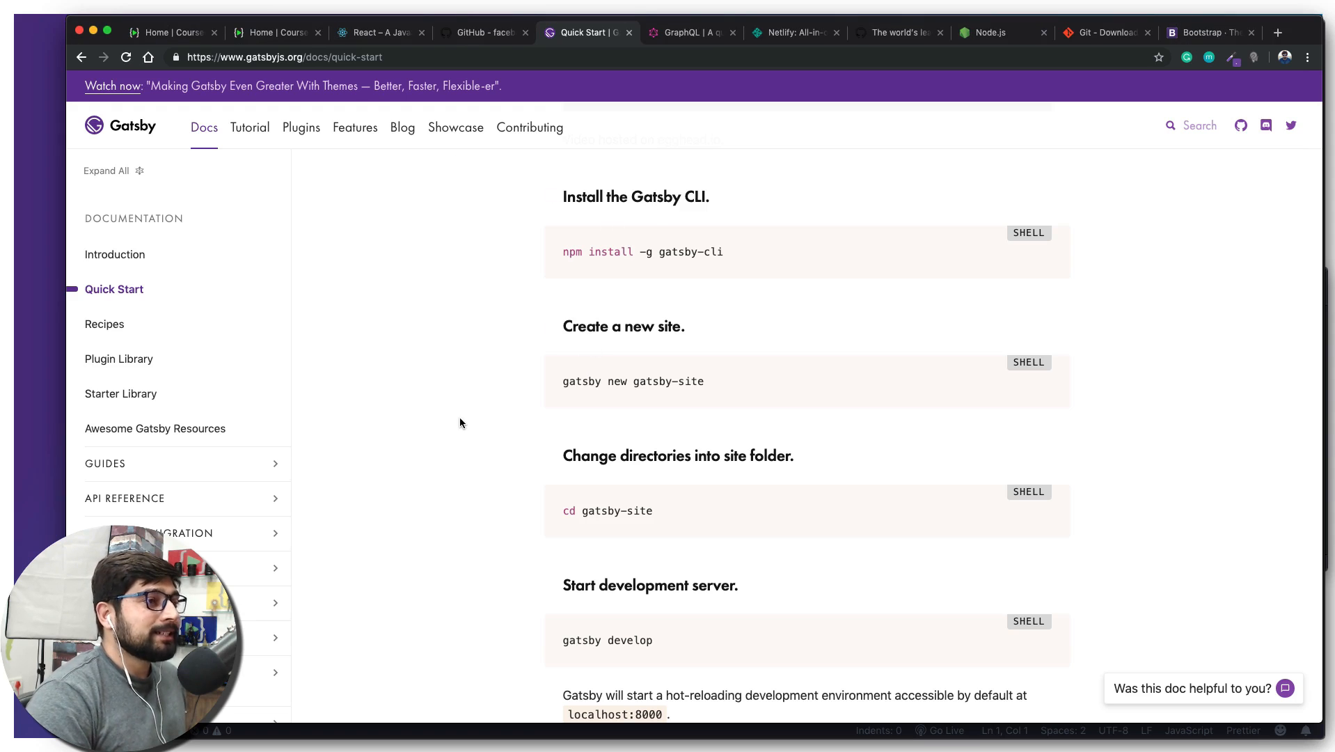
Scroll the Quick Start page down to the development server and production build commands
scroll("down", 3)
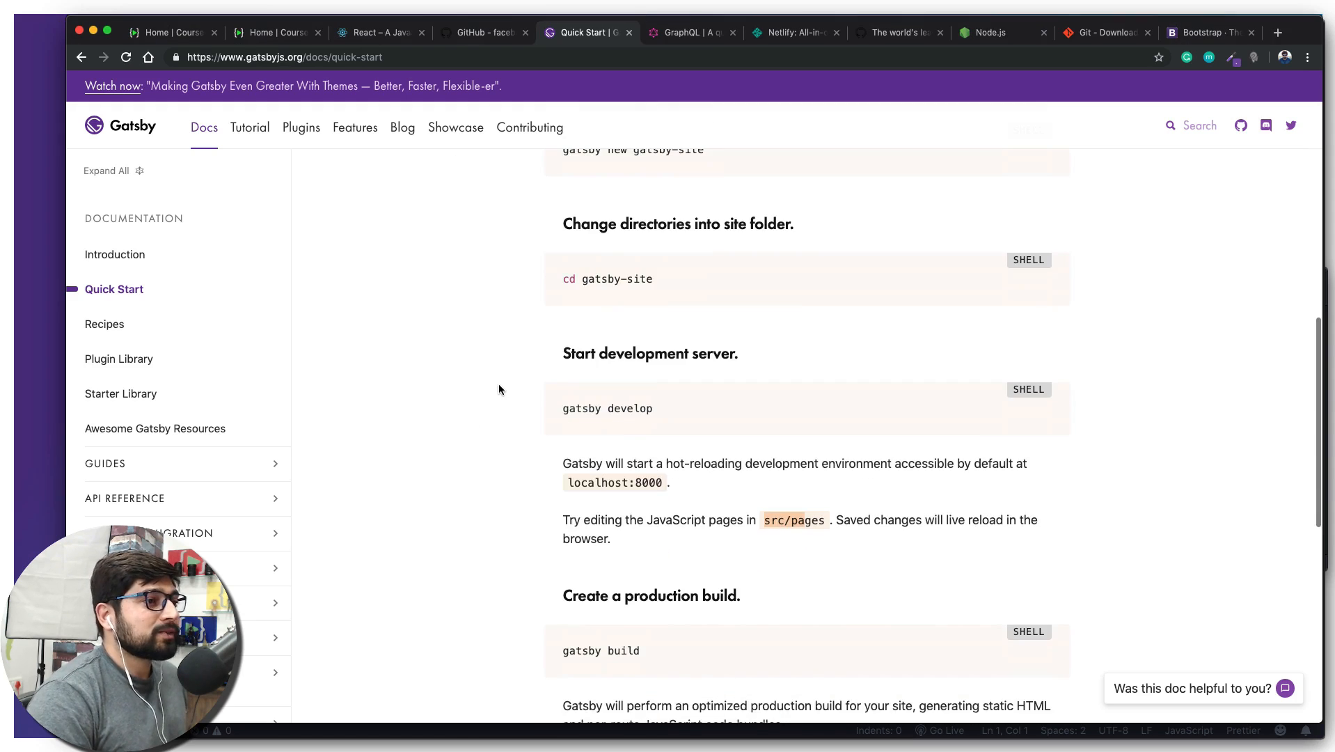
scroll("down", 3)
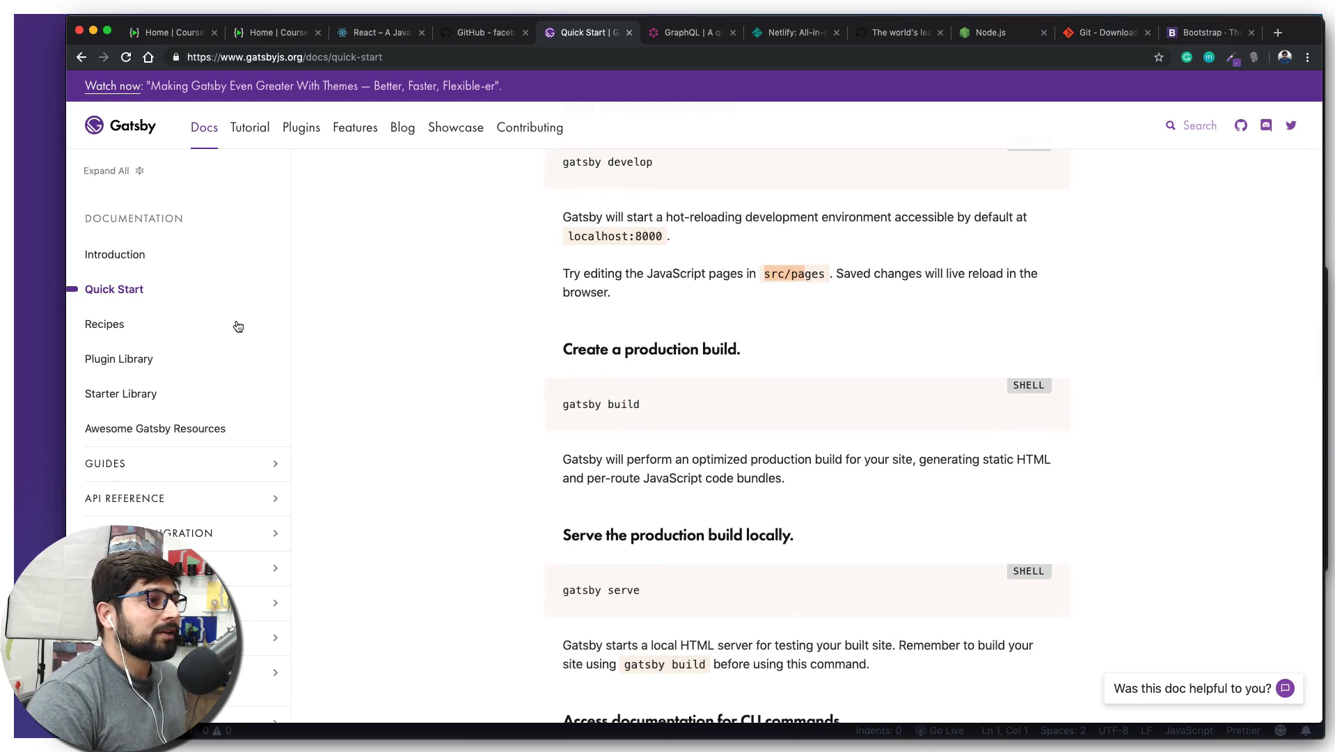
mouse_move(508, 295)
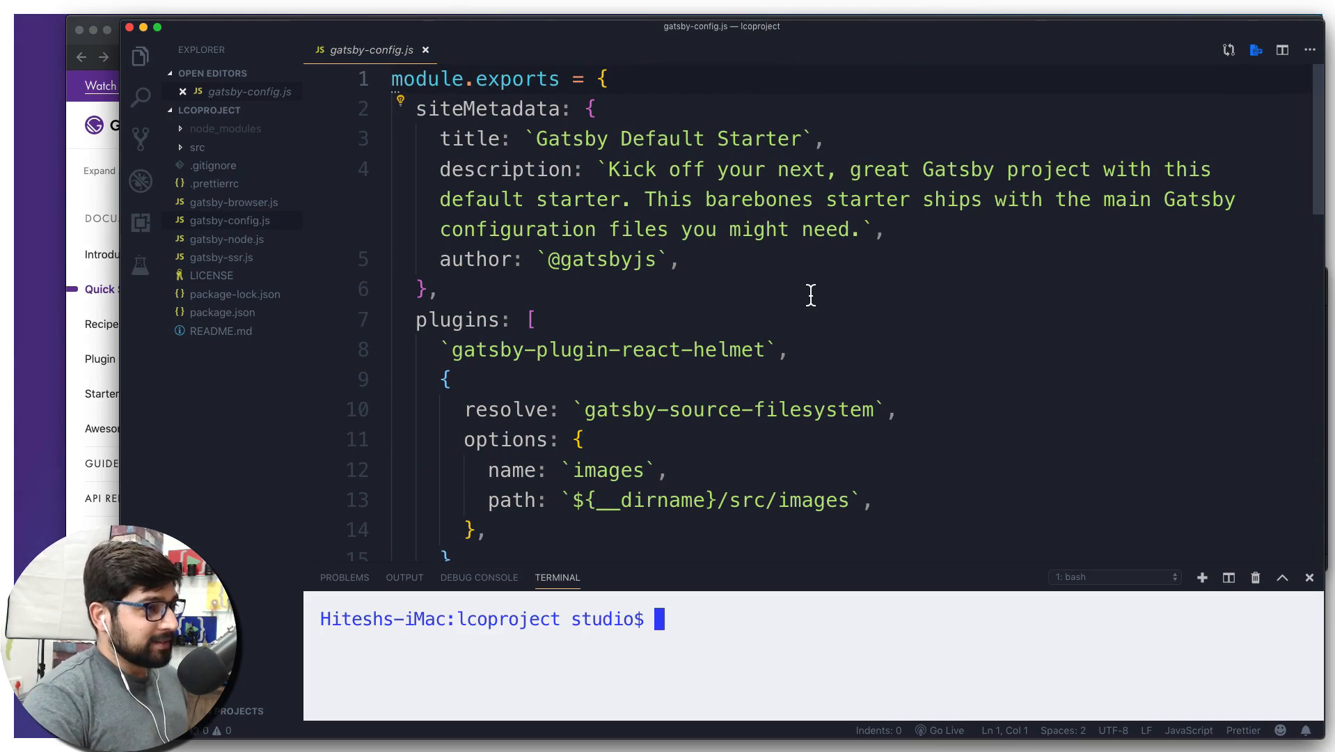
Run 'gatsby develop' in the integrated terminal to start the lcoproject dev server
type("gatsby develop")
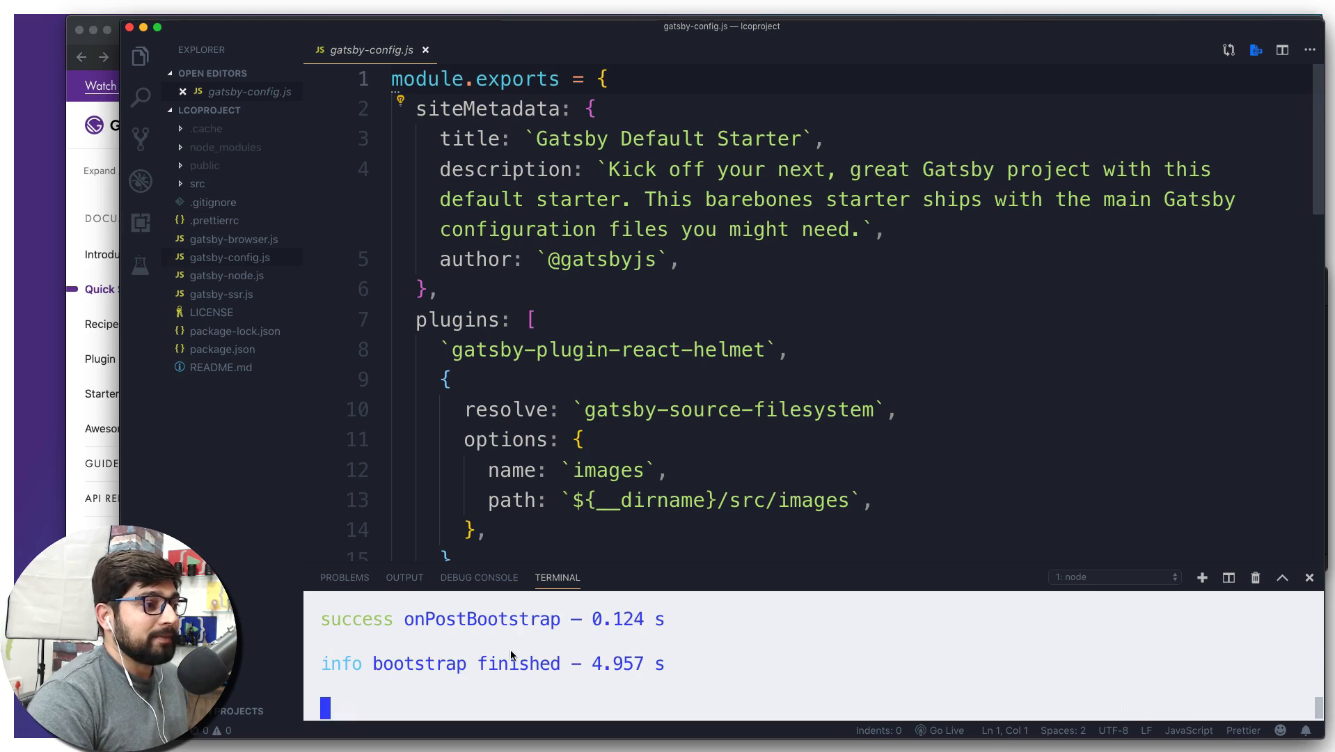
mouse_move(471, 676)
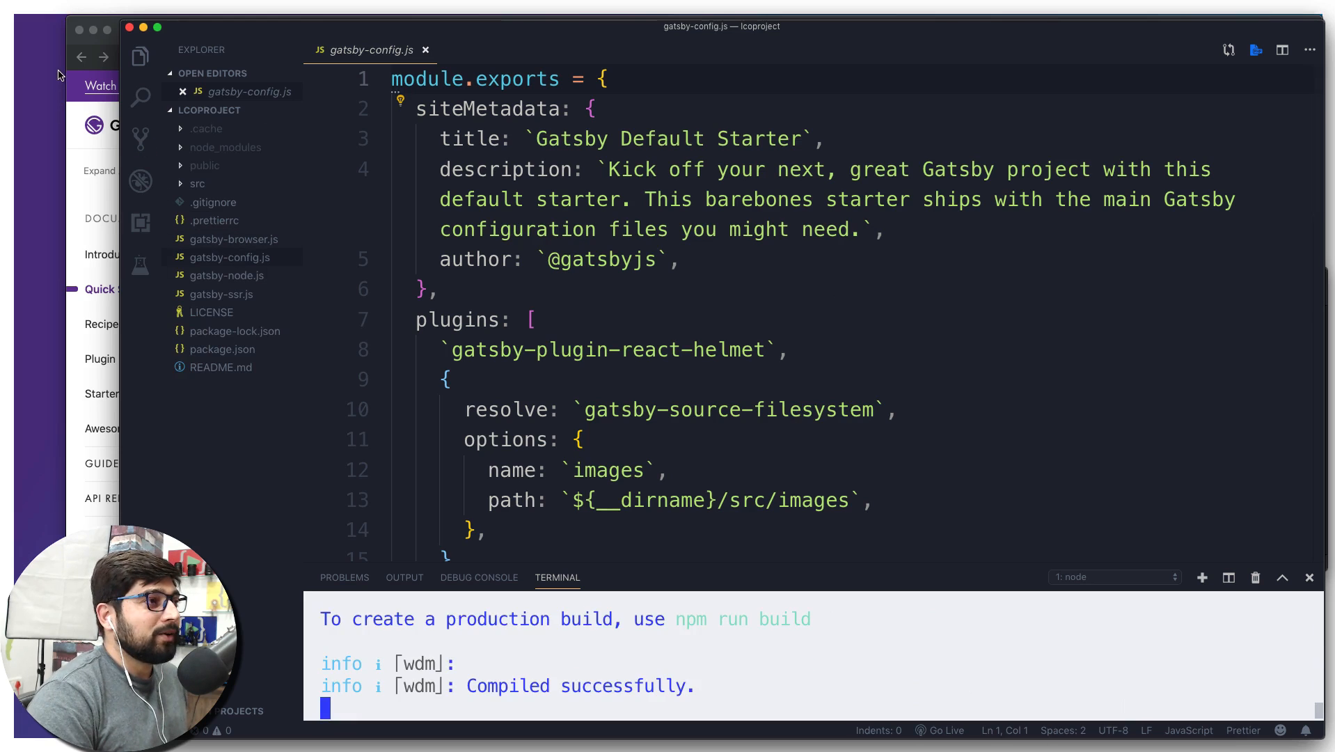
mouse_move(312, 296)
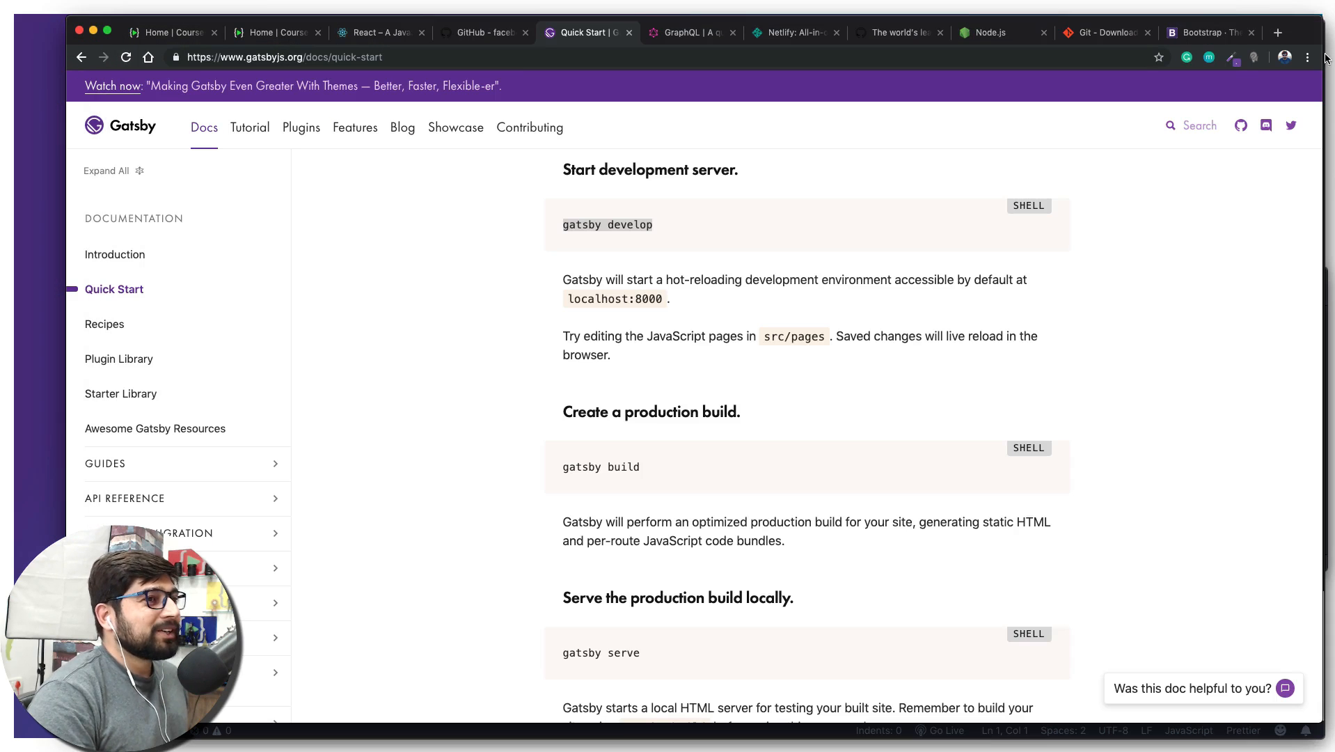
Load localhost:8000 in a new tab showing Gatsby Default Starter, then return to Quick Start docs
left_click(1278, 32)
type("localhost:8000")
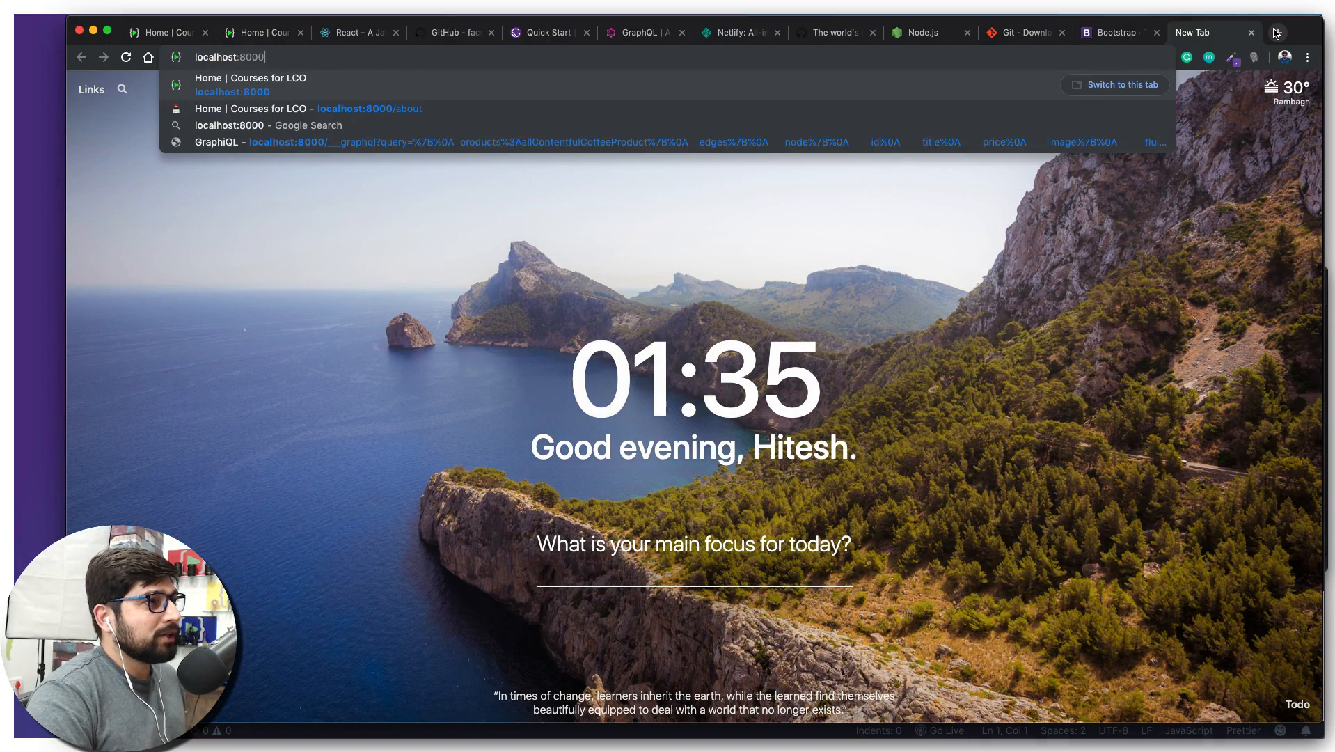
key("Enter")
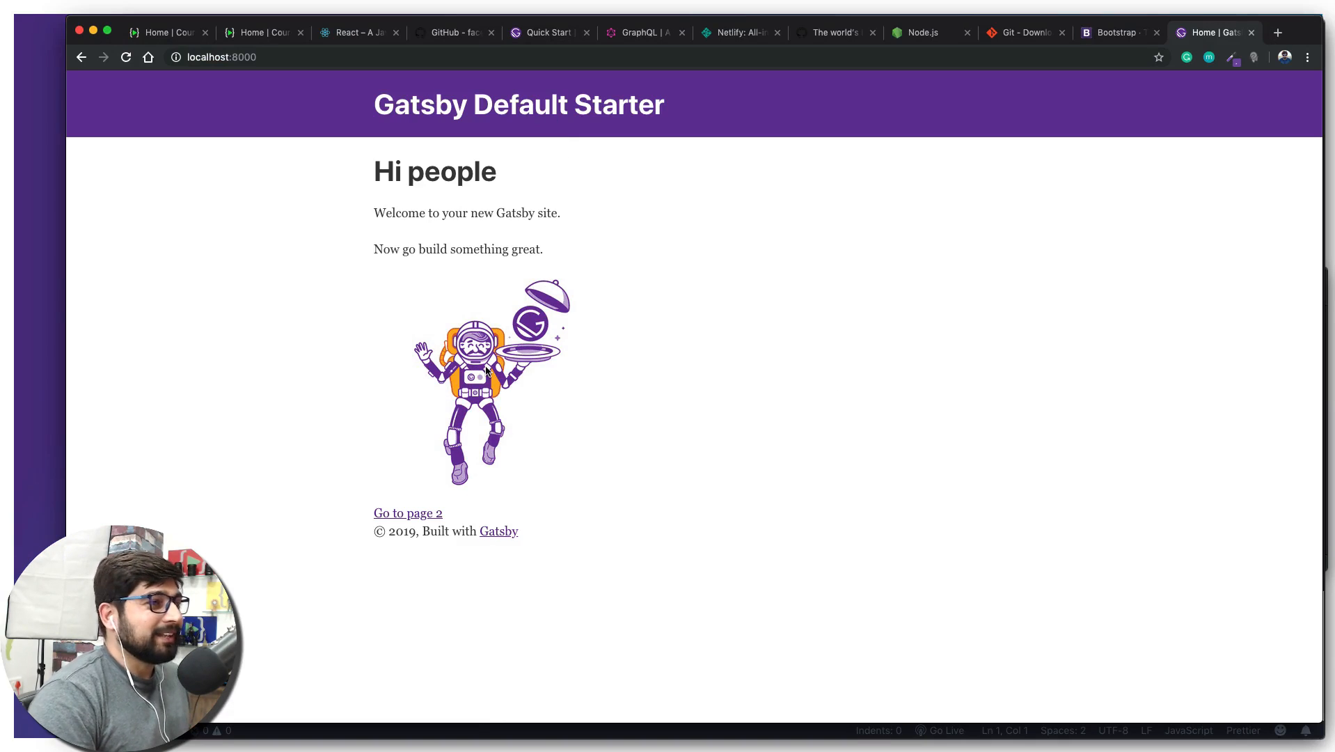
mouse_move(276, 125)
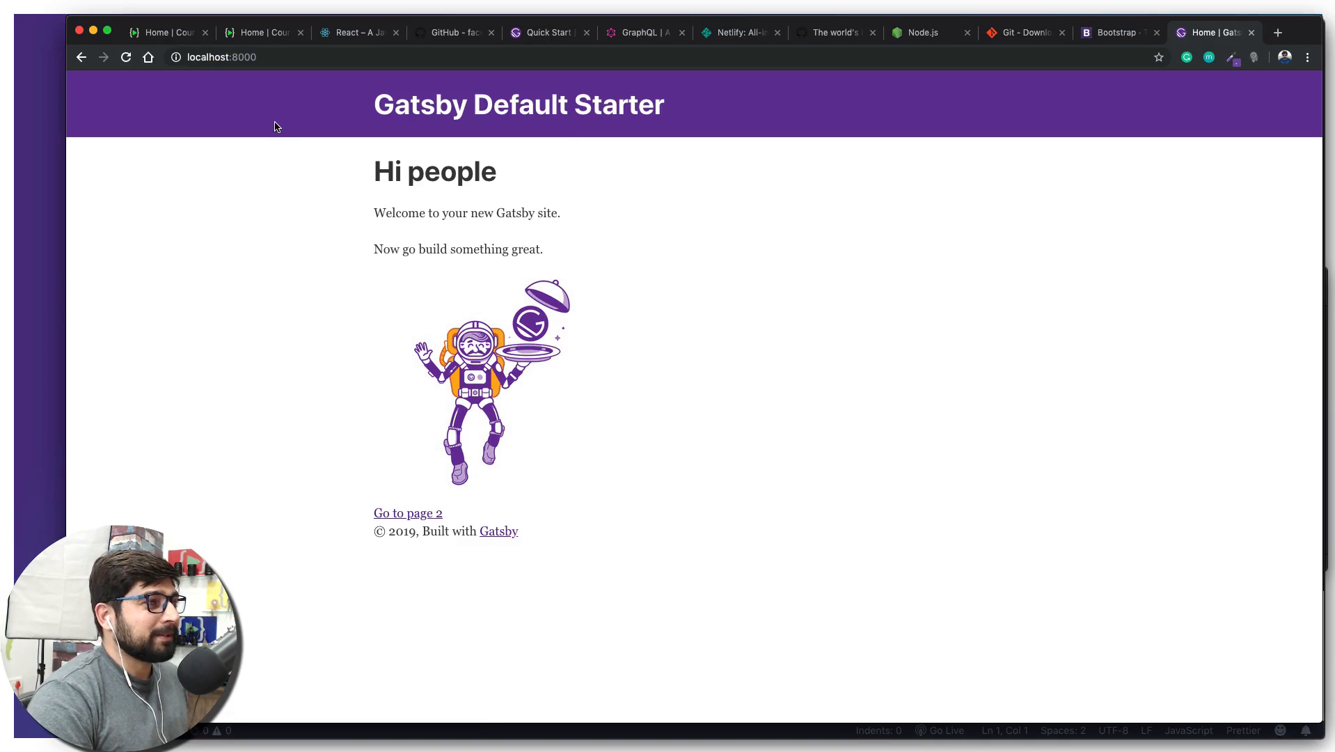
mouse_move(652, 437)
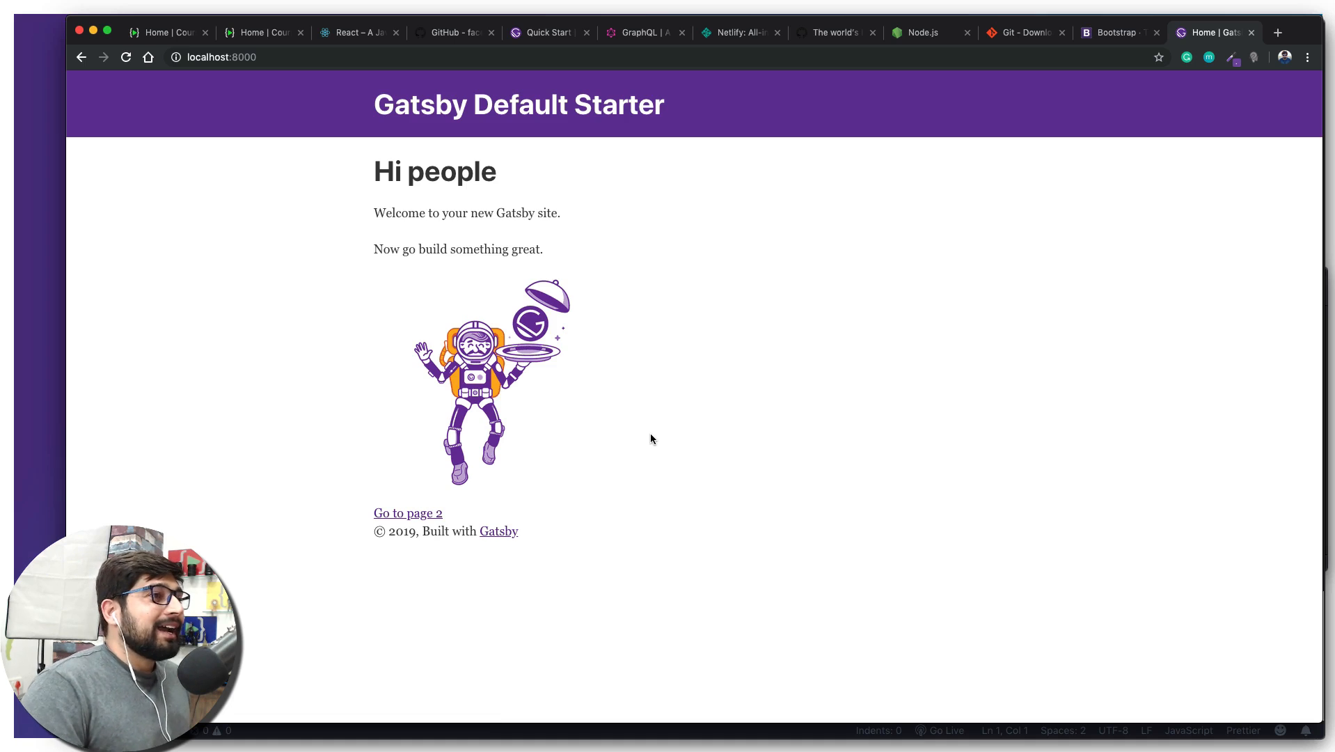
left_click(548, 32)
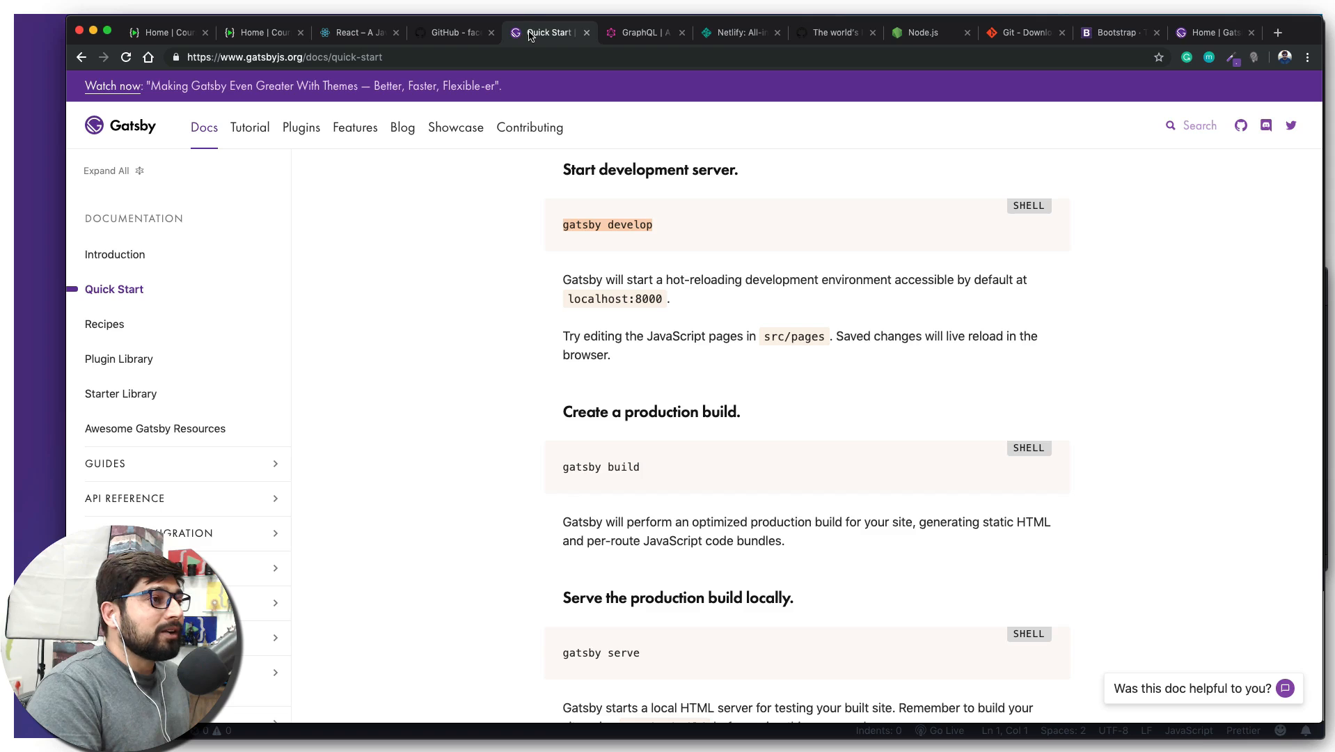